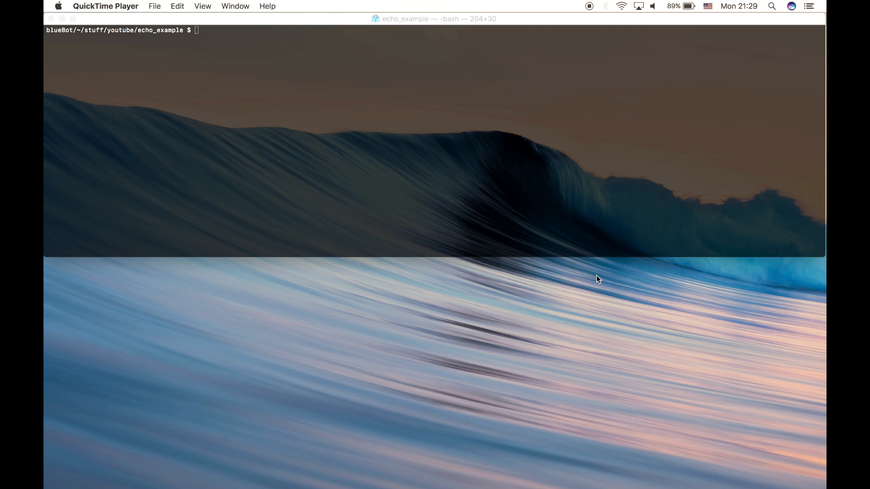
mouse_move(359, 199)
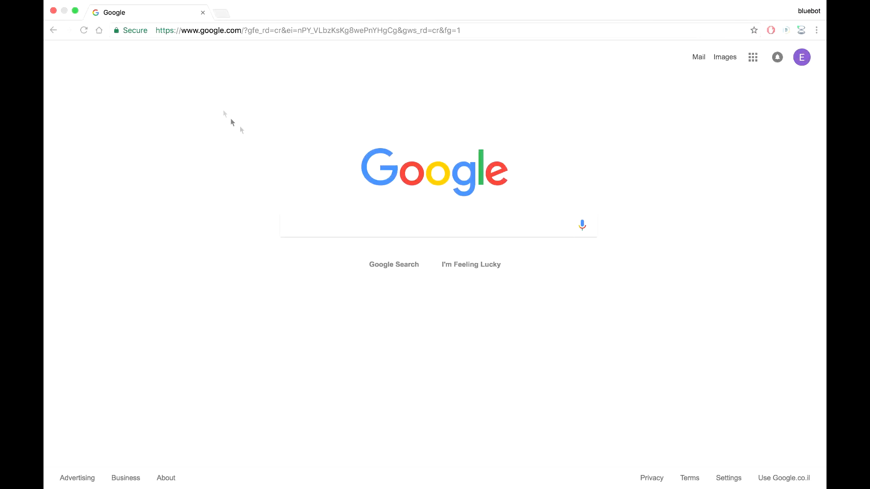
Load localhost:8000 in Chrome, showing 'yallo from the web side!'
click(309, 30)
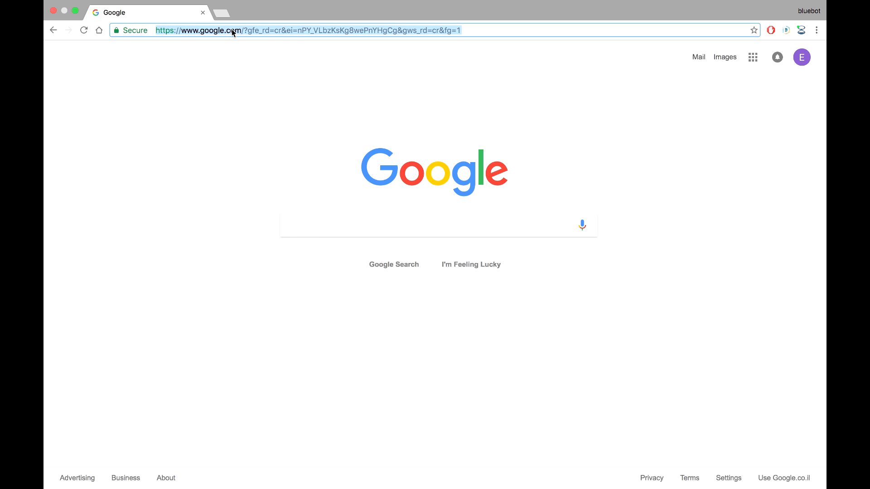
text(localhost:8000)
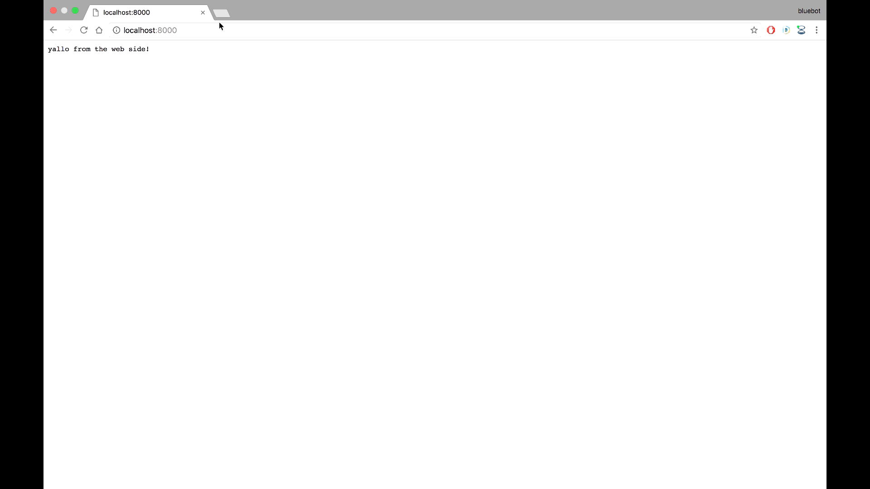
mouse_move(104, 49)
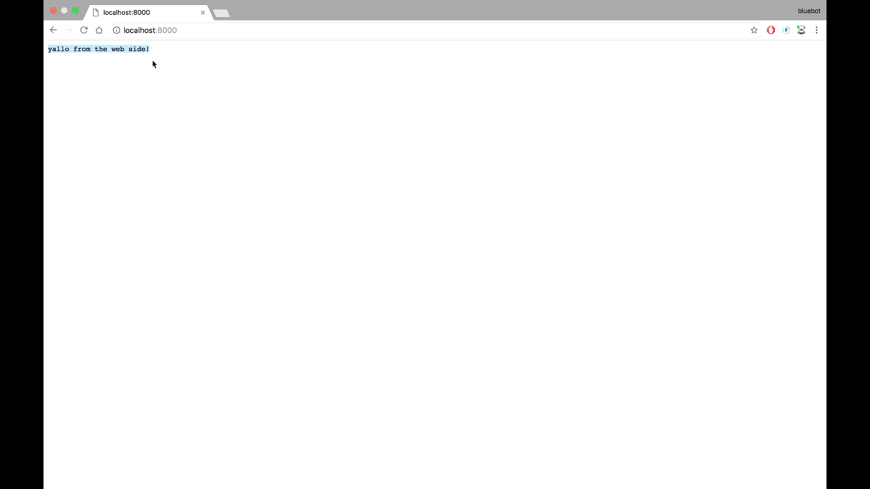
mouse_move(216, 95)
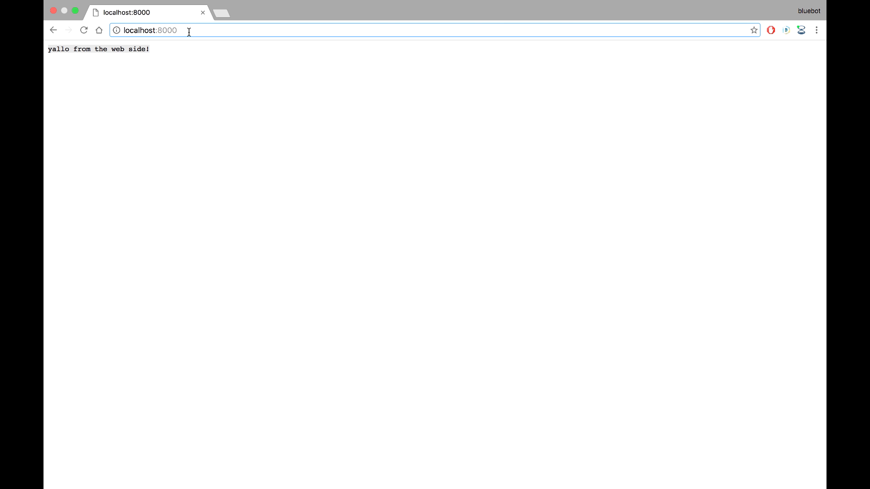
Append the query string ?name=dave&type=big to the address, then select it for replacement
click(150, 30)
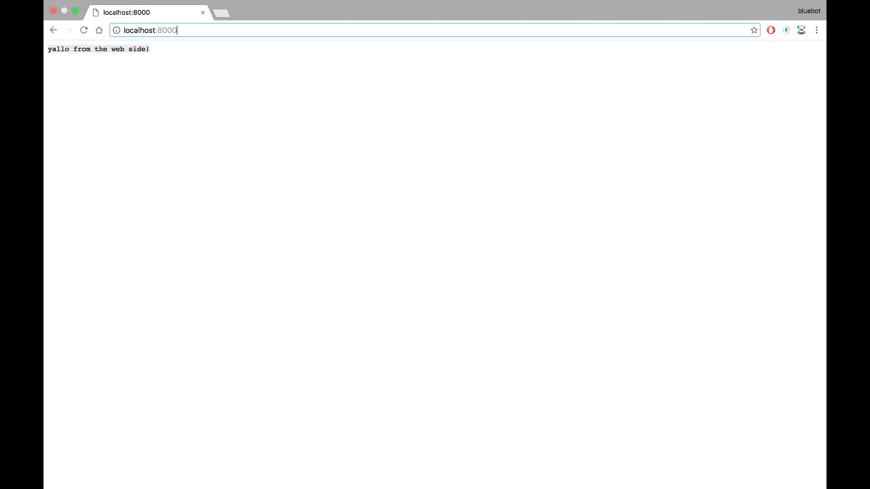
text(?name=)
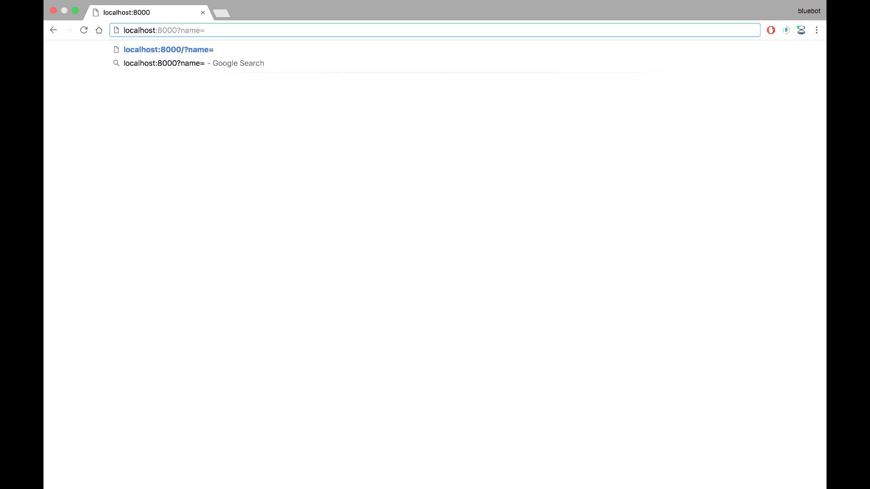
text(dave)
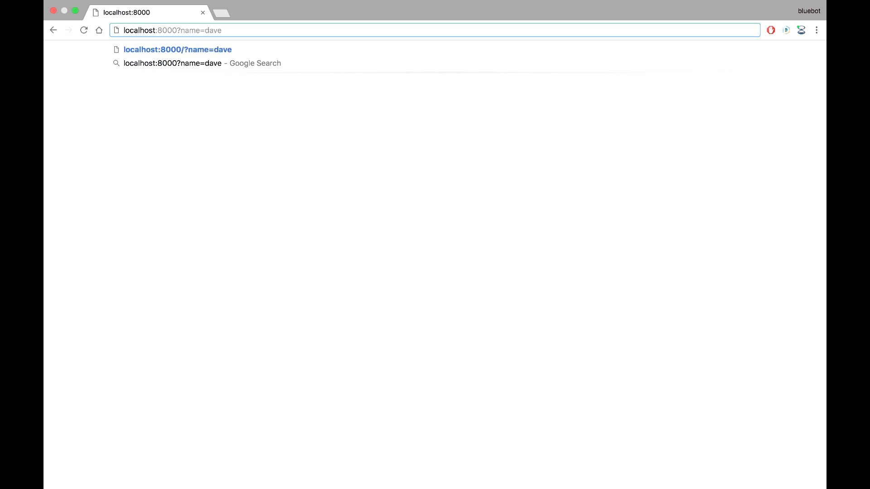
text(&)
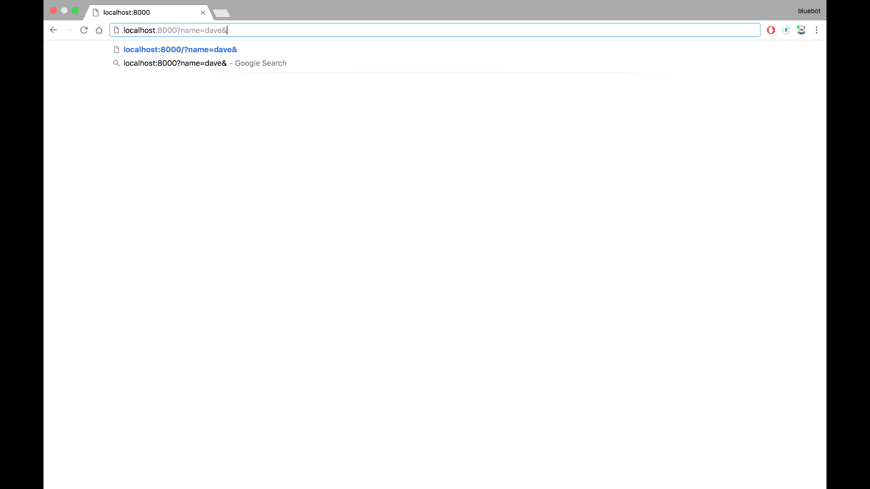
text(type=)
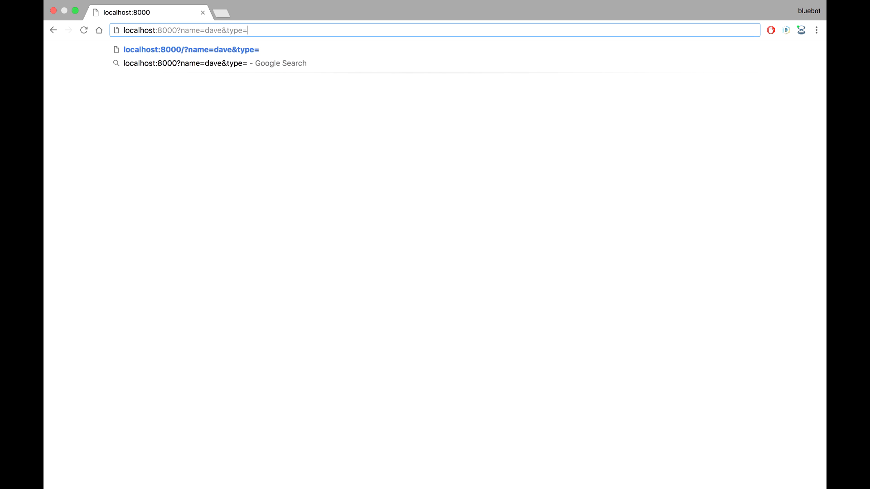
text(big)
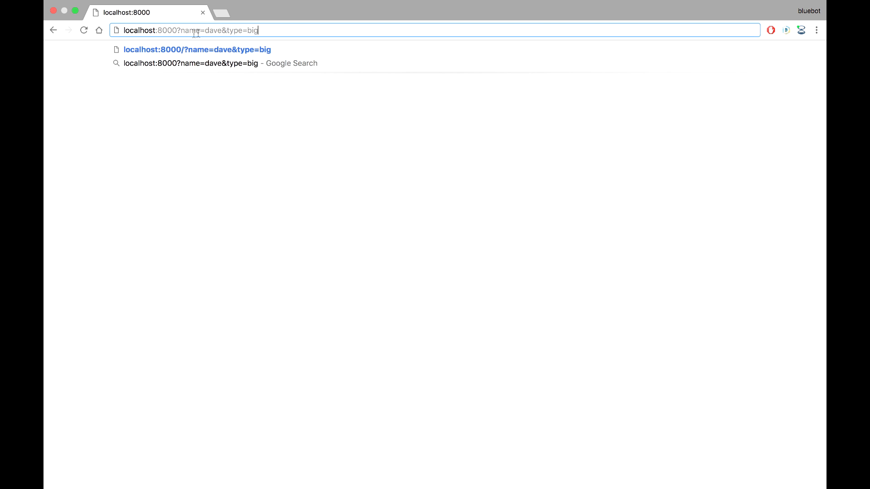
double_click(191, 30)
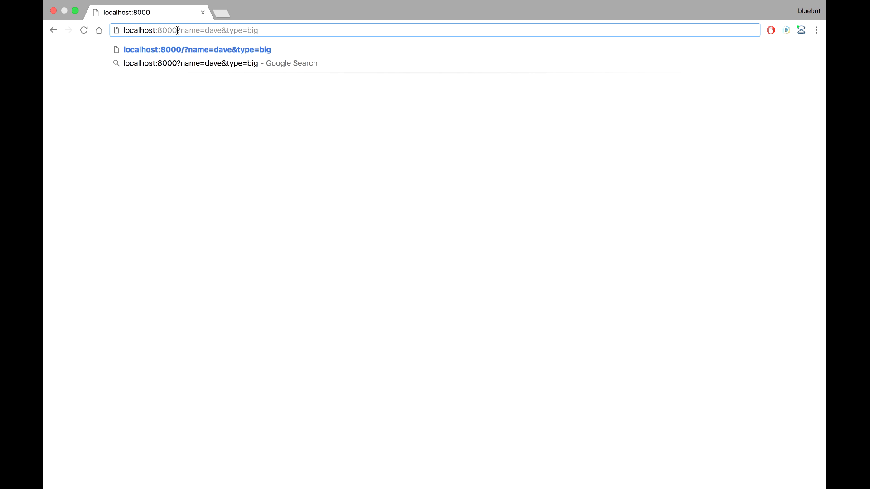
mouse_move(185, 31)
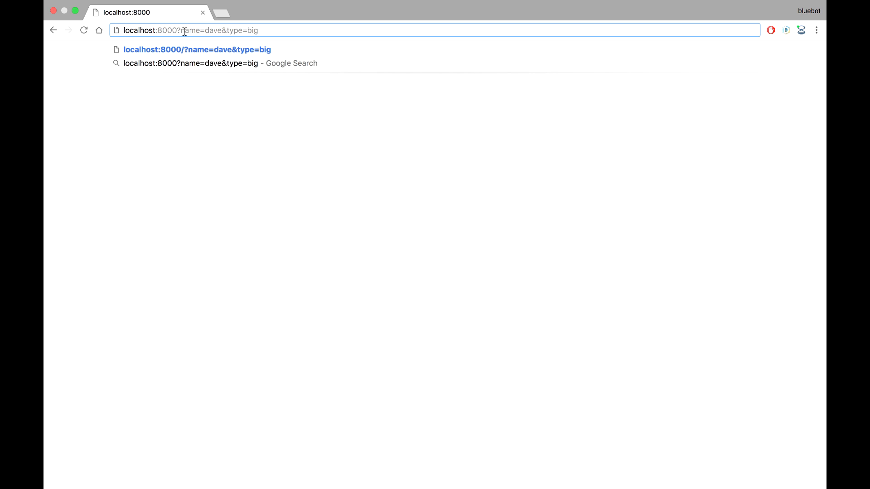
mouse_move(231, 31)
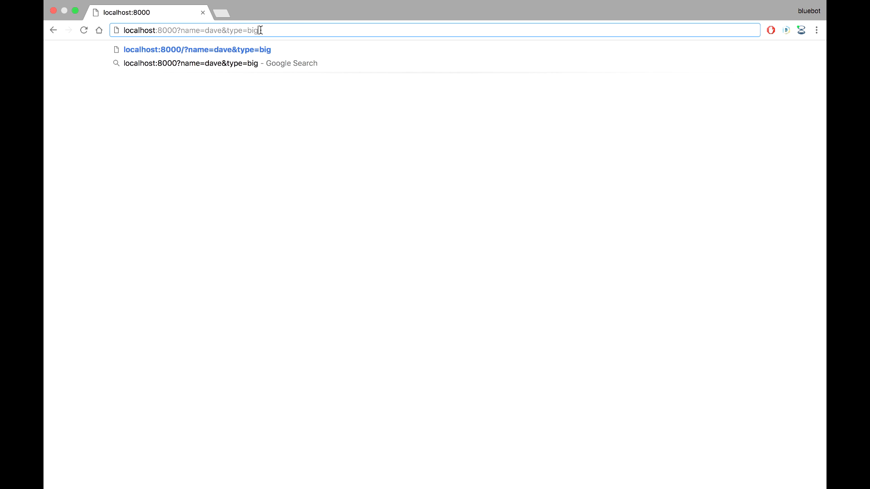
drag(262, 30, 183, 30)
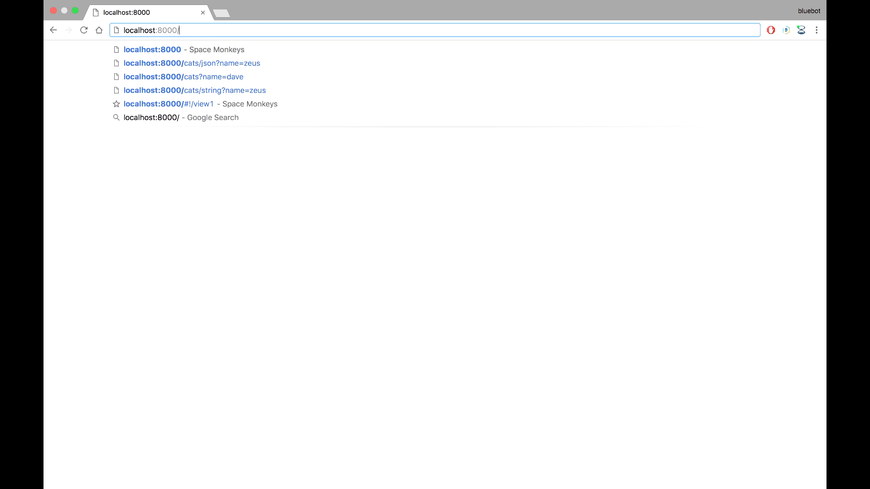
Replace the query string with the example path /path/234234234/cats
text(path)
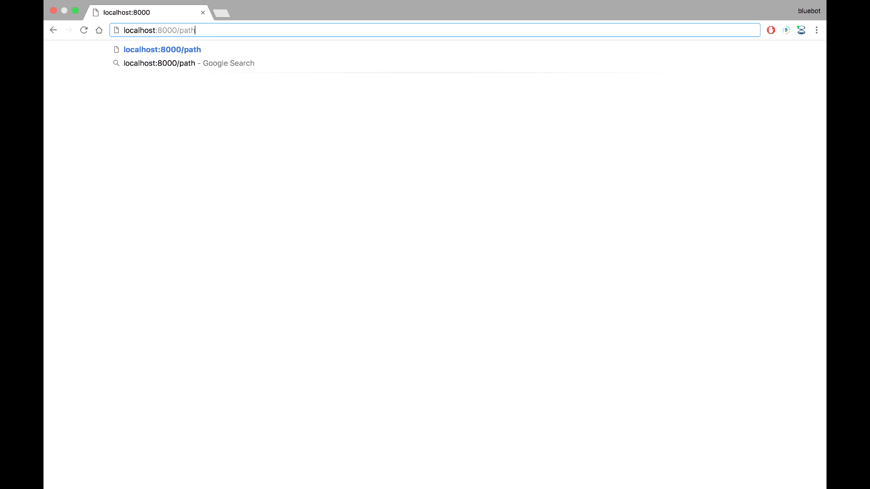
text(/id)
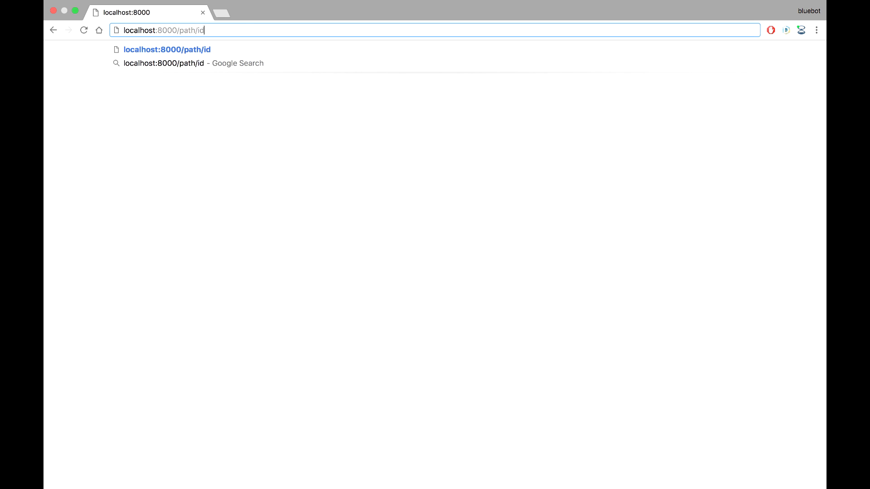
text(234234234)
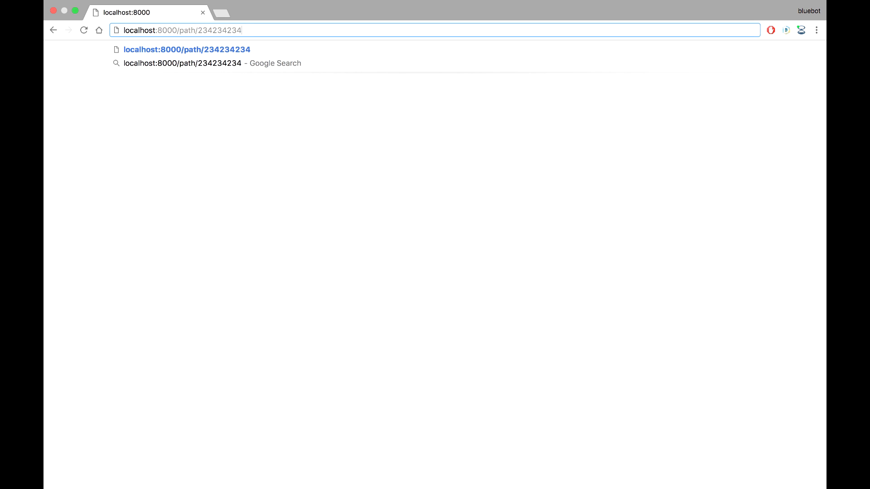
text(/)
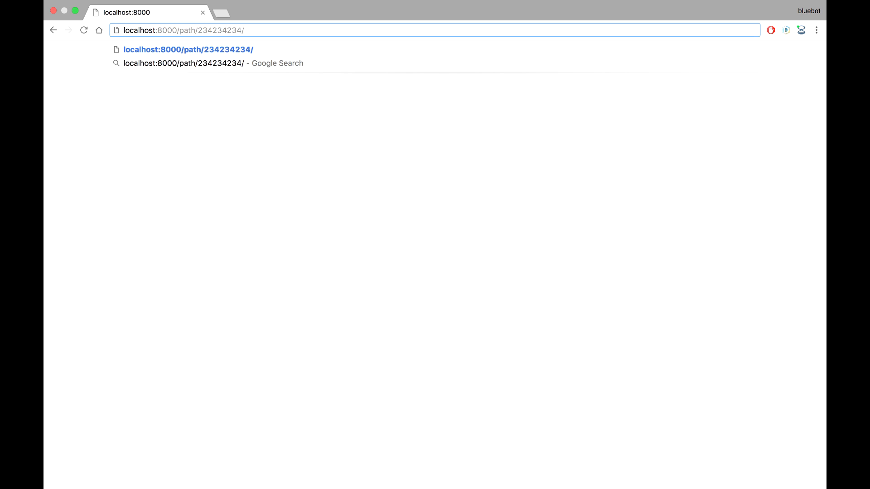
text(cats)
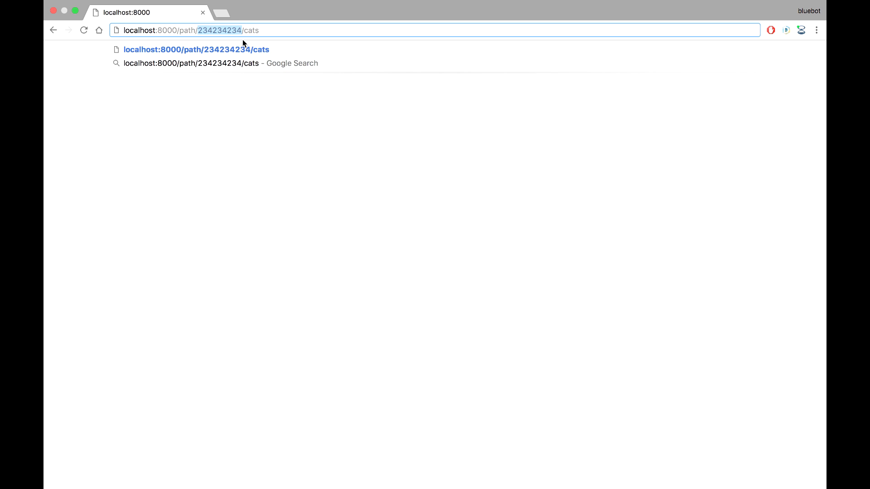
mouse_move(351, 128)
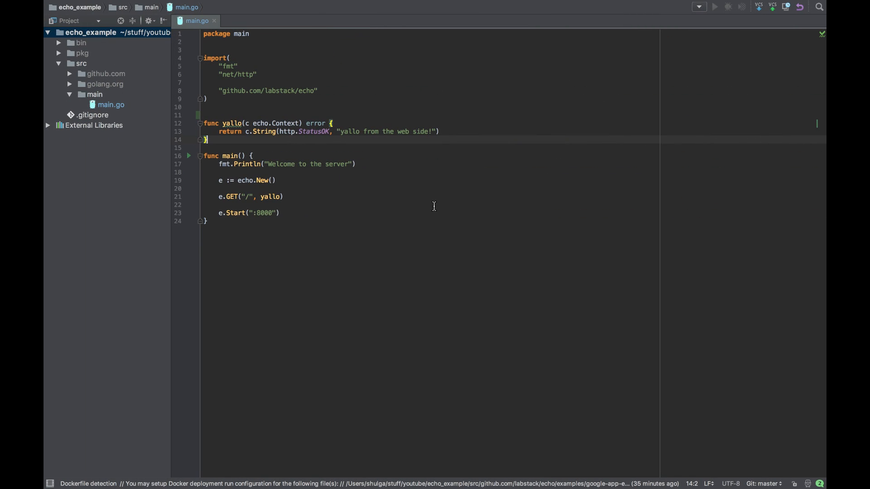
mouse_move(351, 196)
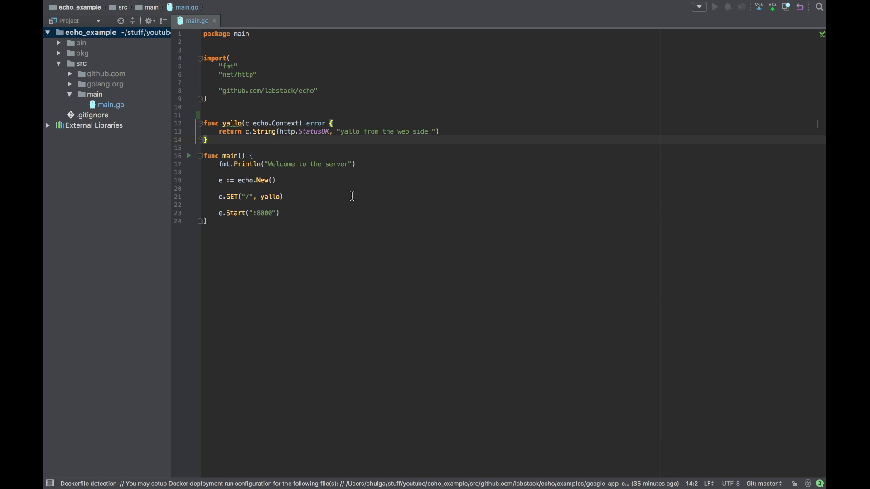
mouse_move(296, 180)
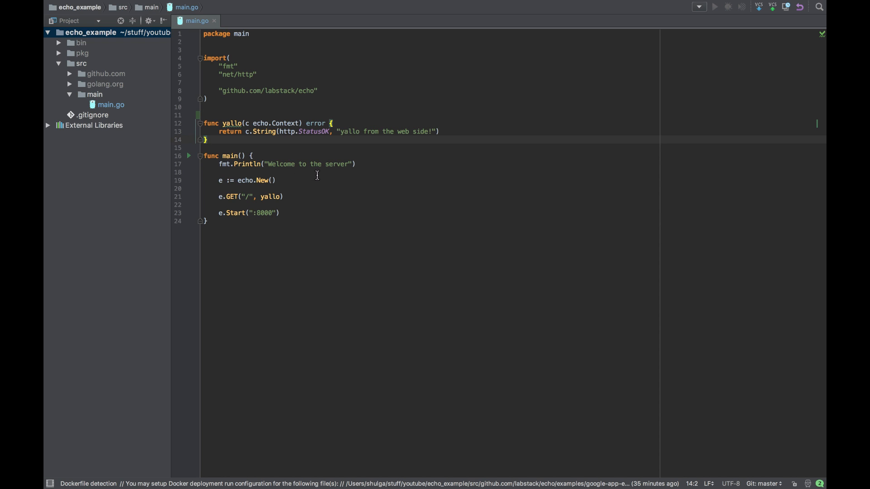
mouse_move(294, 203)
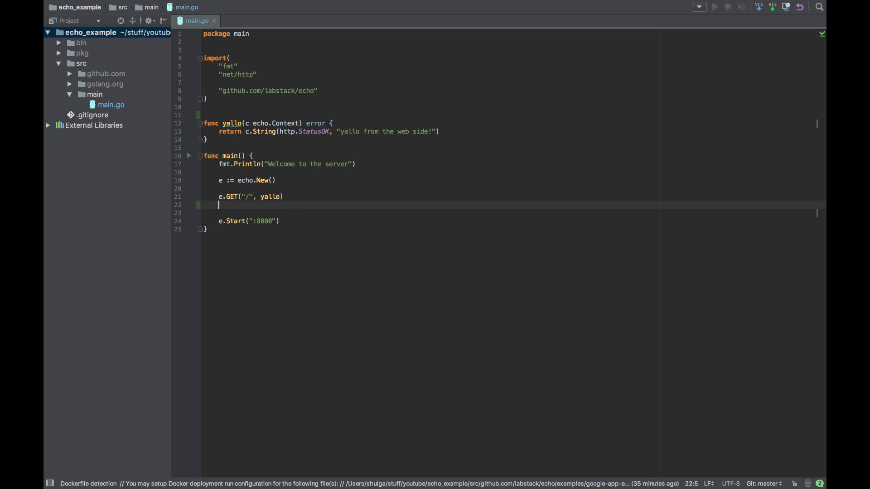
Add e.GET("/cats", getCats) below the root route in main.go
text(e.GET)
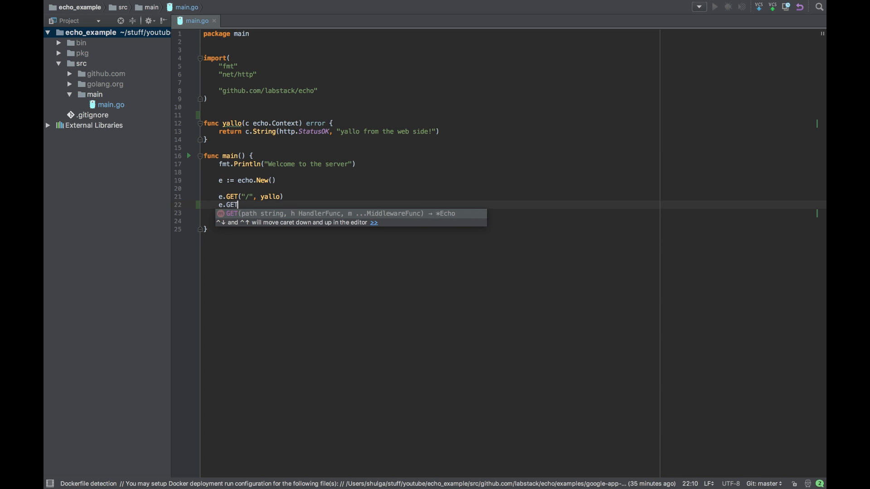
text((""))
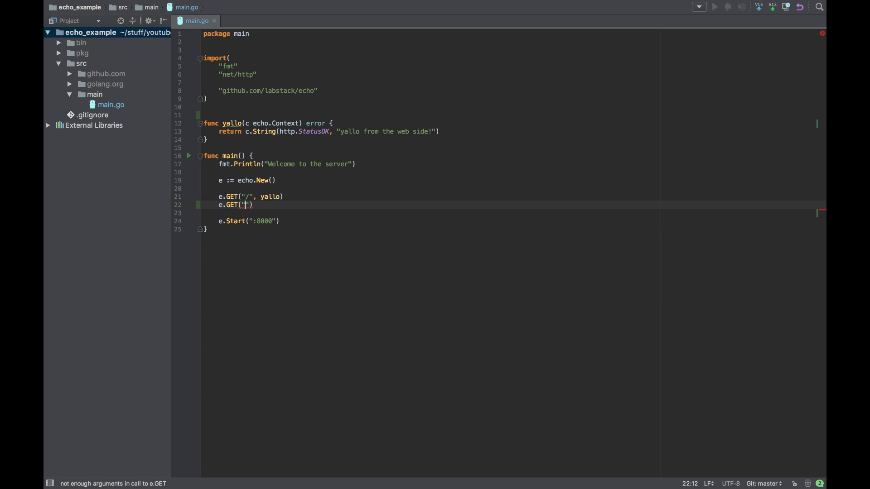
text(/)
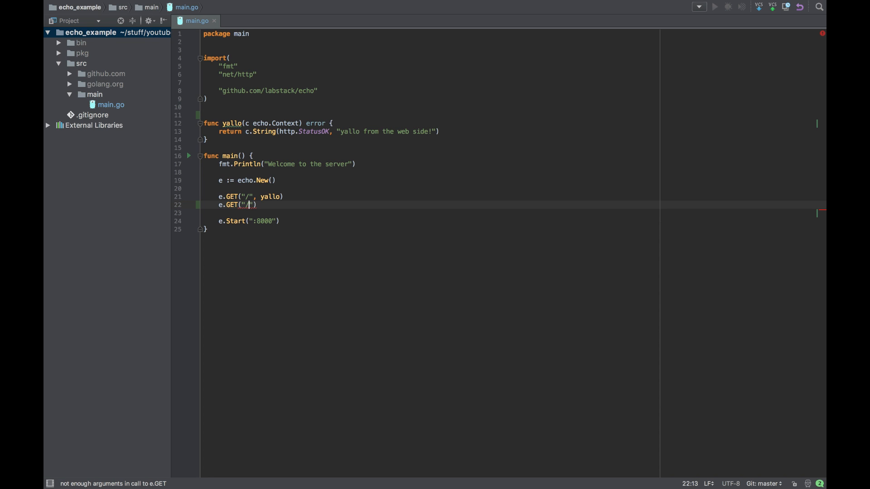
text(cats)
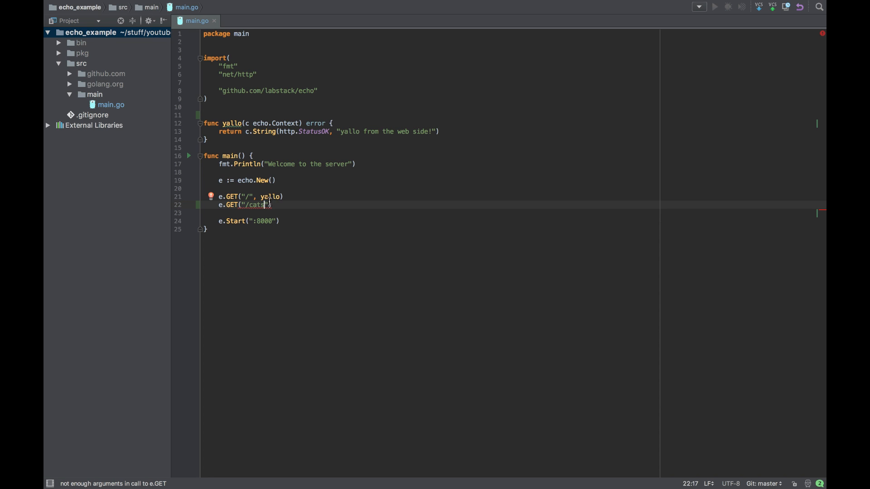
text(,)
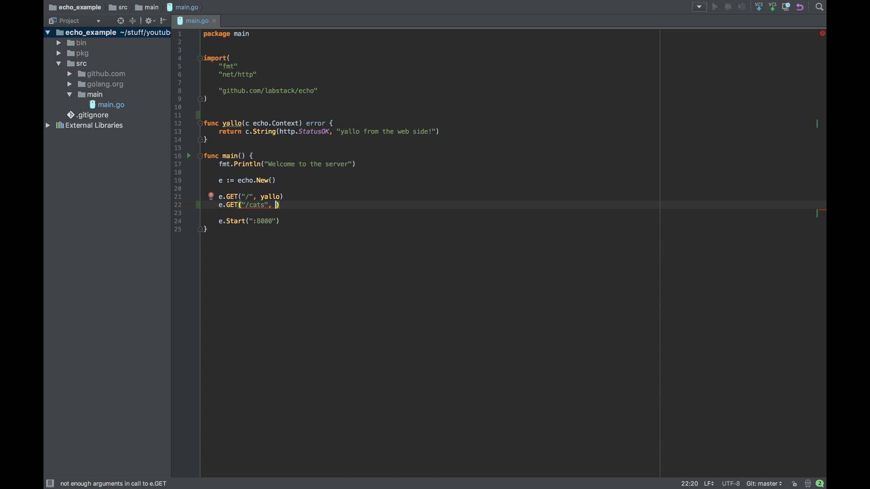
text(get)
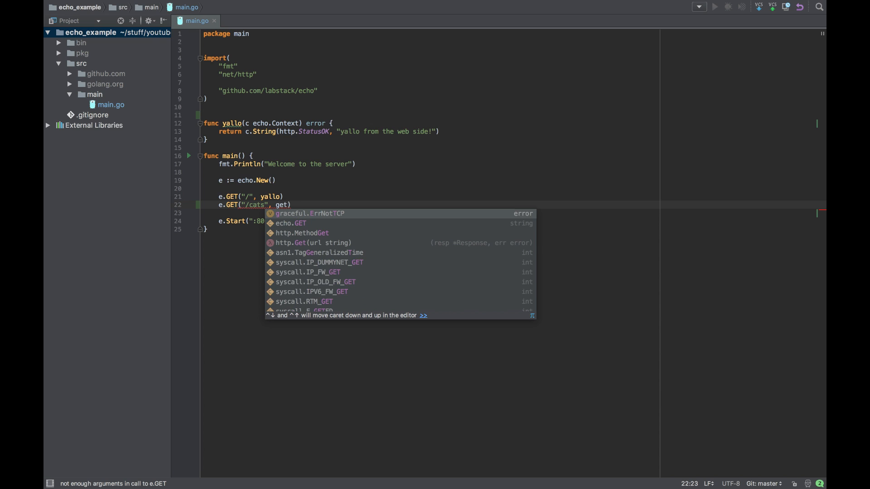
text(Cats)
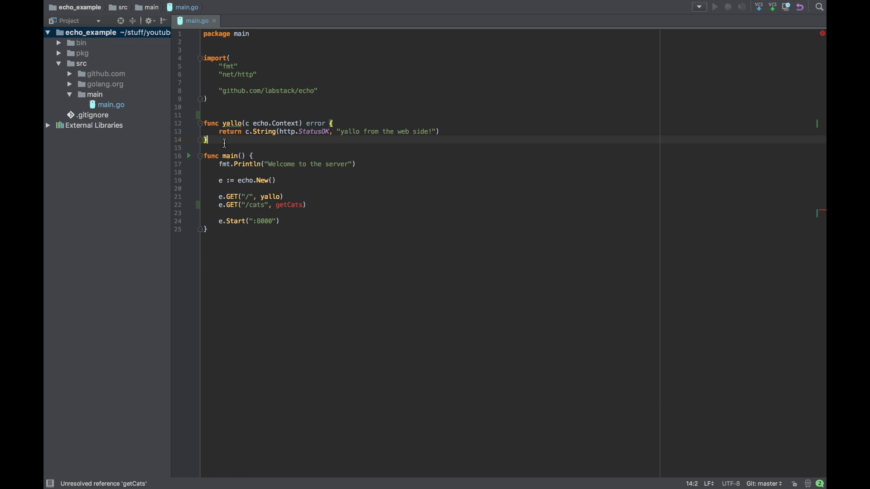
Write the func getCats(c echo.Context) error signature above main
text(func)
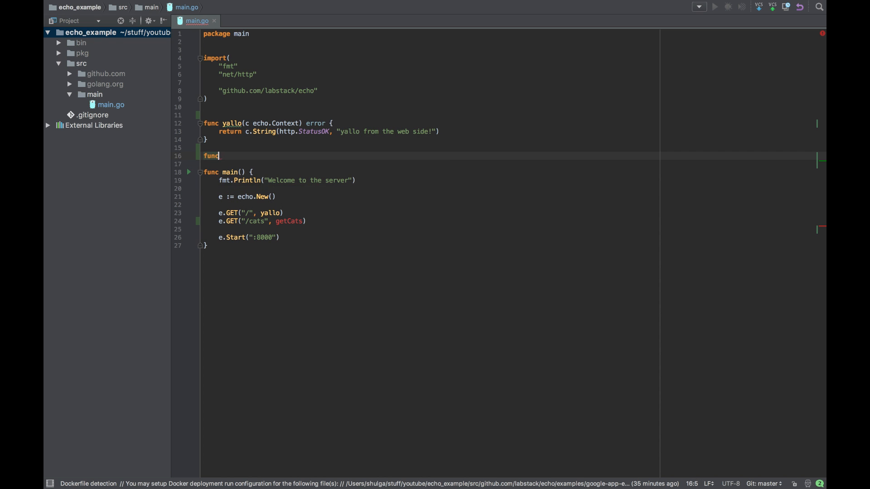
text(get)
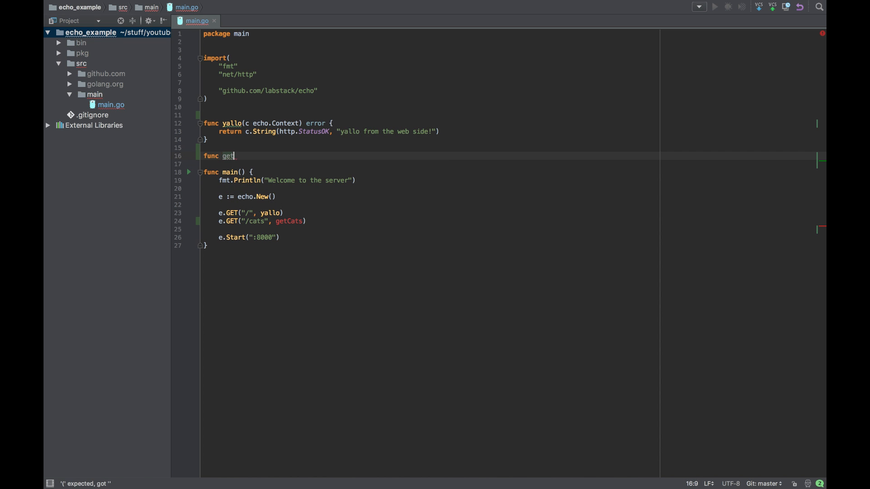
text(Cats())
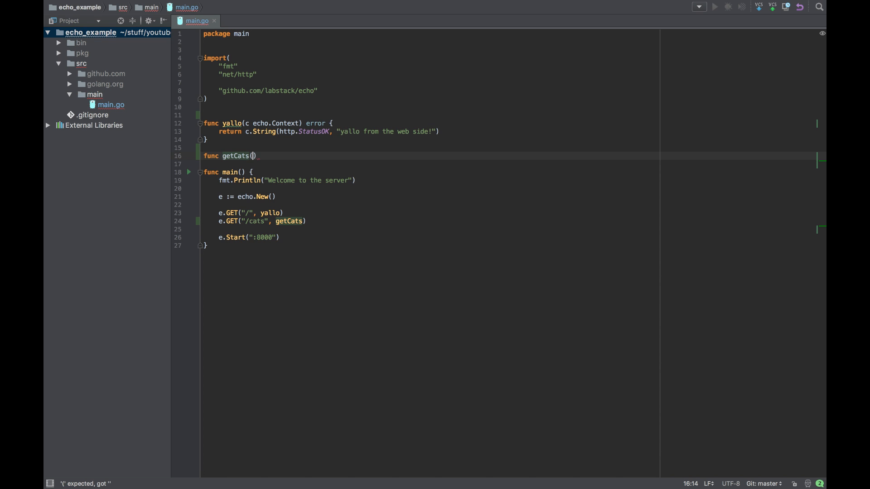
text(c)
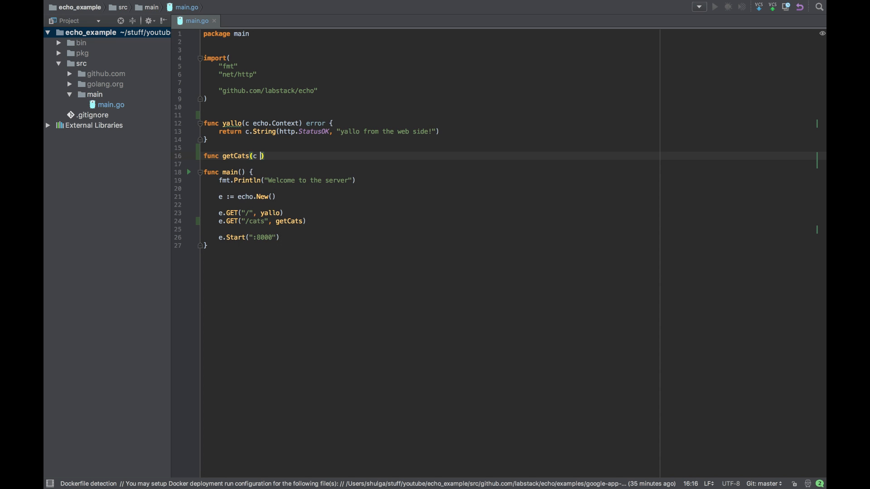
text(echo)
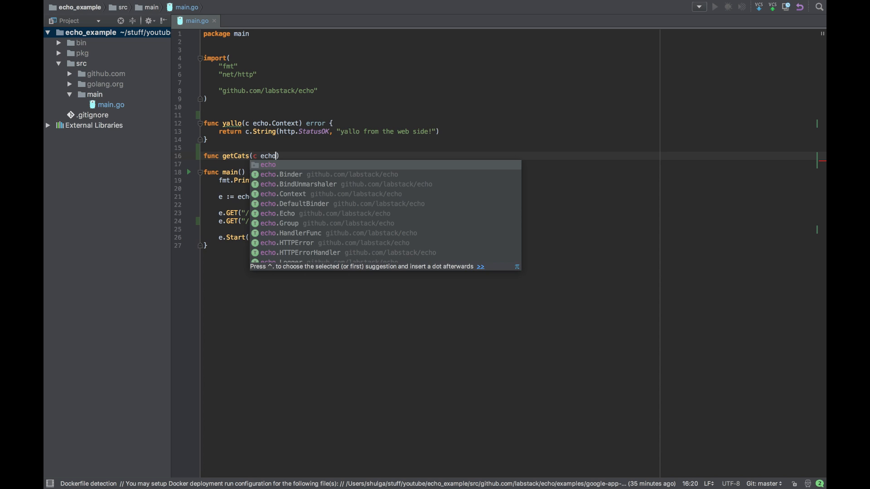
text(.)
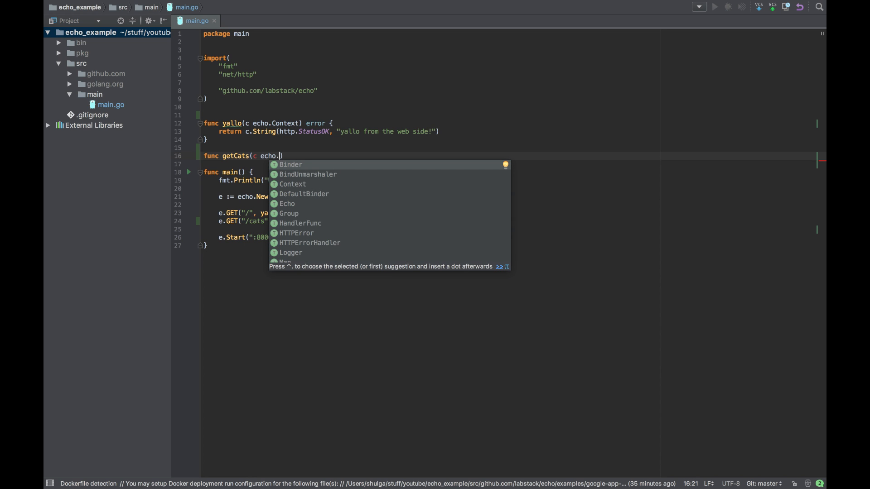
text(Context)
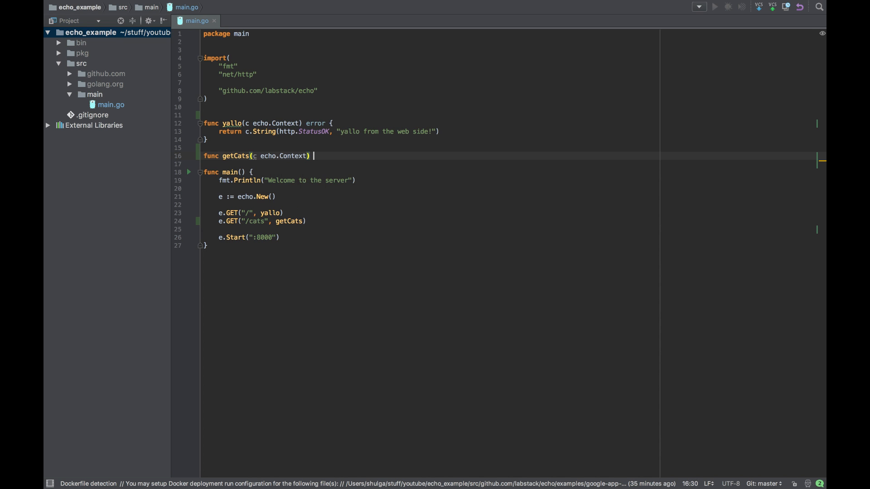
text(error)
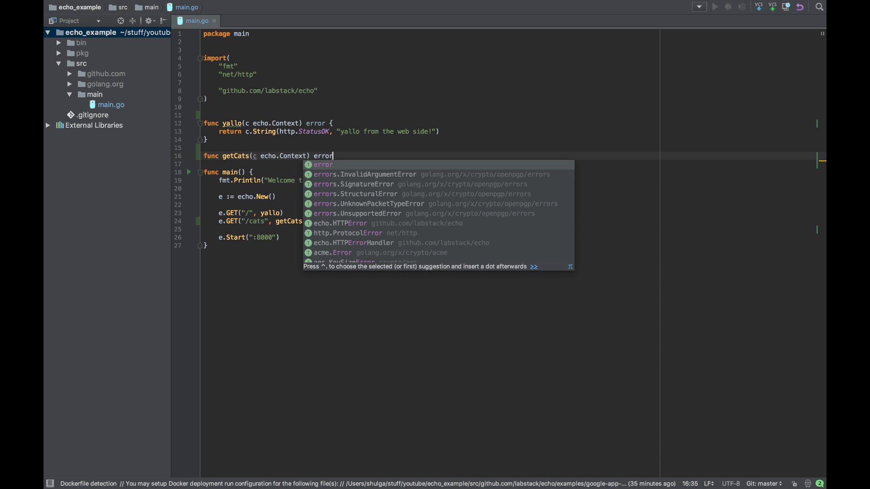
text({)
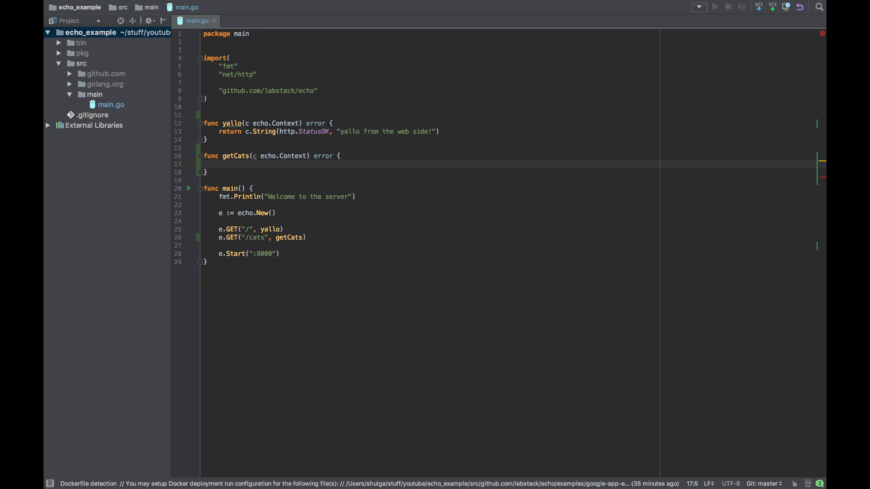
Read the name and type query parameters into catName and catType
text(name)
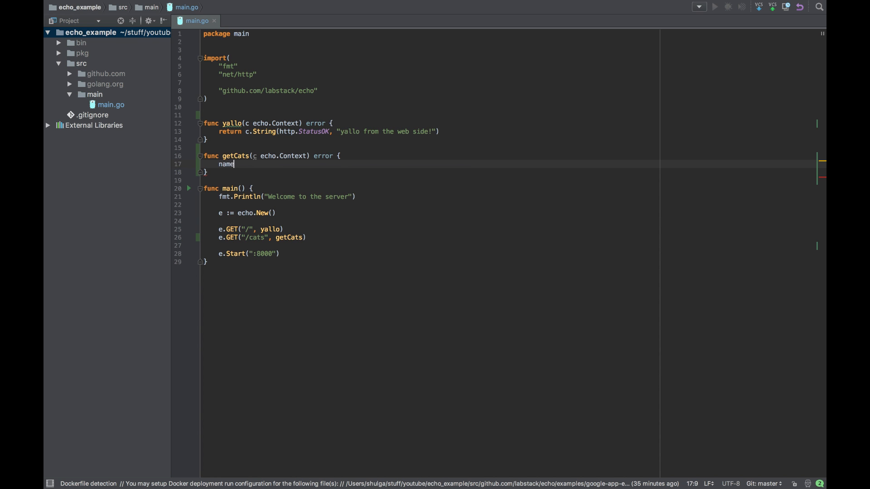
text(catName)
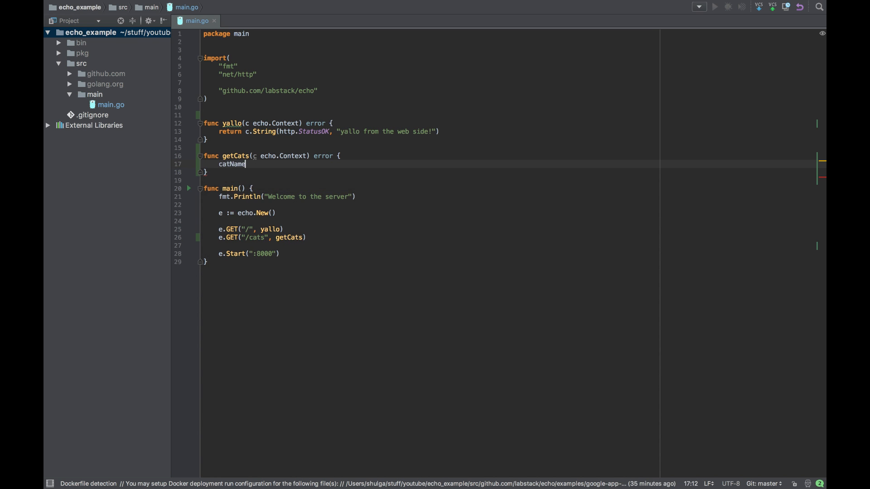
text(:= c.)
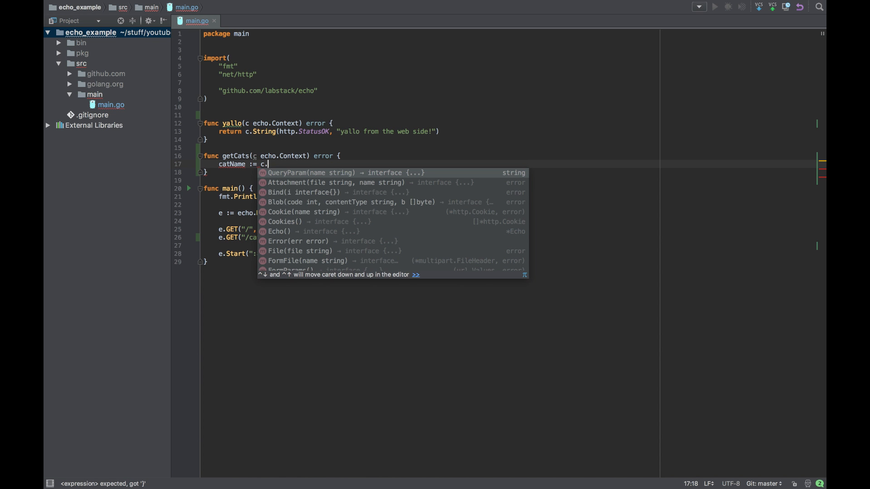
text(Quer)
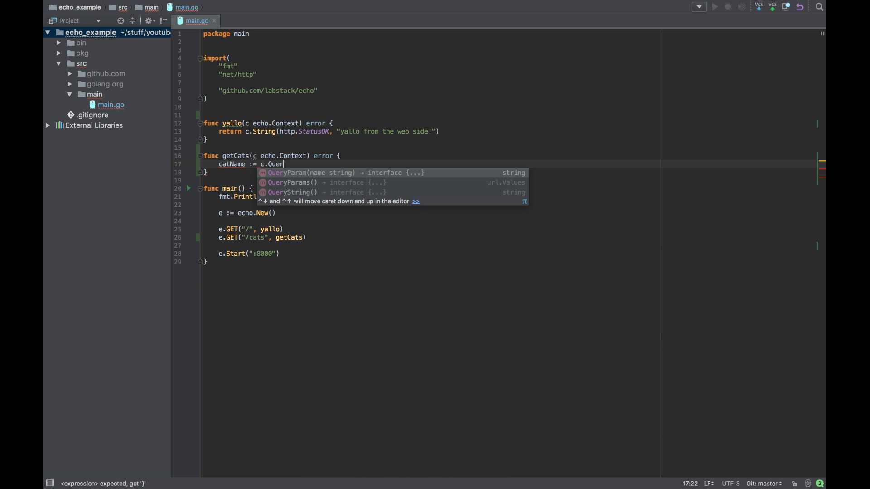
text(yParam(")
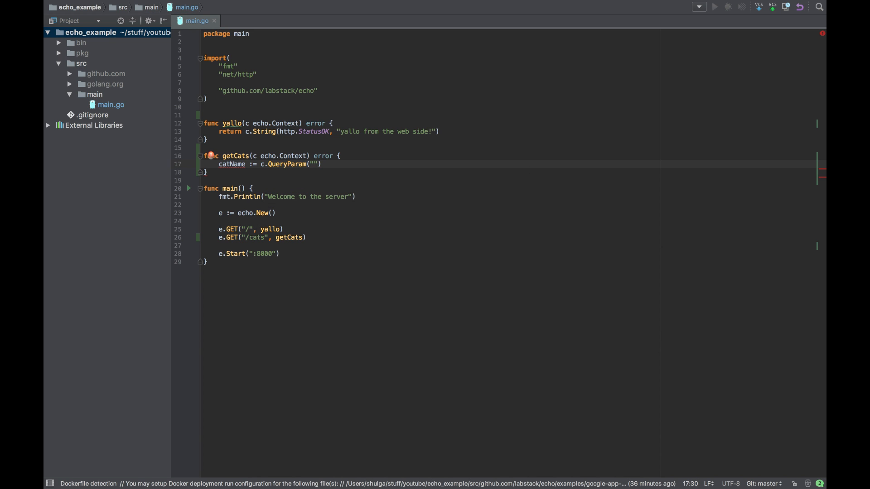
text(name)
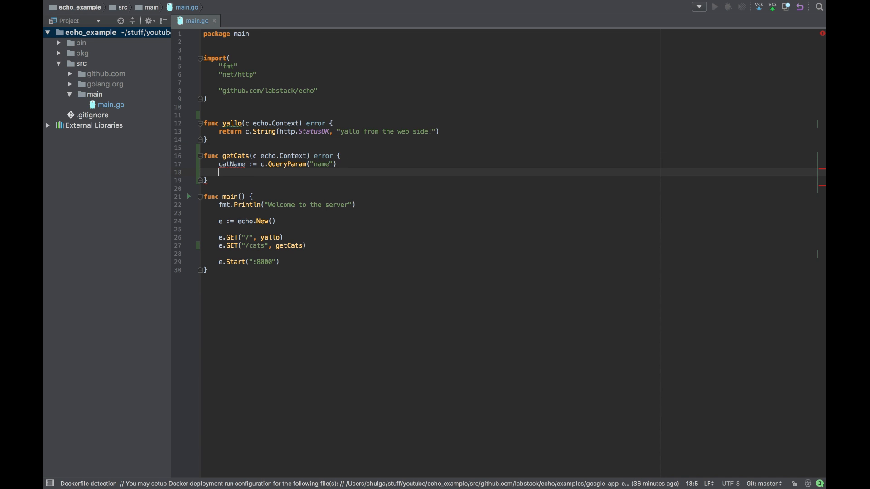
text(catType :)
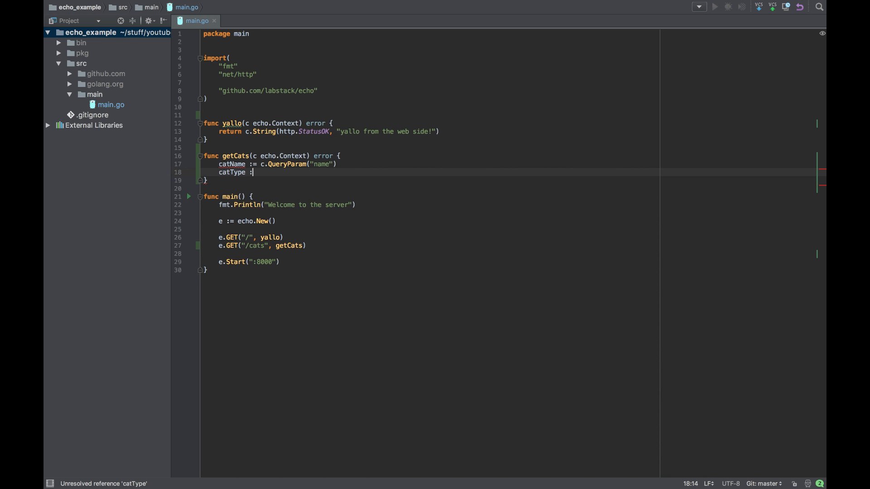
text(c.)
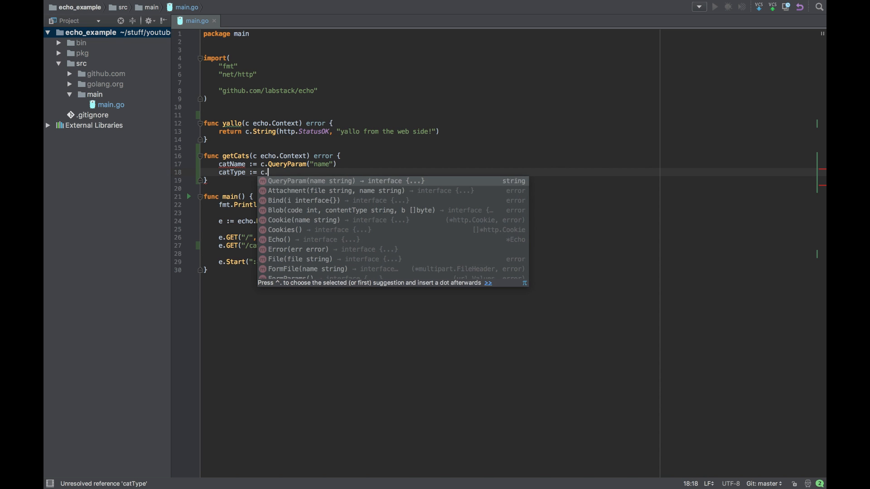
text(QueryParam(")
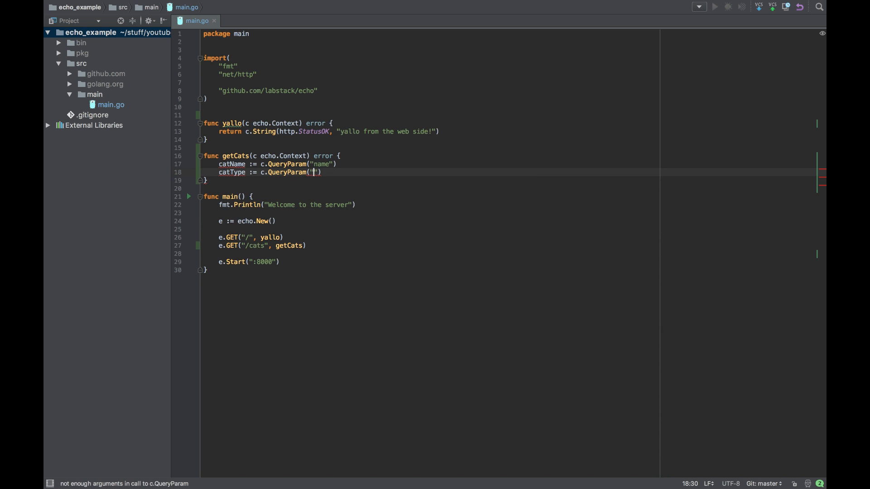
text(type)
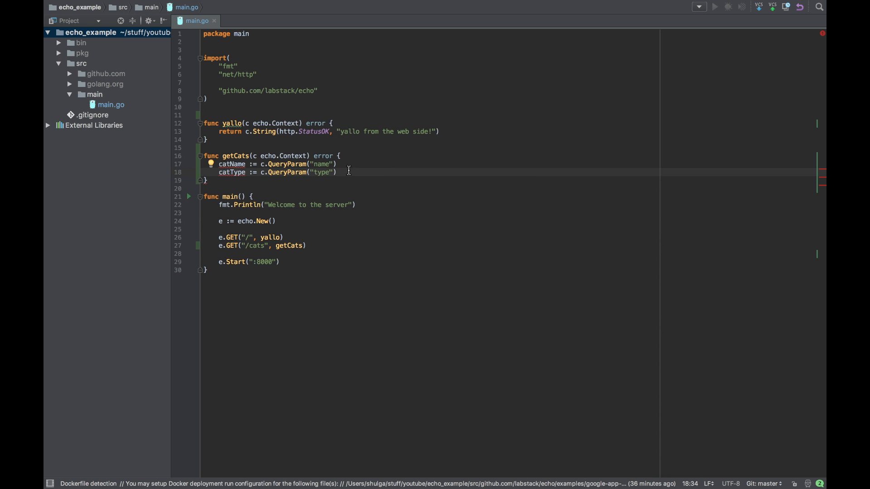
key(enter)
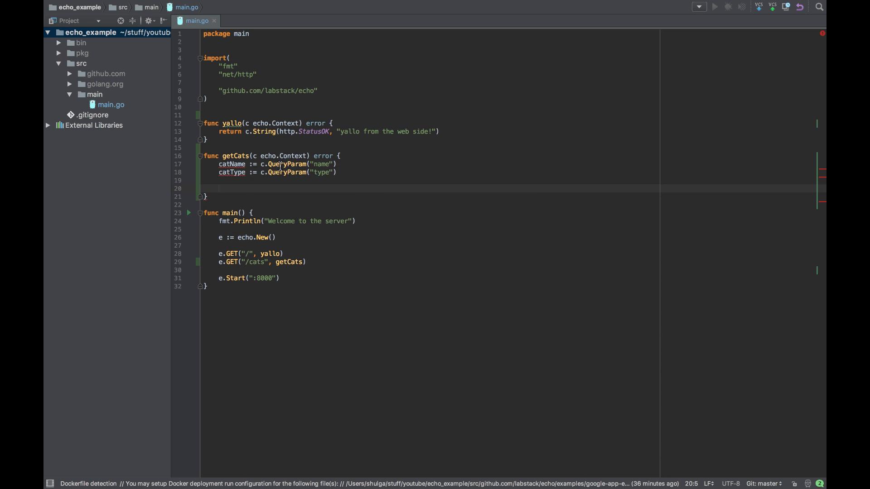
mouse_move(272, 183)
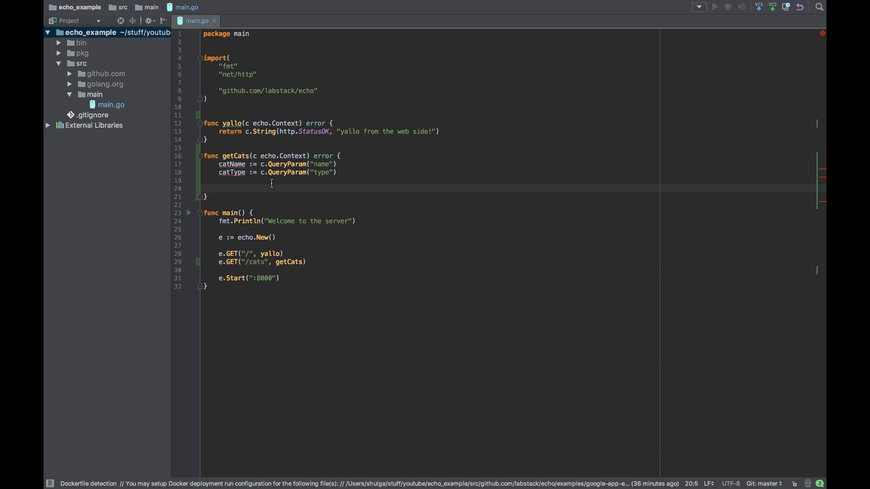
Begin getCats' return c.String(http.StatusOK, fmt.Sprintf()) using autocompletion
text(return)
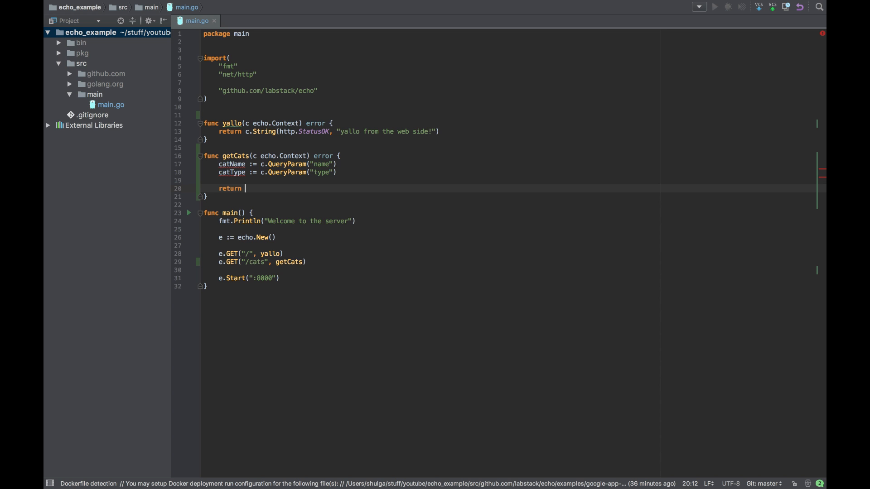
text(c.)
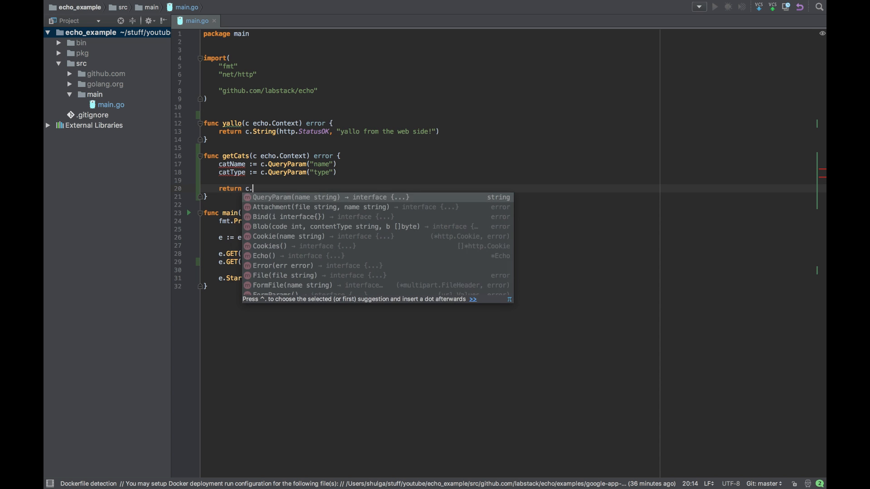
text(String)
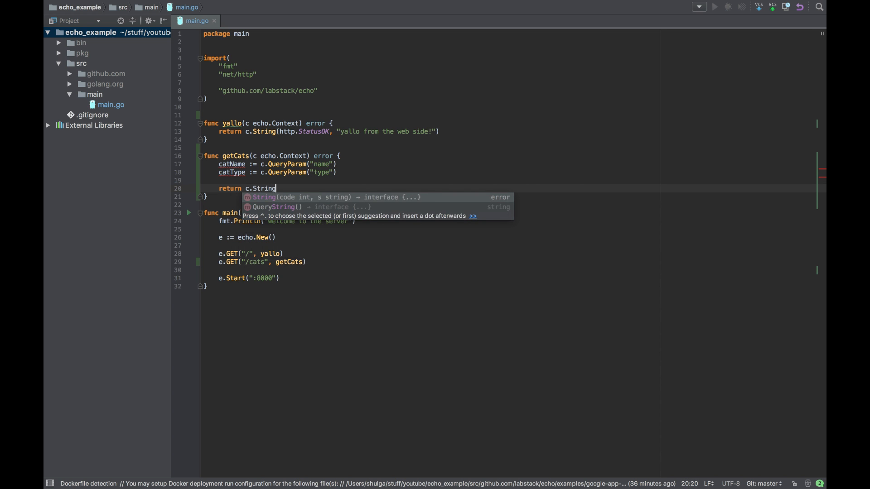
text((http)
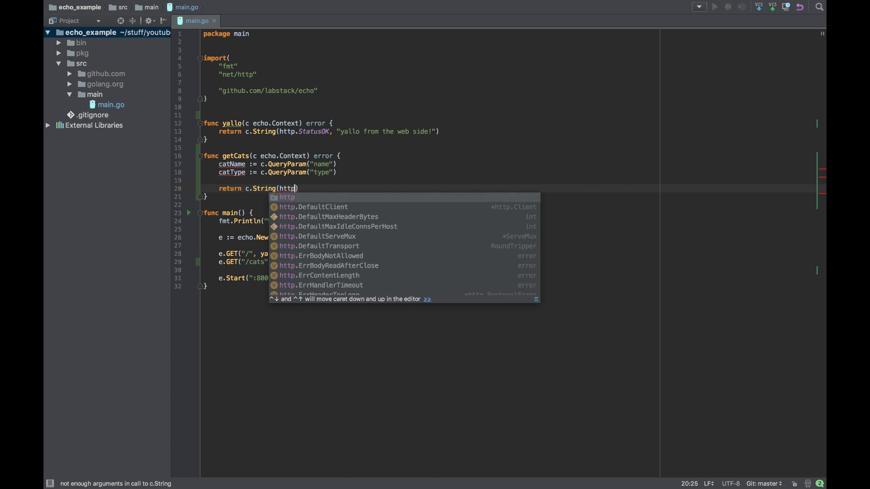
text(St)
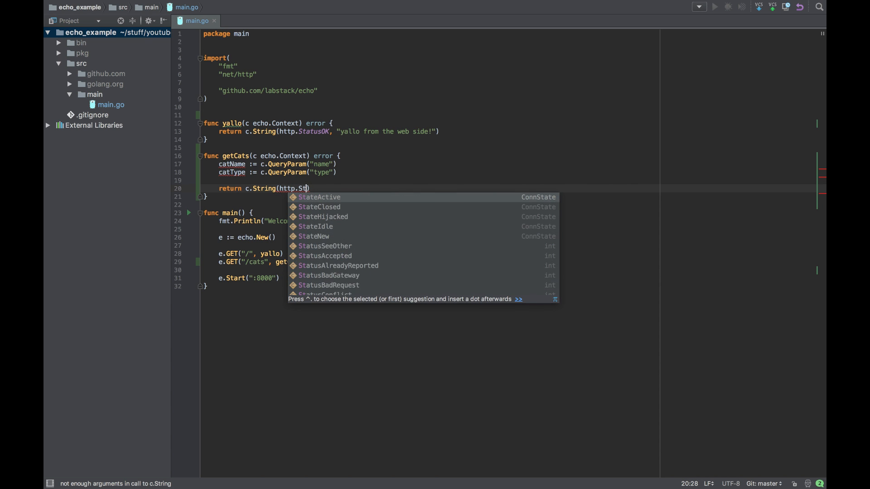
text(atus)
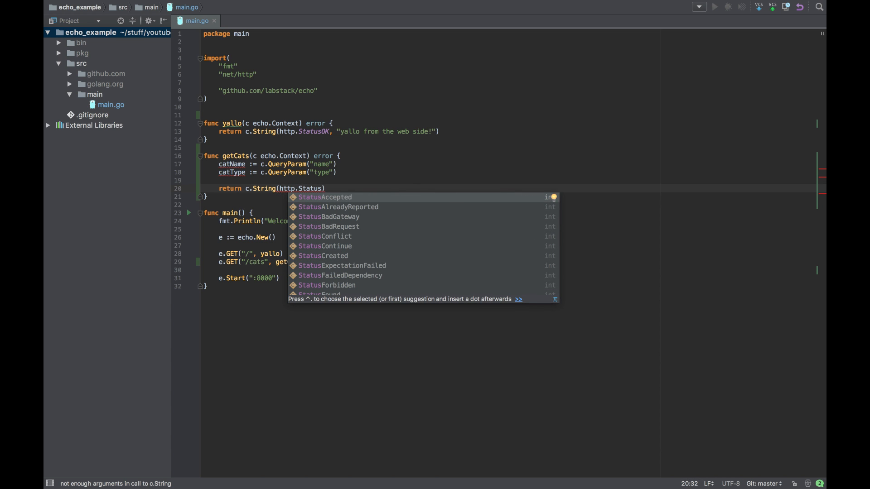
text(OK,)
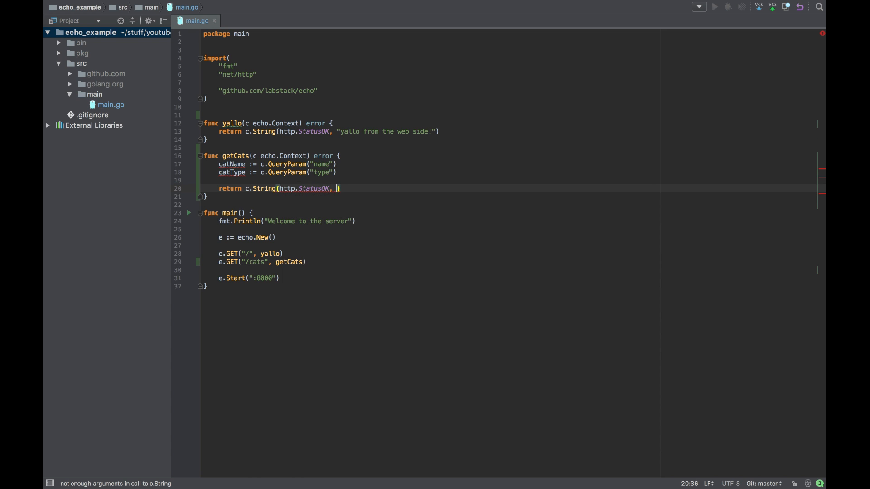
text(fmt)
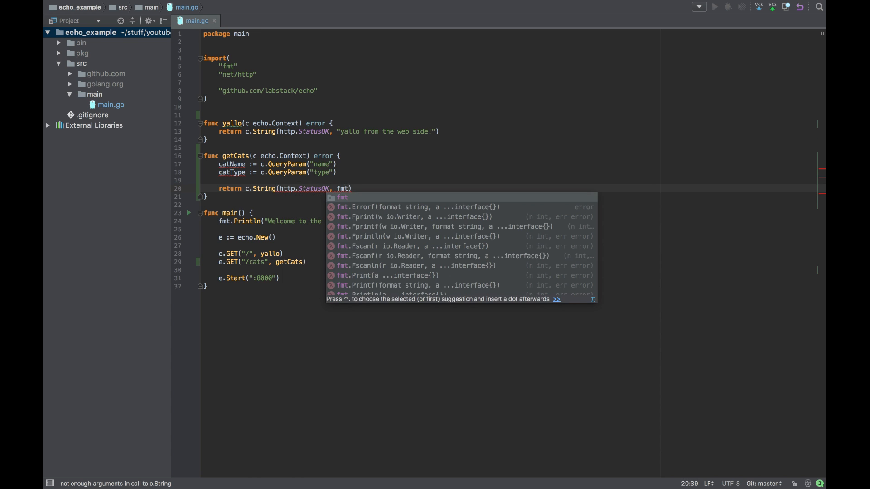
text(.)
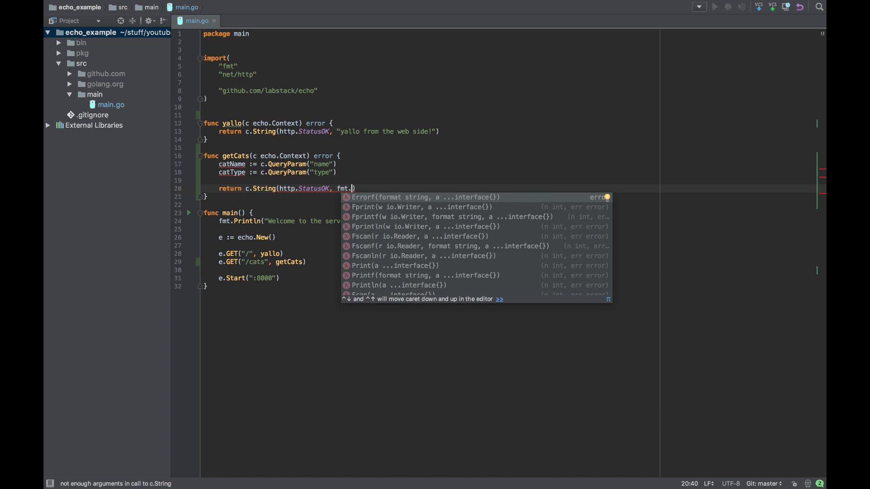
text(Sprintg)
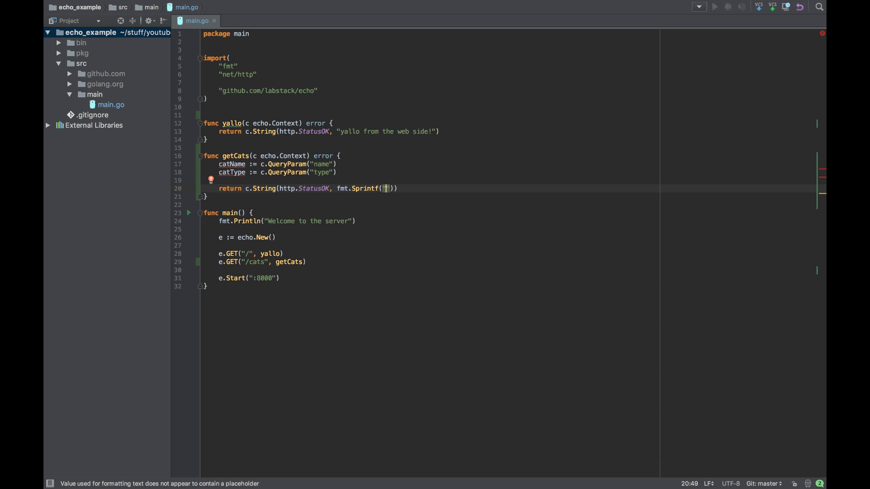
Type the format string "your cat name is: %s\nand his type is: %s\n"
text(%)
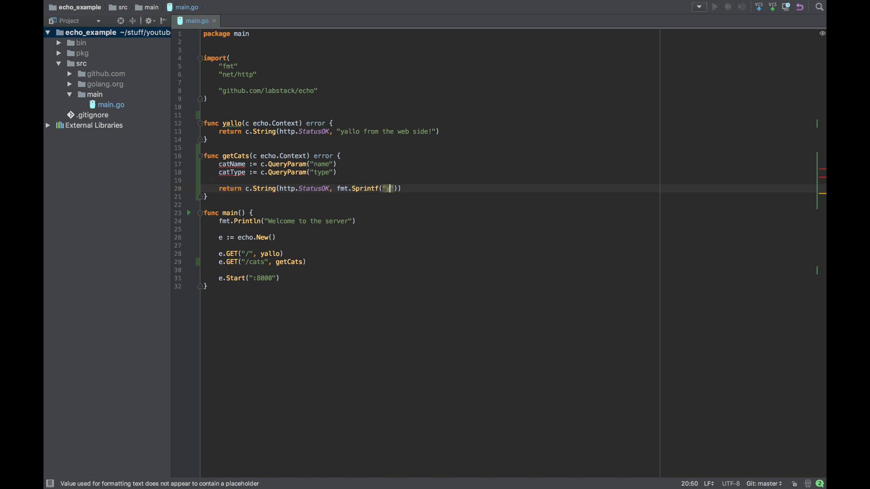
text(your cat)
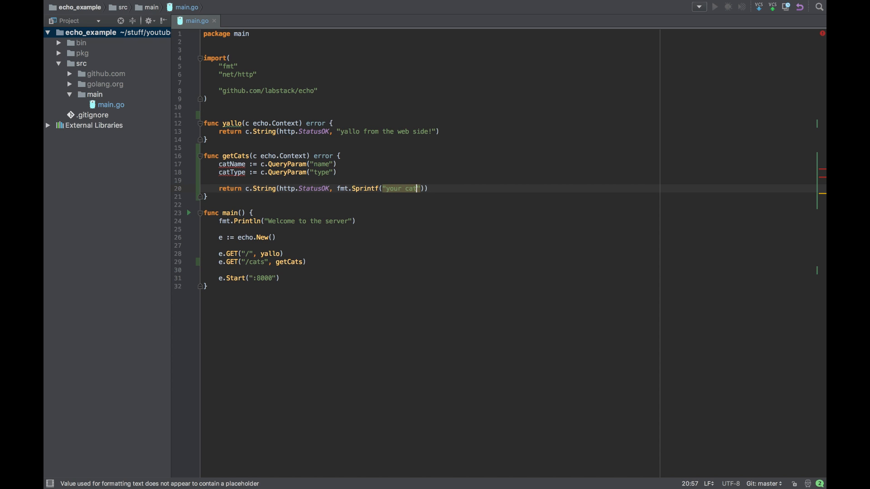
text(name)
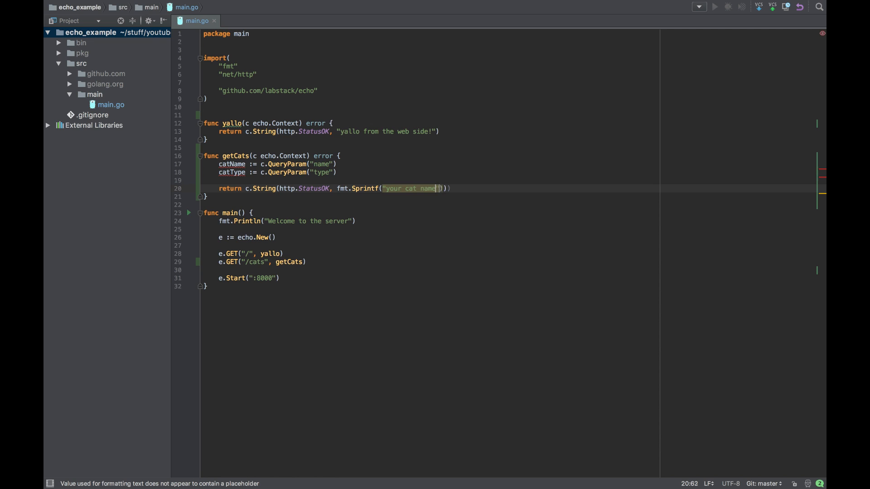
text(is:)
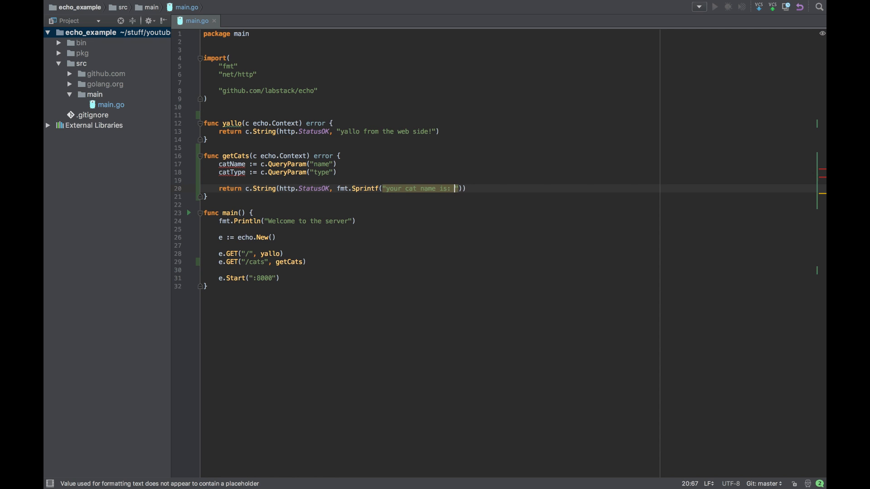
text(%s)
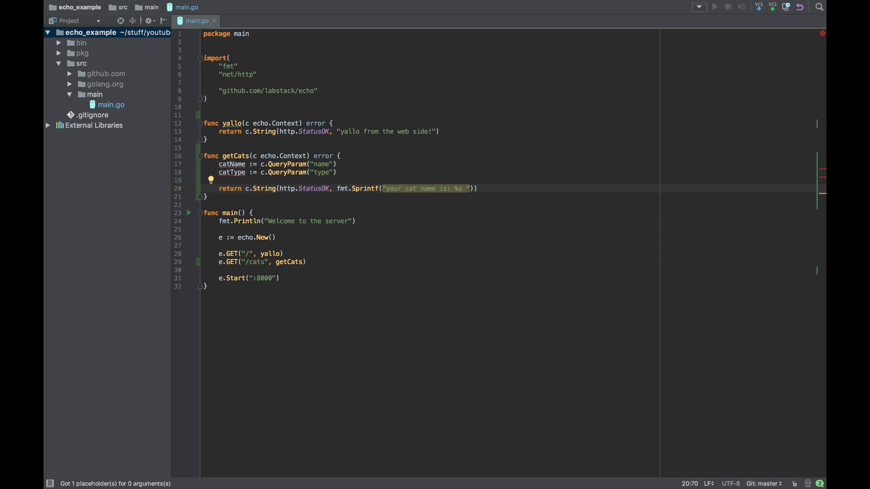
key(Backspace)
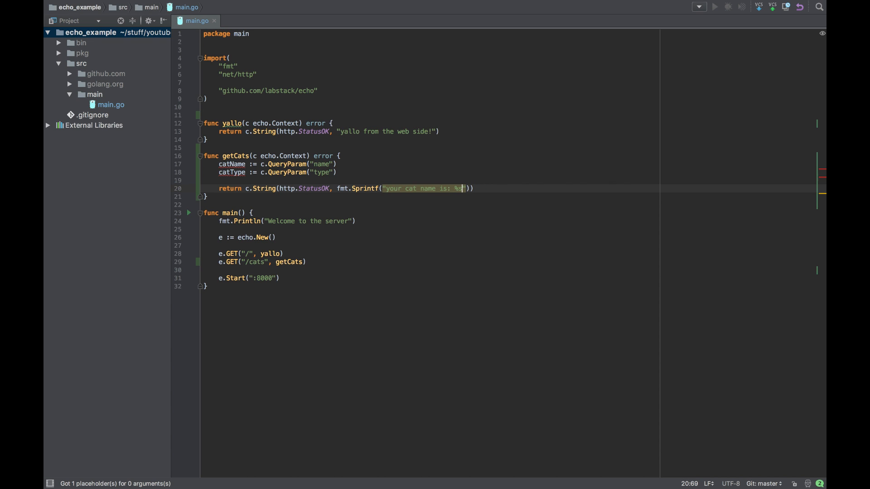
text(/)
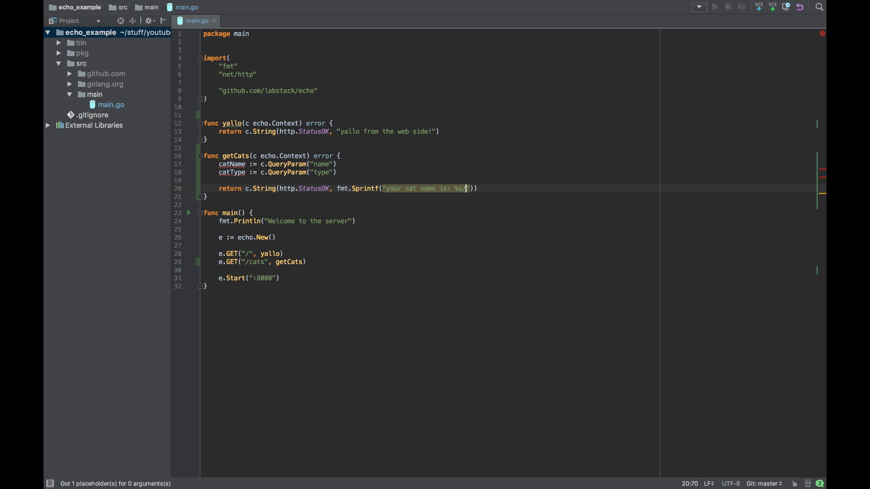
text(nand his)
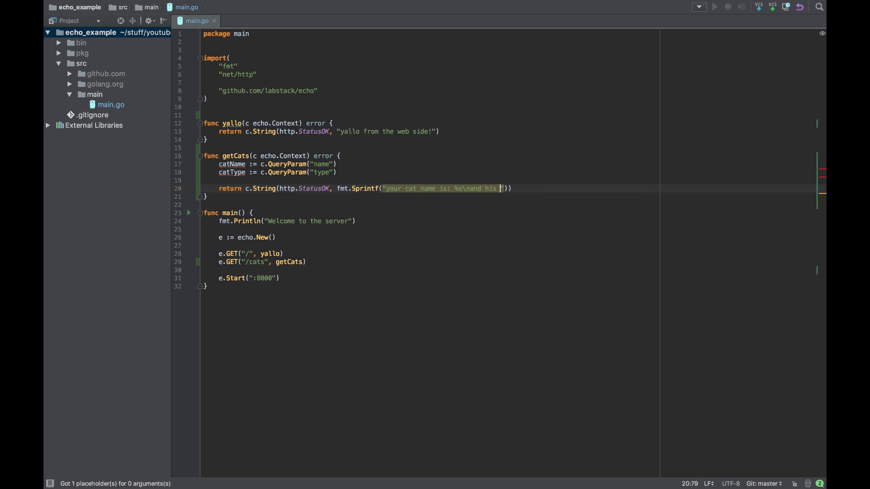
text(type is)
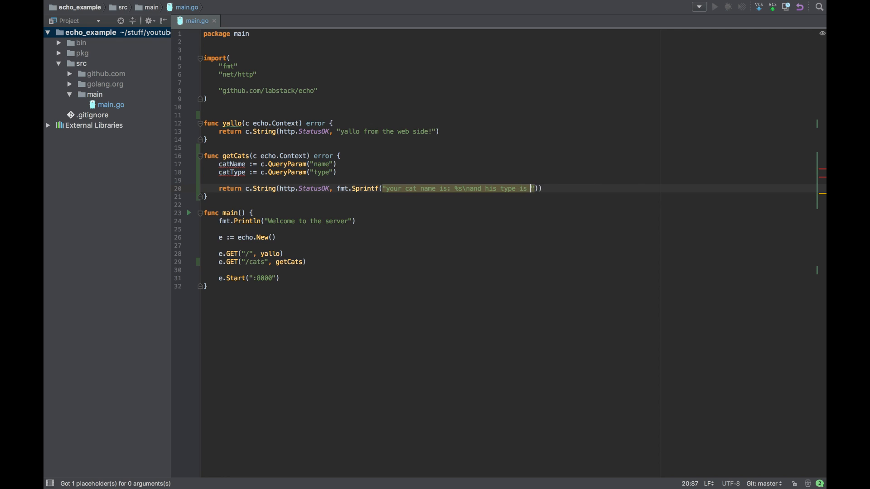
text(%s)
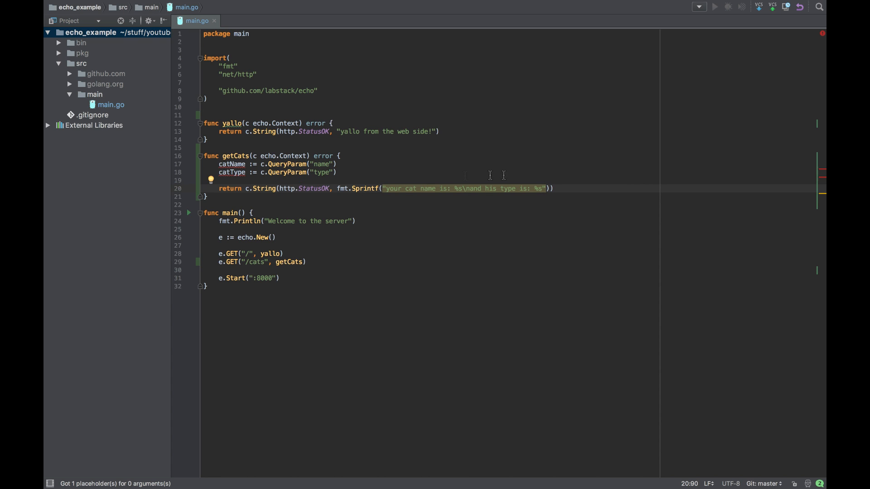
text(\n)
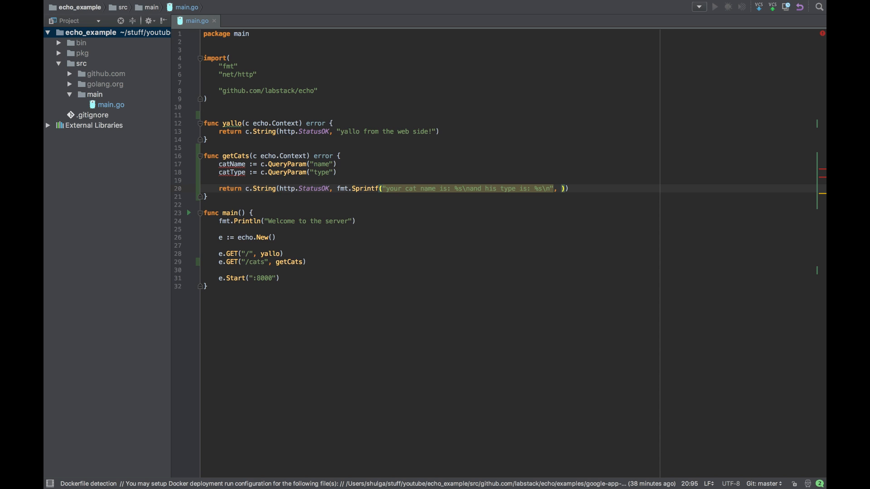
Pass catName and catType as the Sprintf arguments
text(catName)
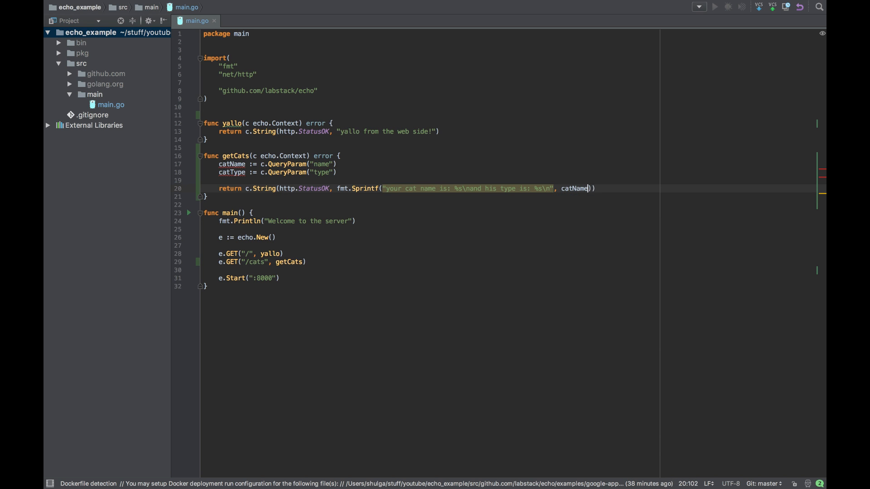
text(, catt)
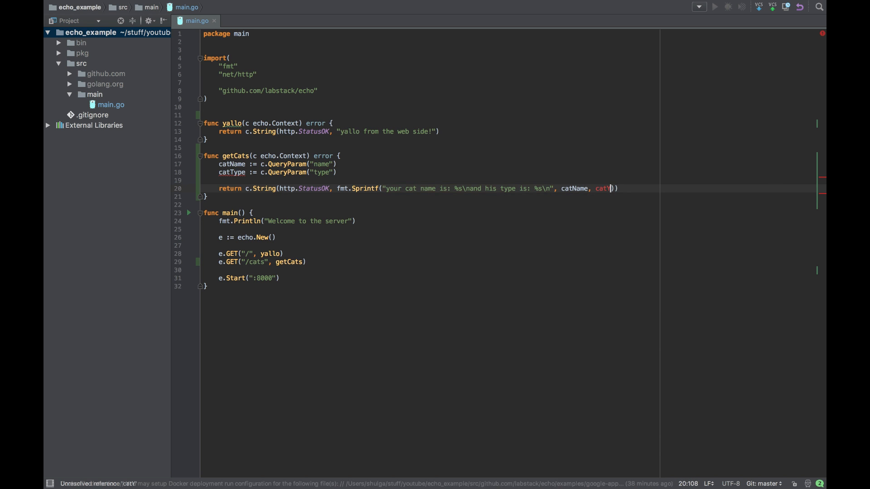
text(ype)
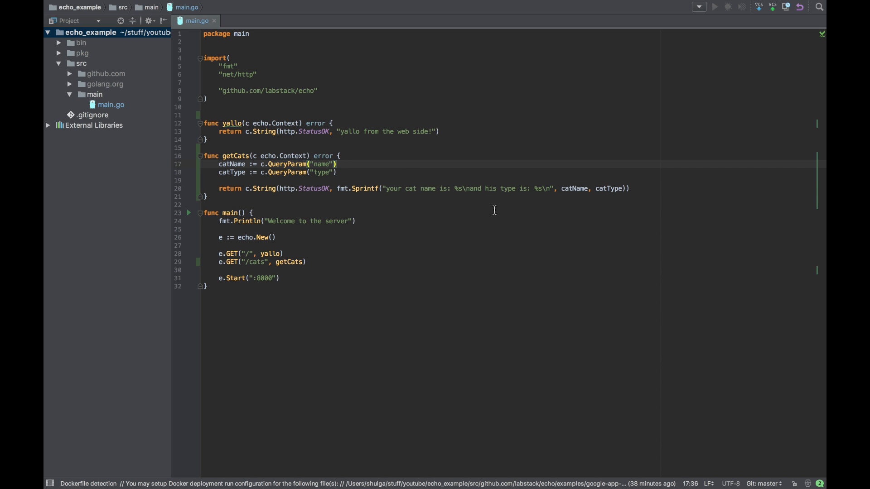
mouse_move(375, 188)
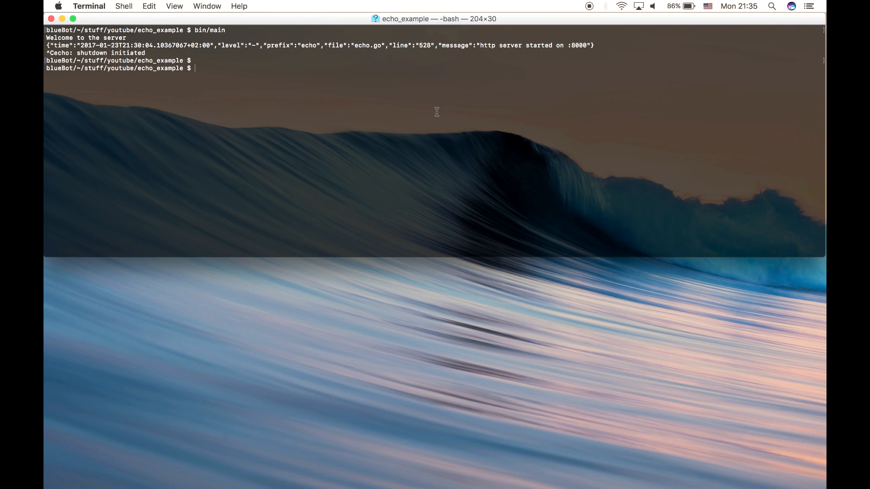
mouse_move(313, 82)
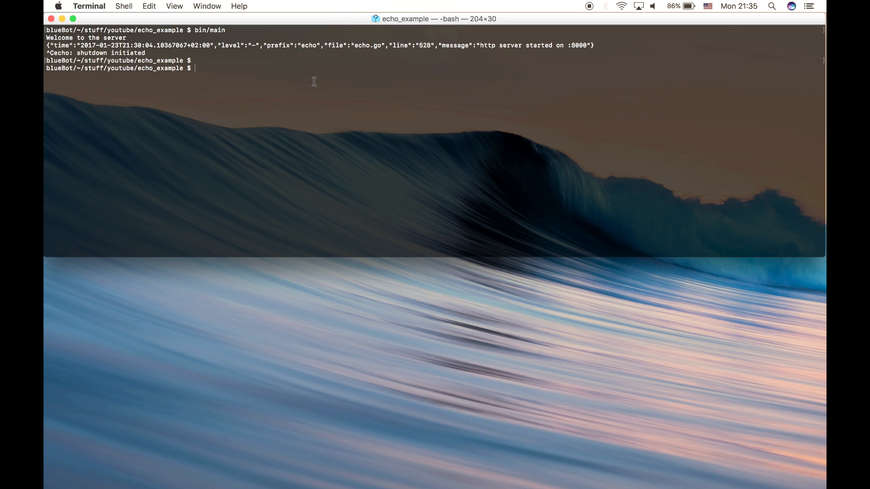
Set GOPATH to `pwd` with export and type go install in Terminal
text(export)
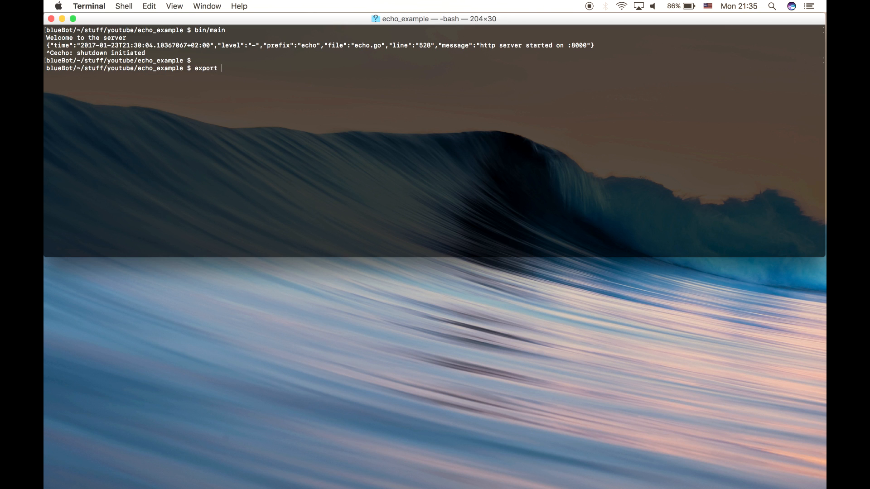
text(go)
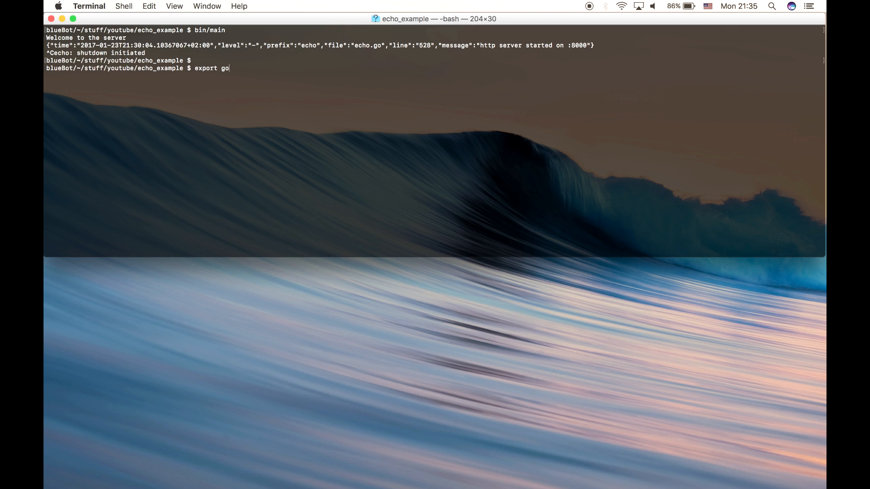
text(GOP)
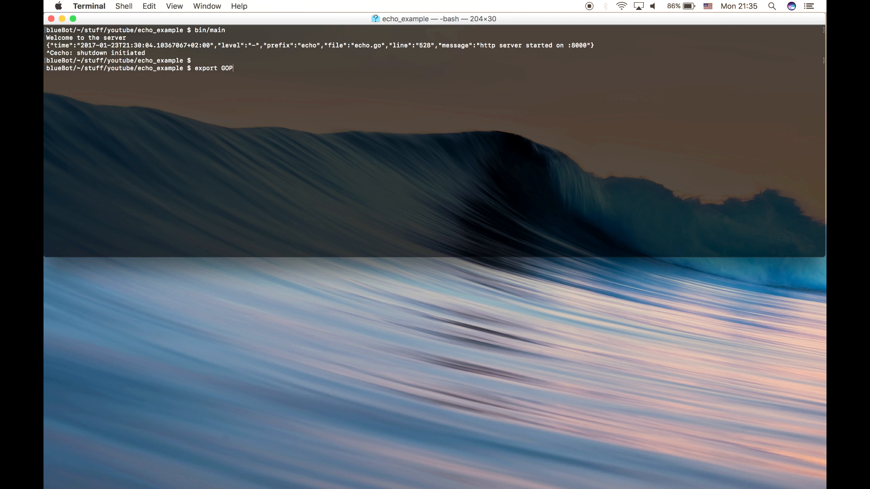
text(ATH=`p)
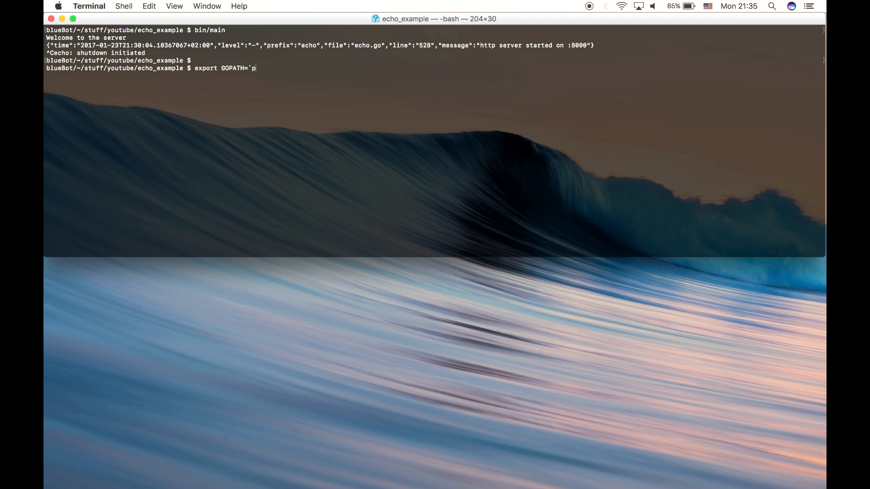
text(wd`)
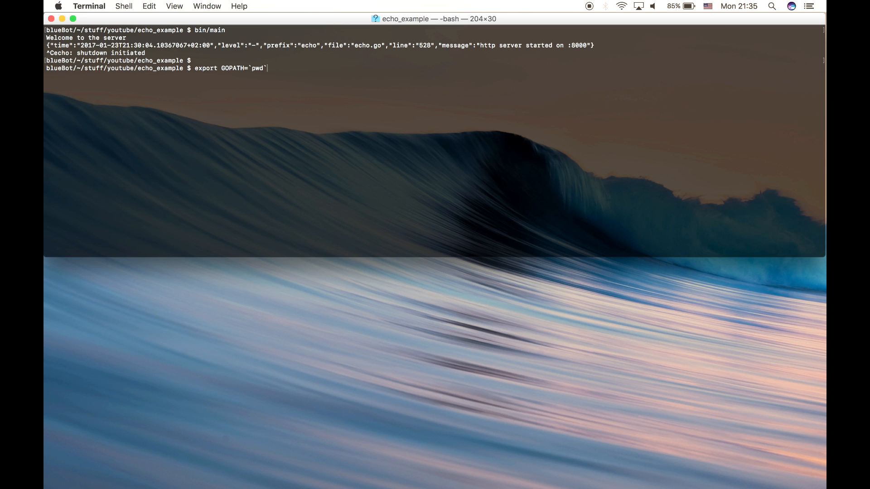
text(go install)
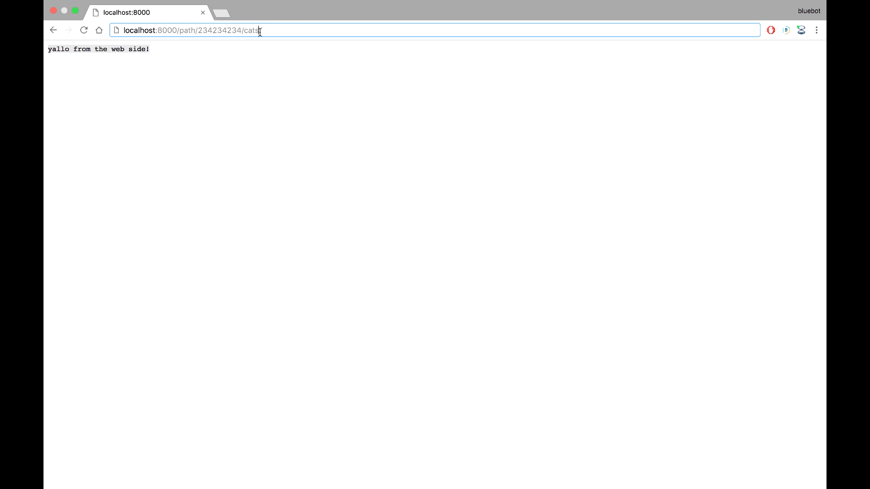
Load localhost:8000/cats, showing the cat name and type lines with empty values
double_click(218, 30)
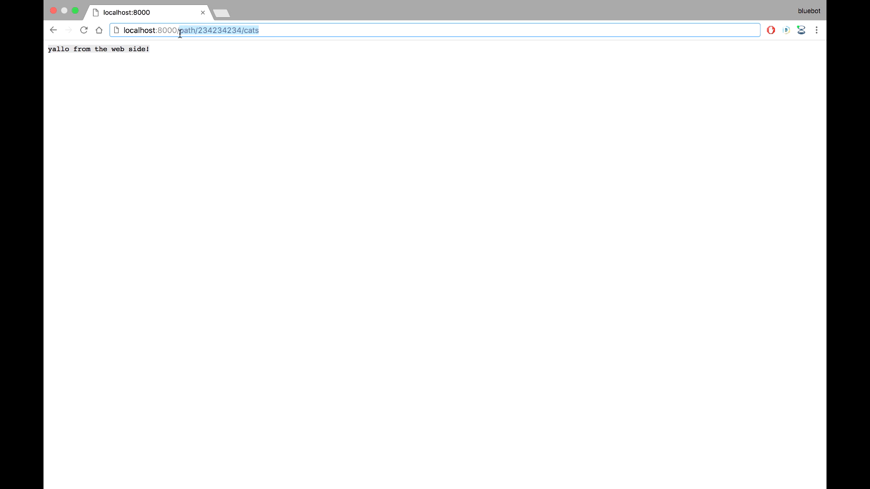
text(localhost:8000/cats)
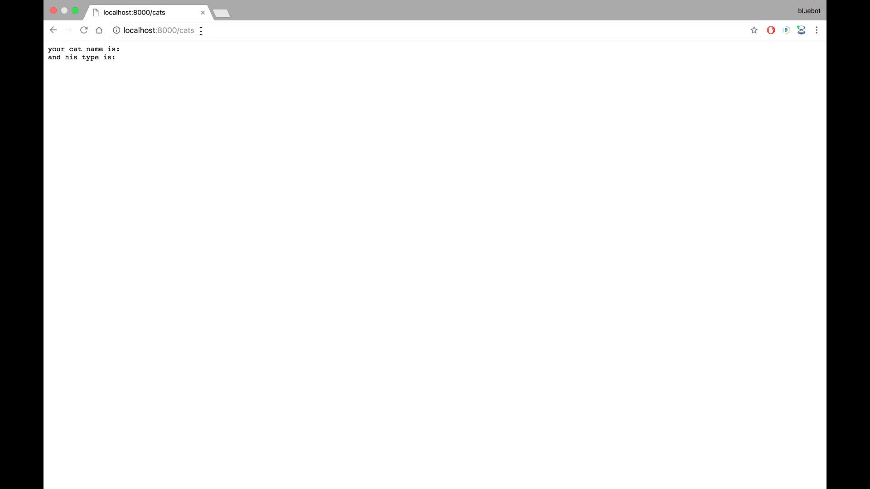
Request /cats?name=arnold&type=fluffy and highlight 'fluffy' in the response
click(160, 31)
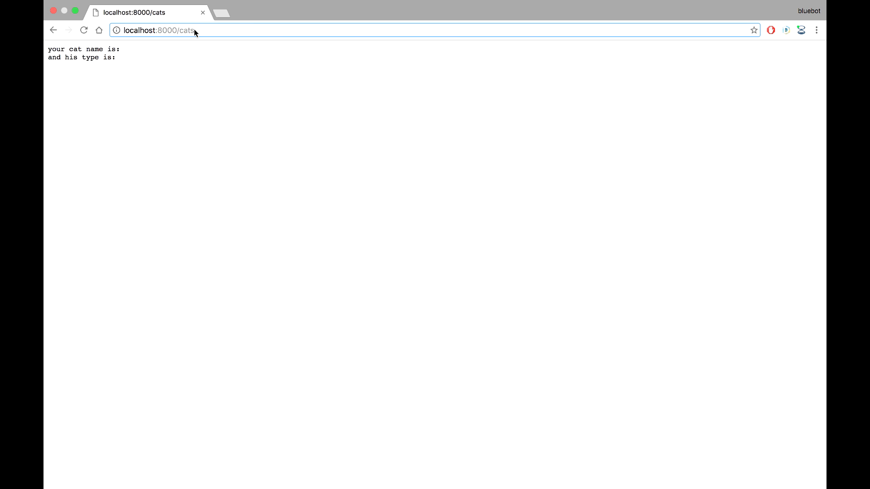
text(?name=dave)
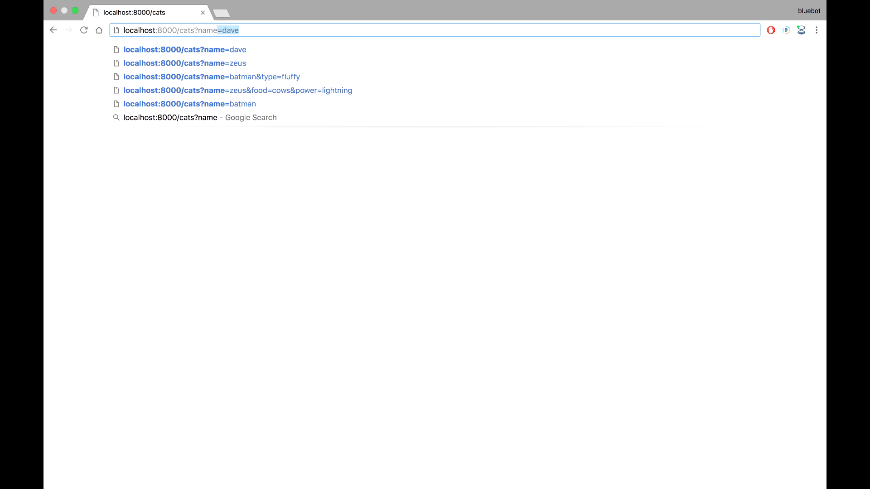
text(ar)
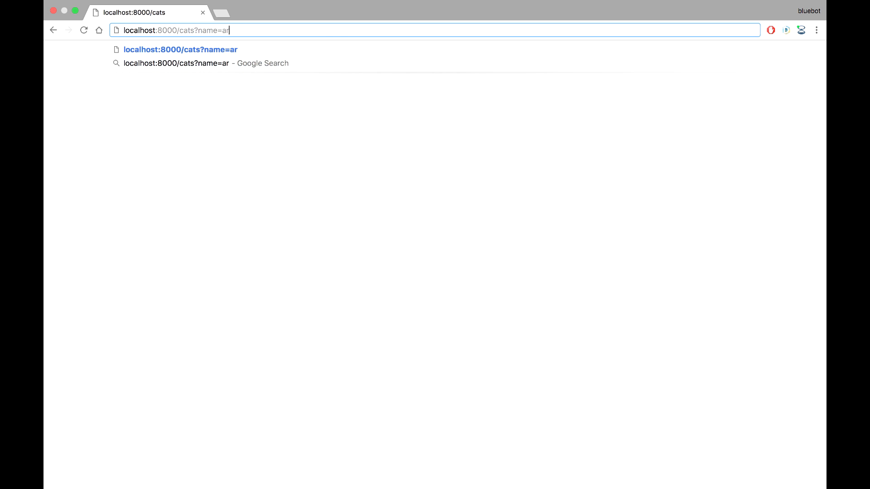
text(nold)
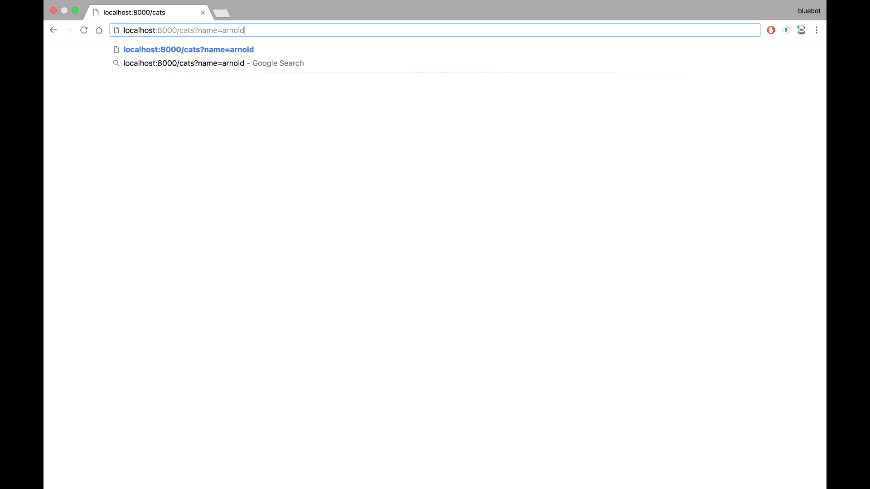
text(&type)
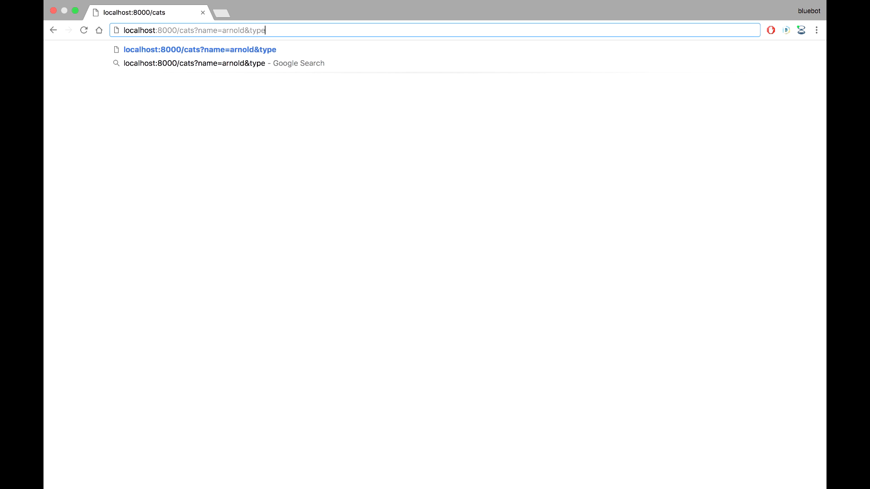
text(fluffy)
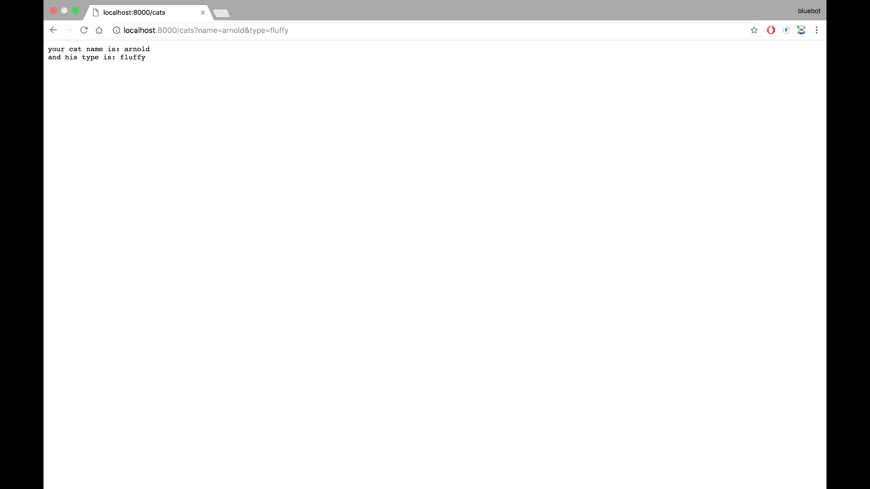
double_click(136, 49)
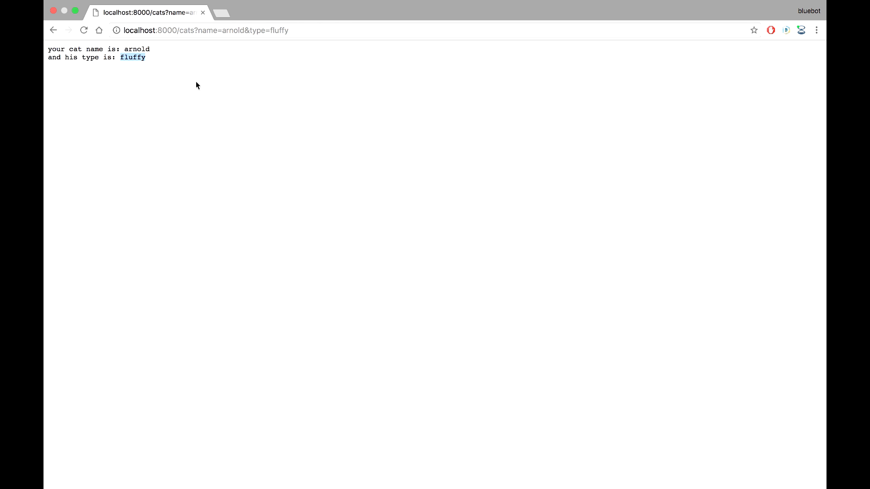
mouse_move(305, 126)
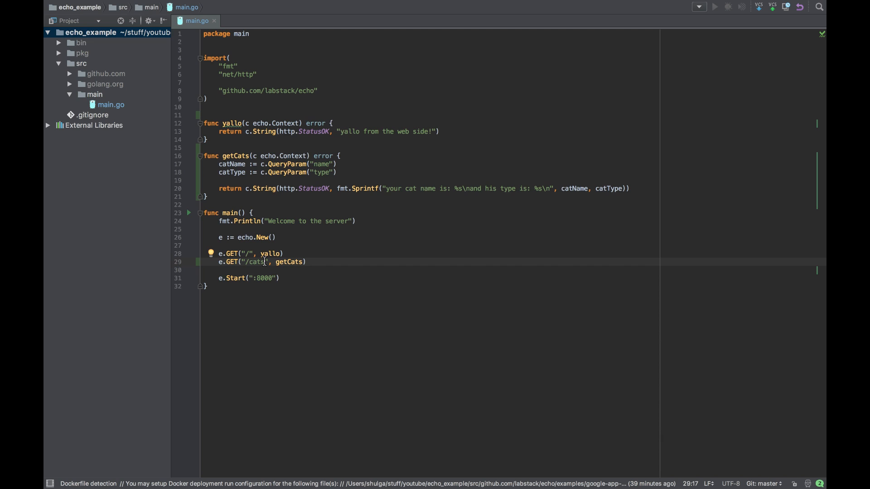
Change the e.GET cats route path to "/cats/:data"
text(/)
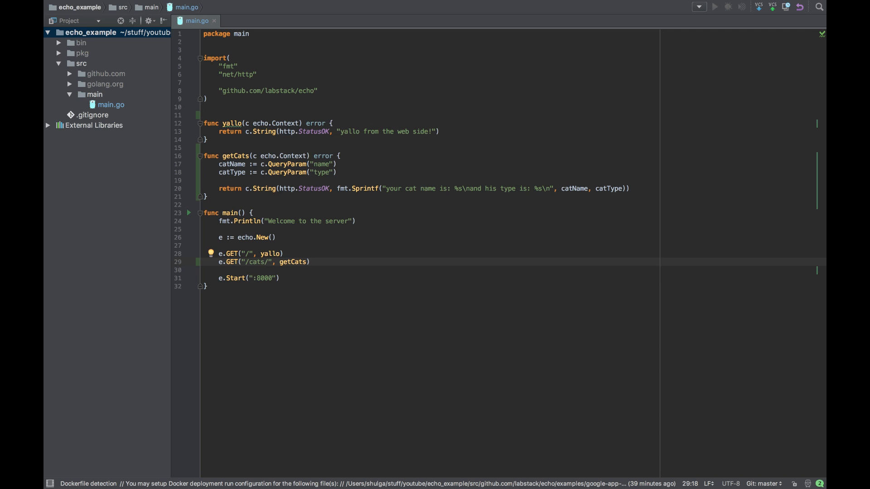
text(:)
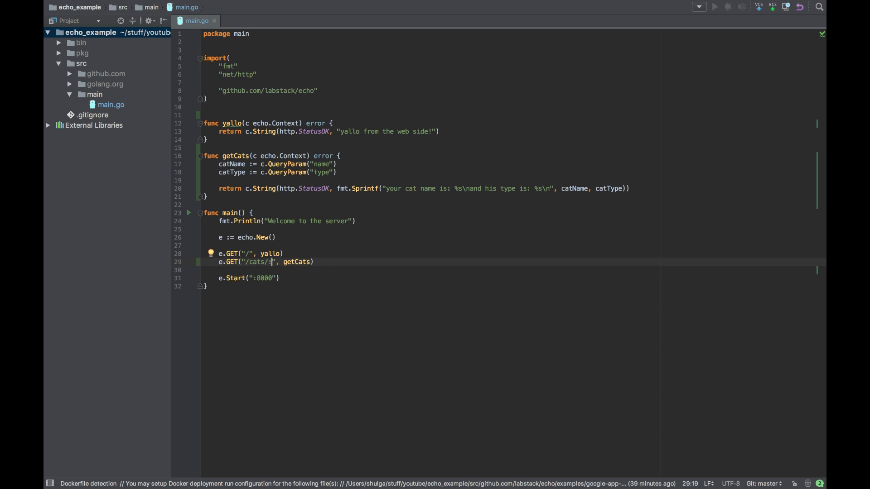
text(data)
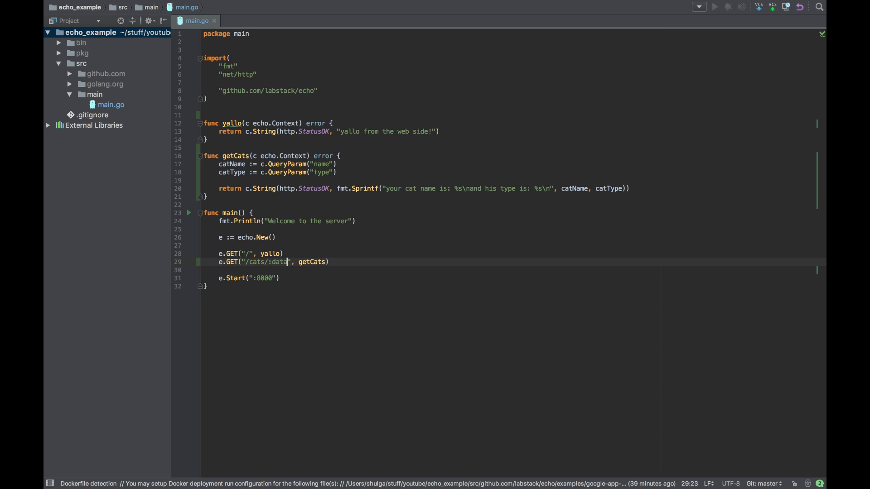
text(Type)
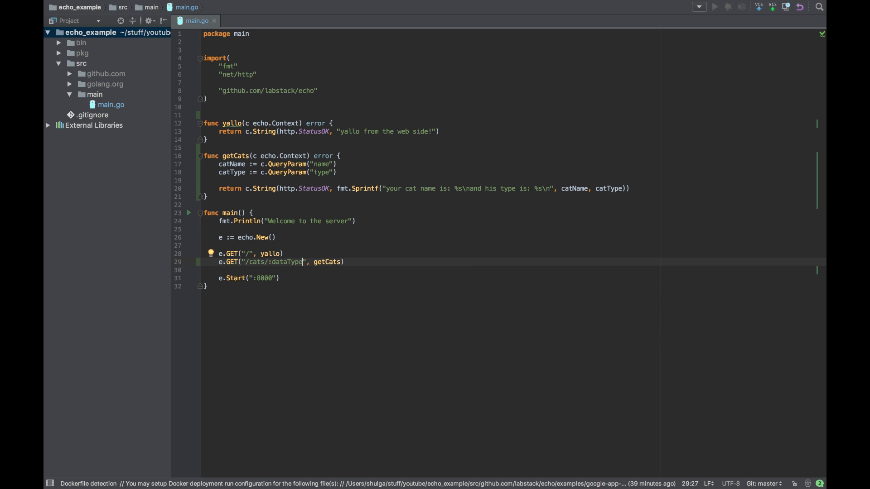
key(BackSpace)
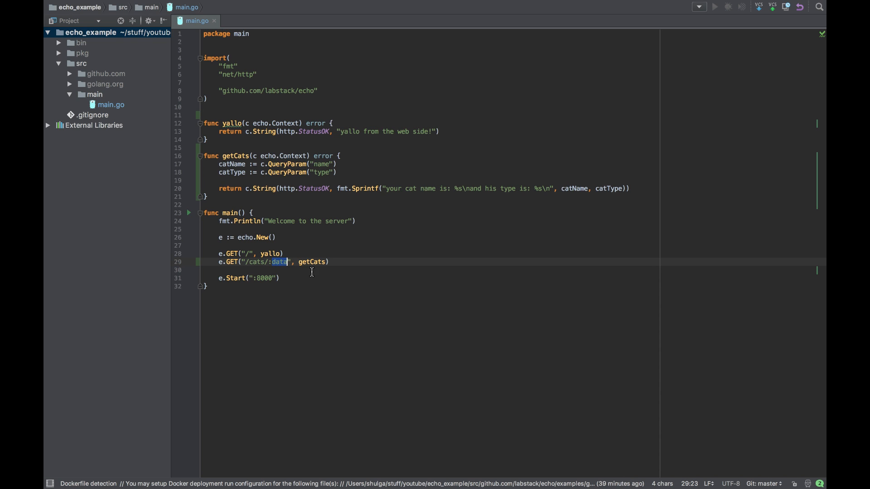
mouse_move(245, 195)
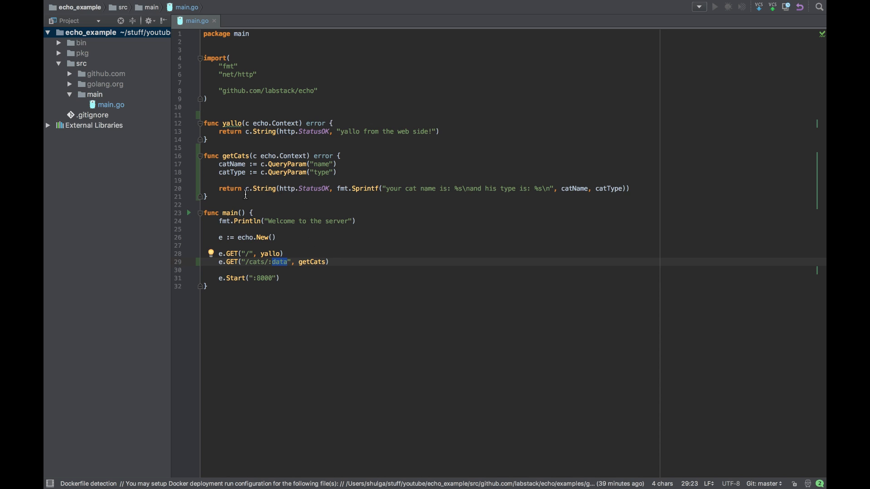
Add dataType := c.Param("data") in getCats, with a blank line below
key(enter)
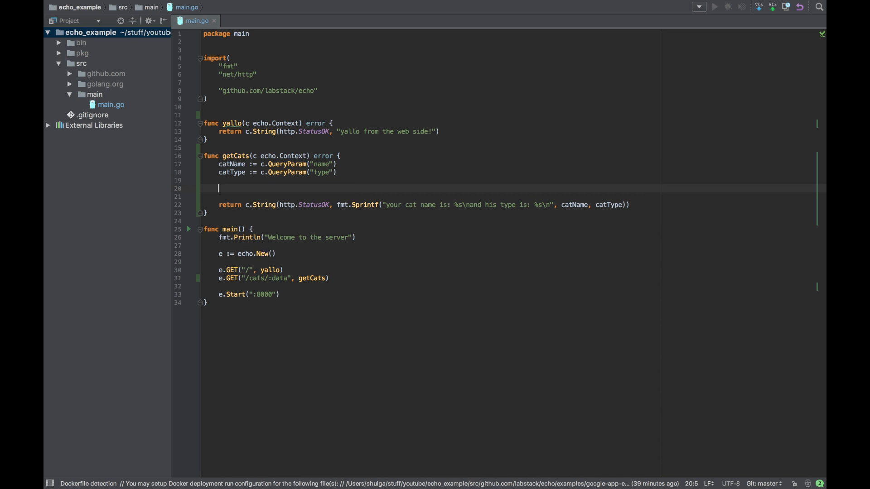
text(dta)
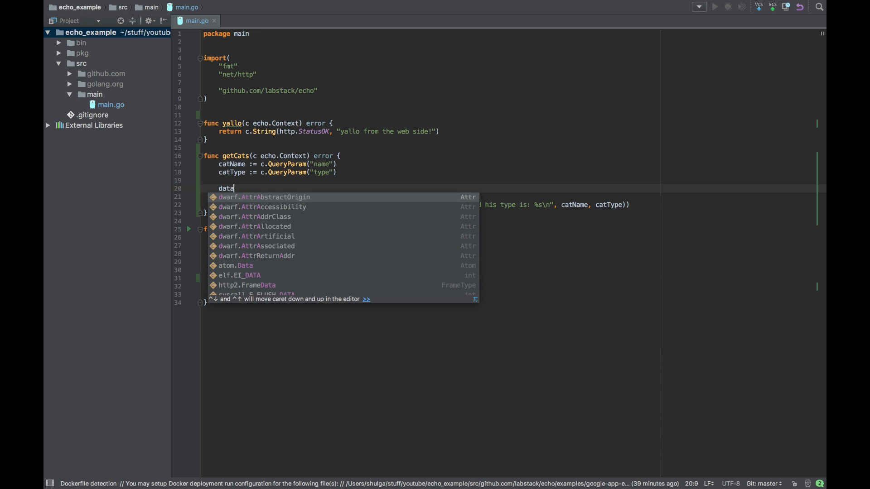
text(T)
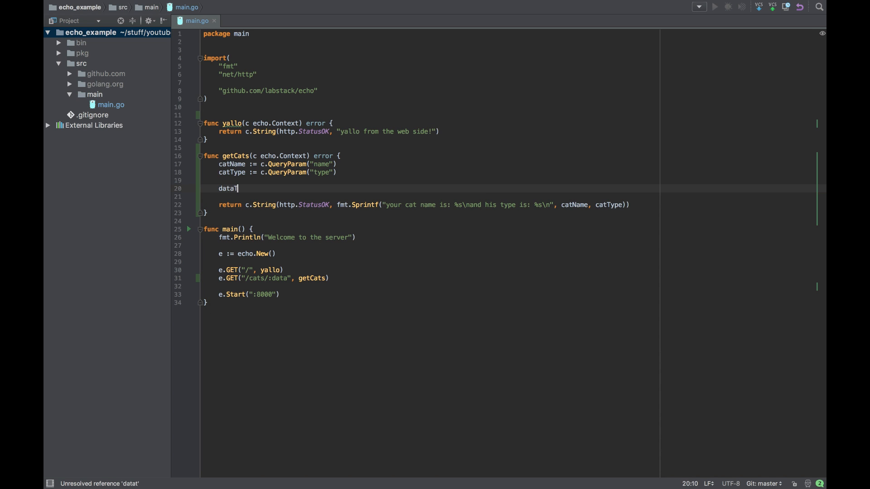
text(ye)
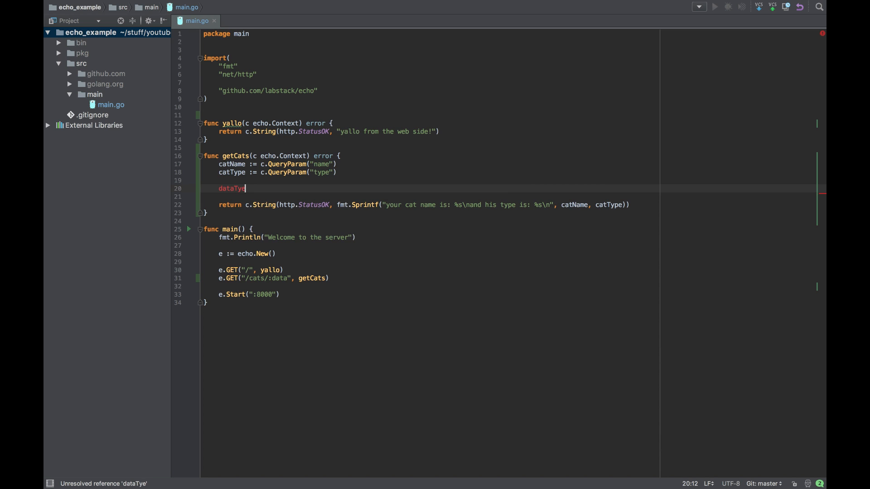
text(p)
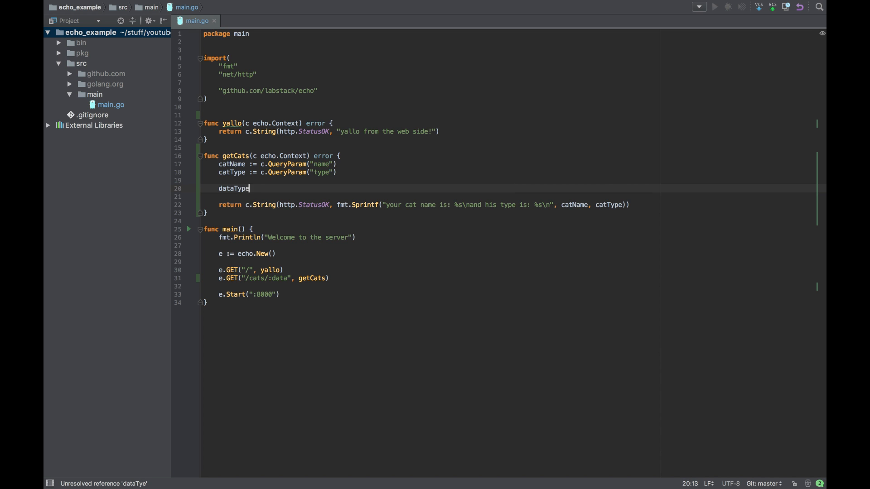
text(:=)
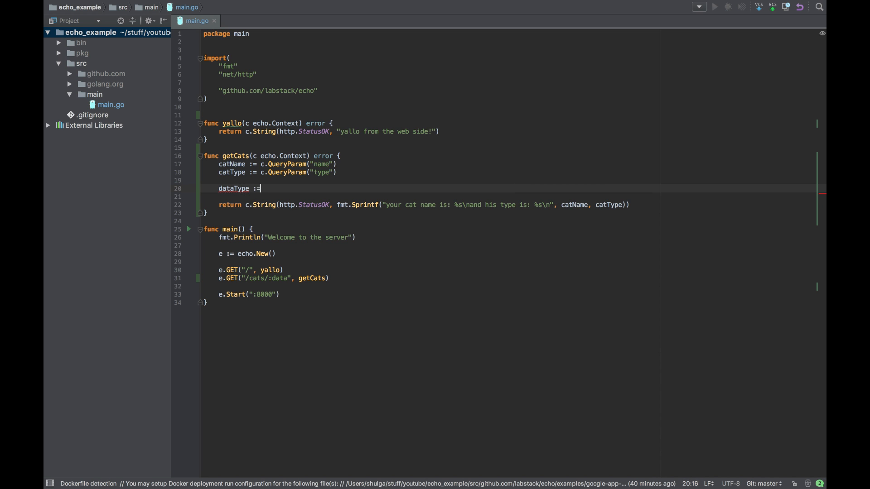
text(c.Pa)
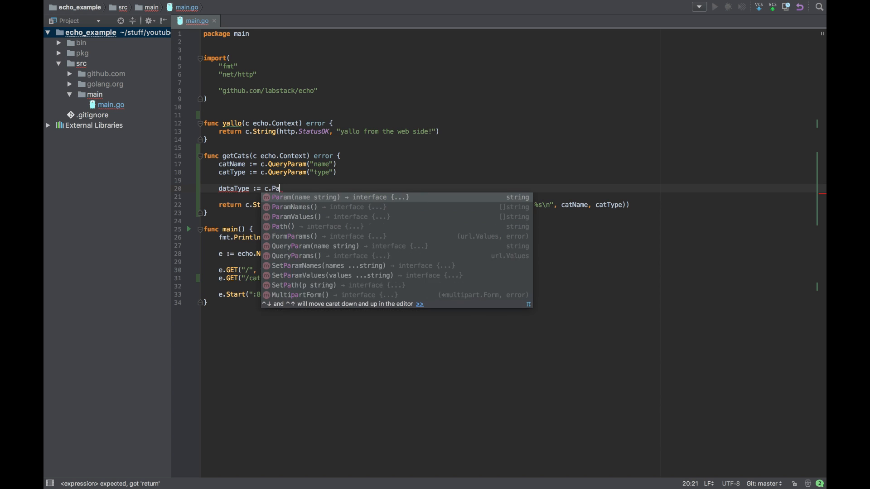
text(ram("dat)
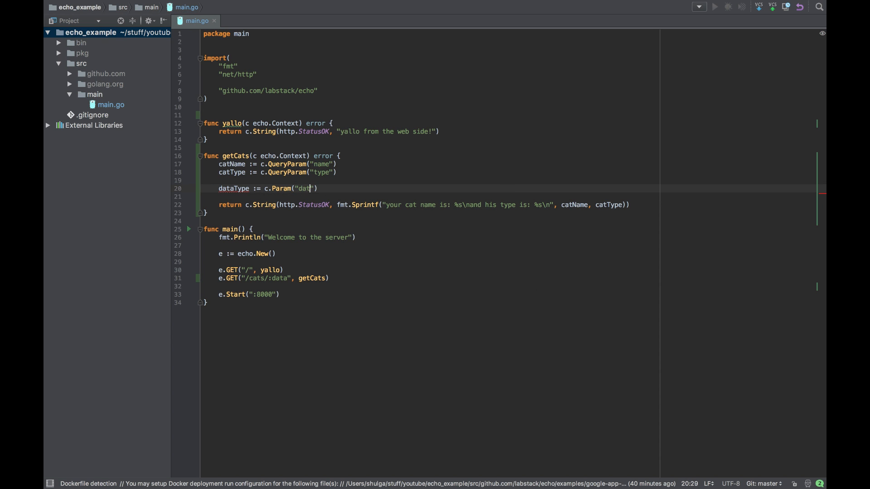
text(a)
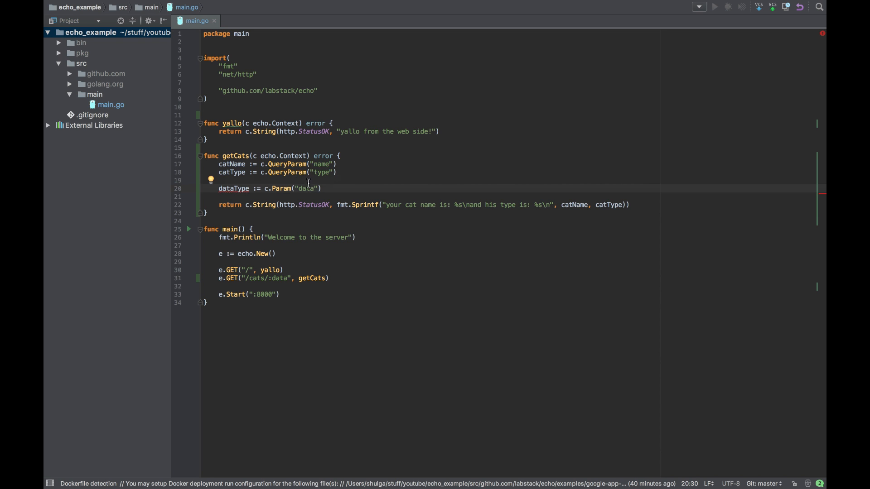
double_click(305, 188)
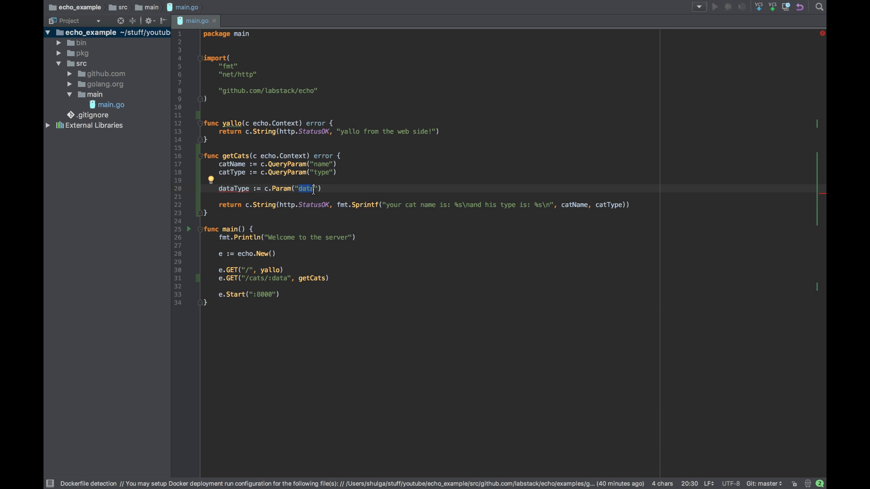
mouse_move(280, 281)
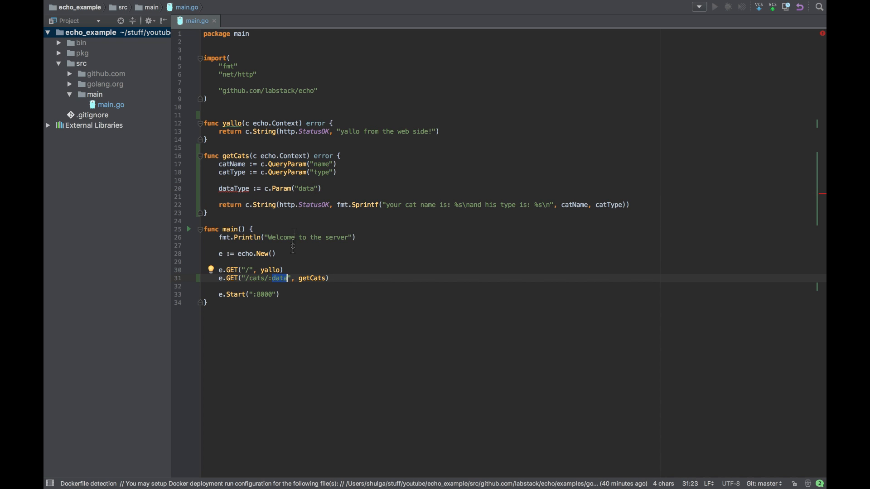
mouse_move(328, 189)
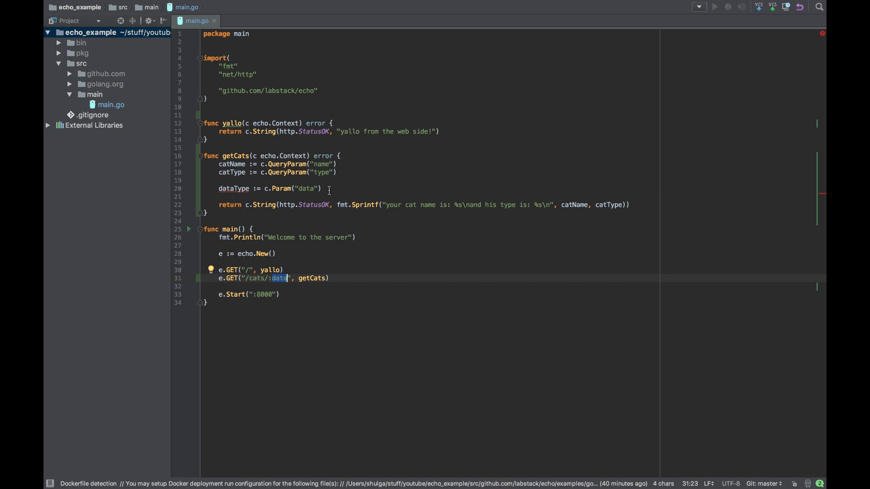
key(enter)
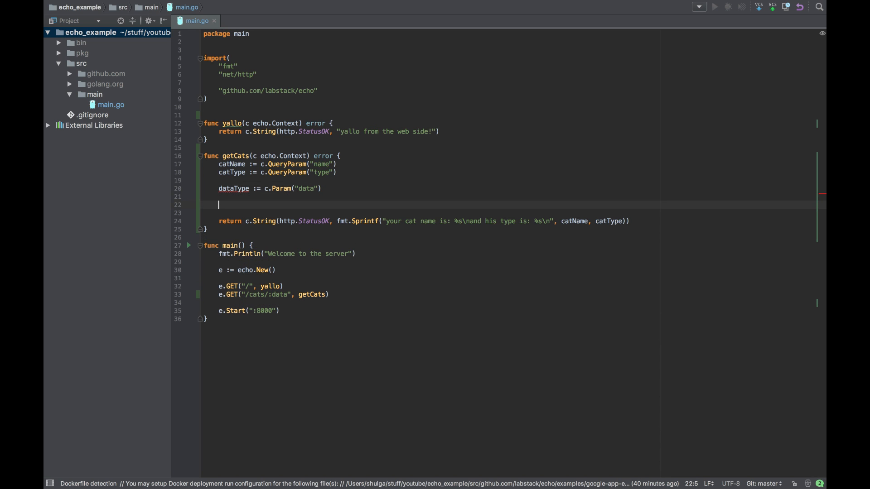
Wrap the formatted cat-string return in if dataType == "string"
text(if)
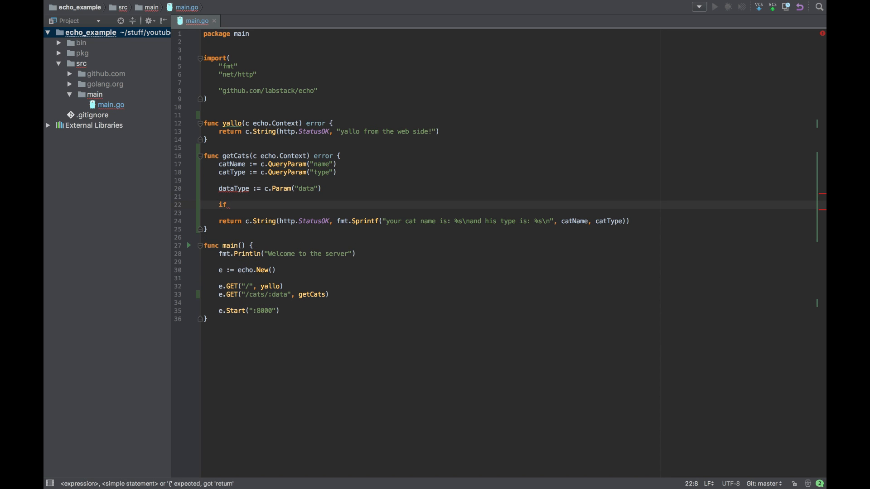
text(dataType)
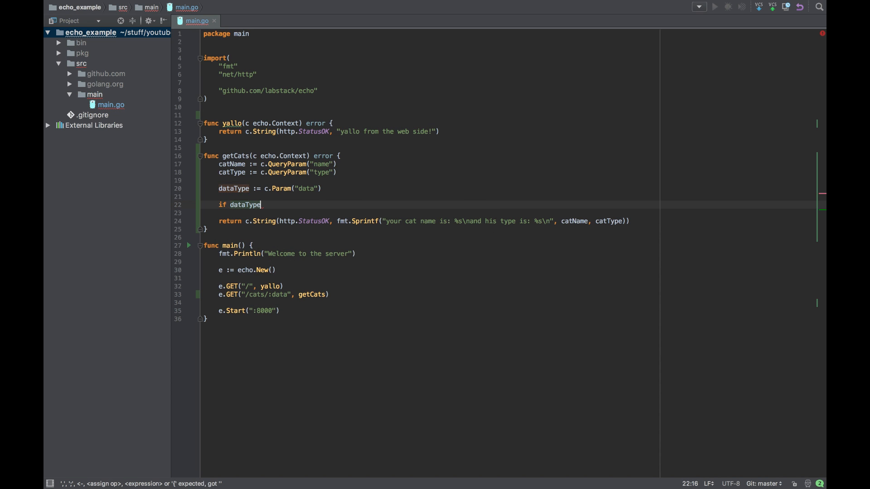
text(" ")
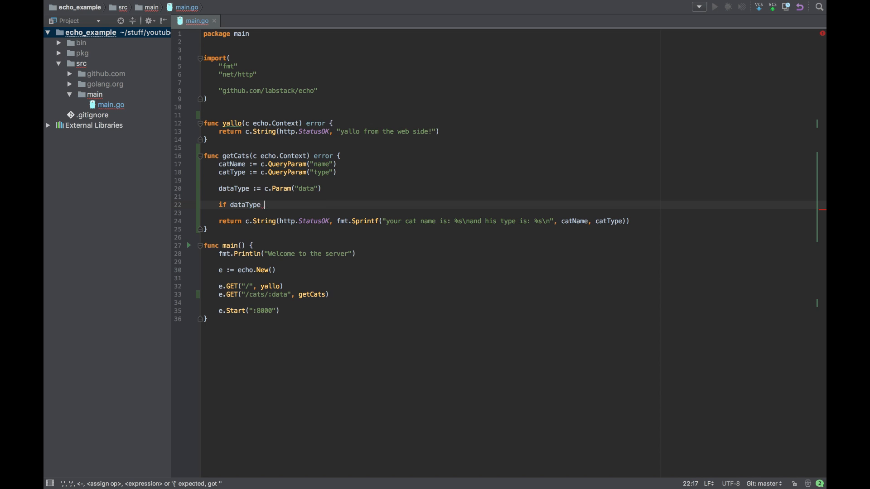
text(== "")
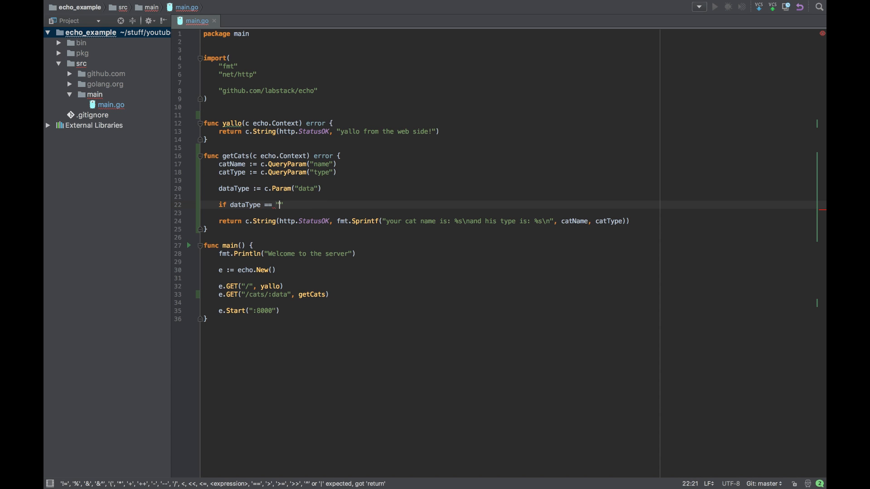
text(json)
text(return)
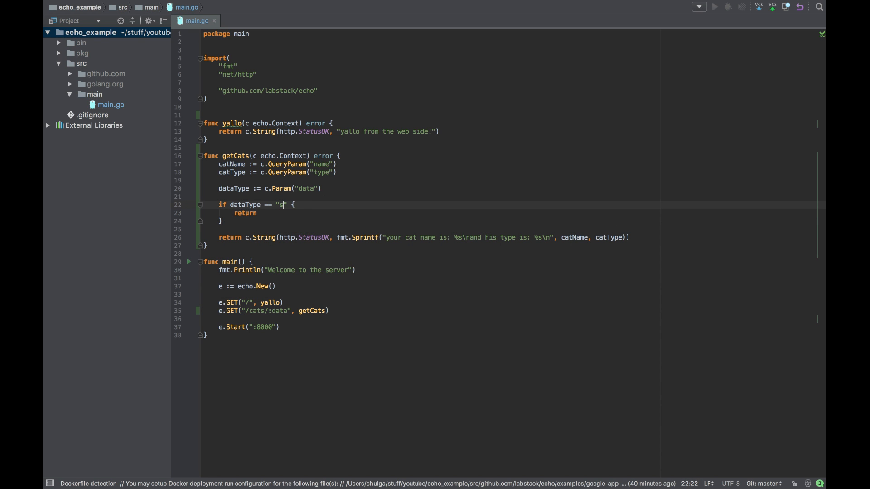
text(trin)
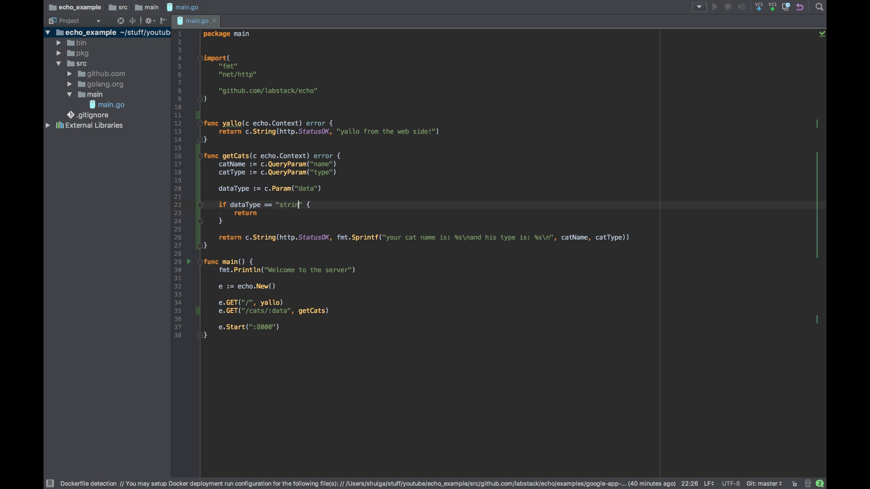
text(g)
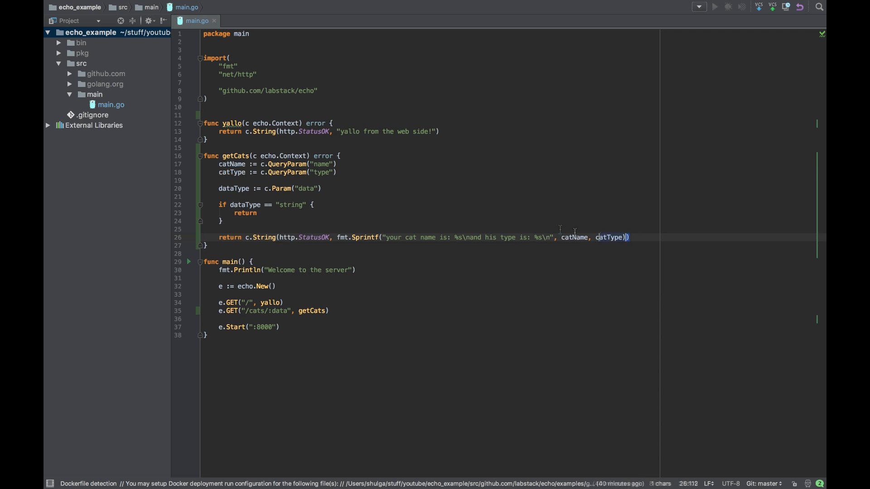
drag(628, 238, 250, 238)
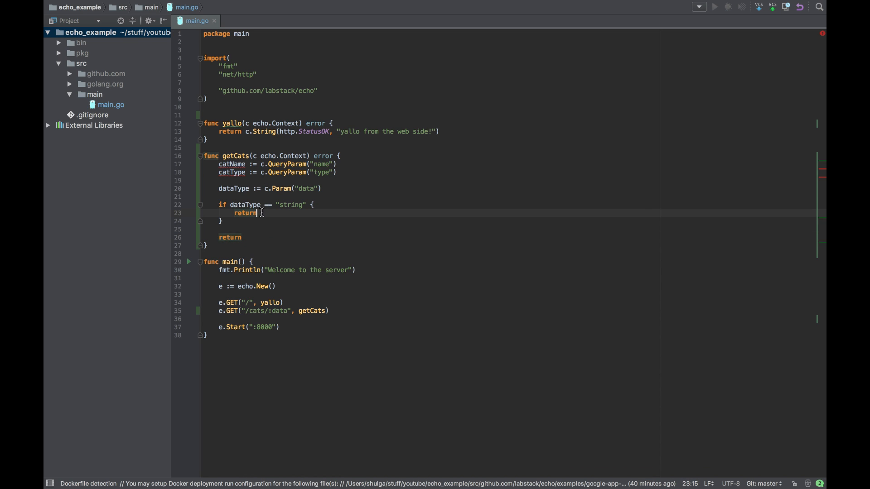
text(c.String(http.StatusOK, fmt.Sprintf("your cat name is: %s\nand his type is: %s\n", catName, catType)))
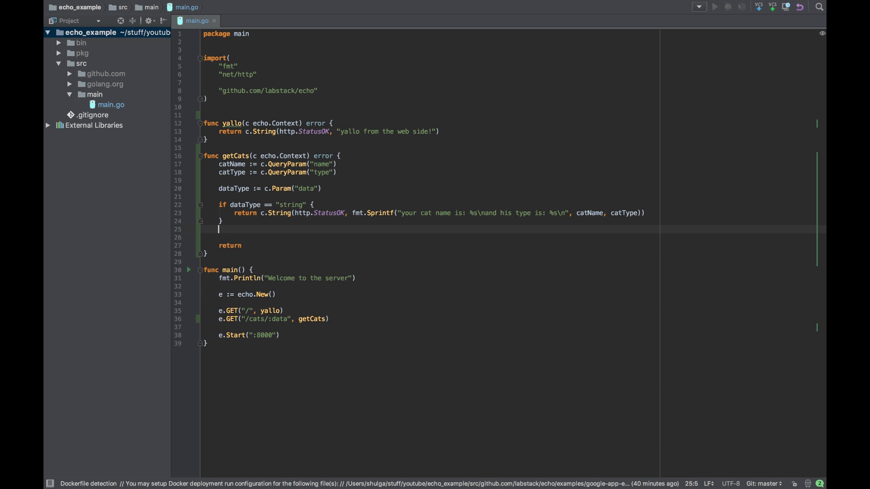
Add if dataType == "json" returning c.JSON(http.StatusOK) with name and type map
text(if datat)
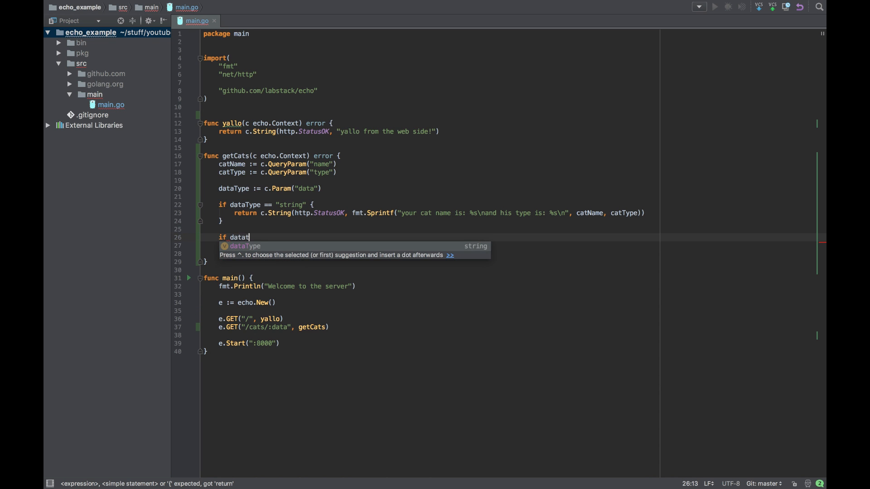
text(ype ==)
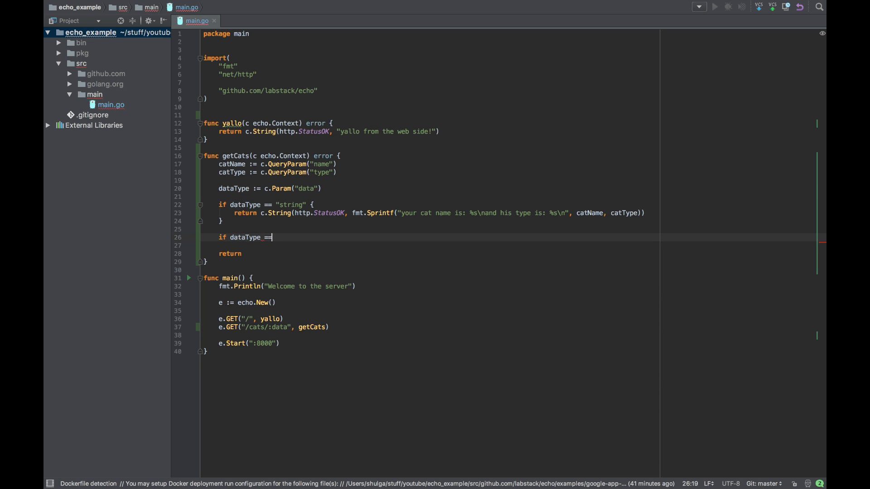
text("json" {)
text(re)
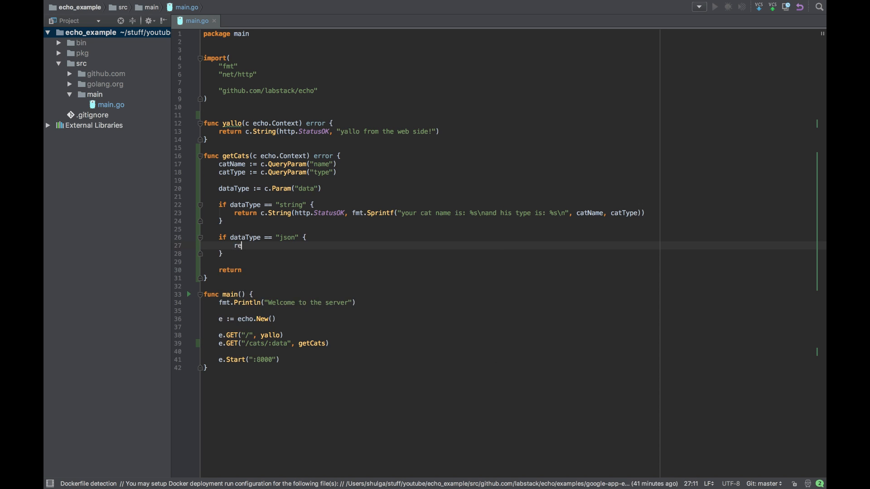
text(turn c.)
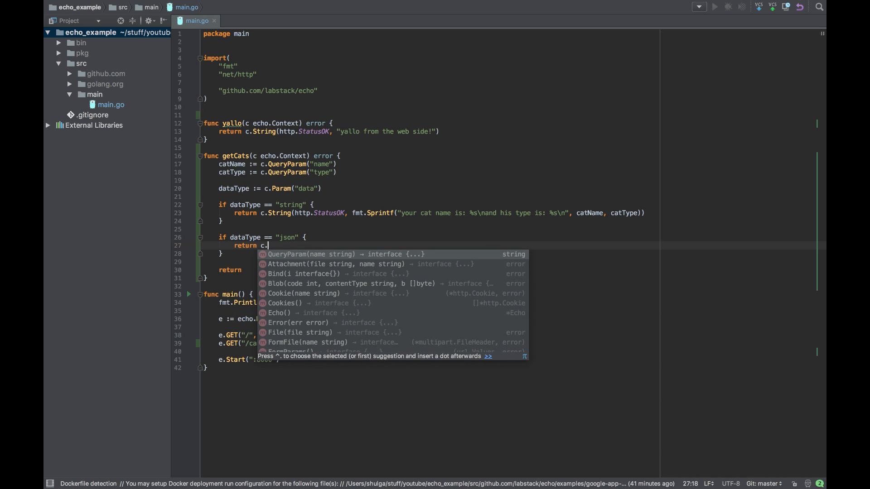
text(JSON()
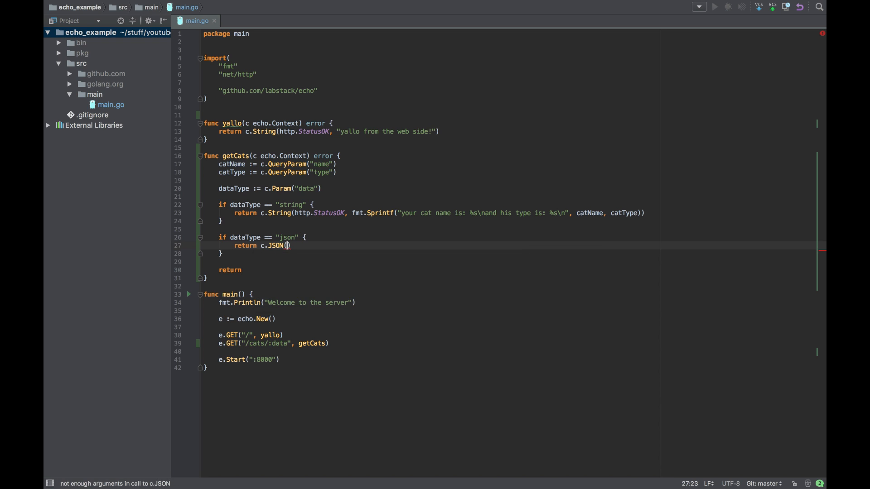
text(http)
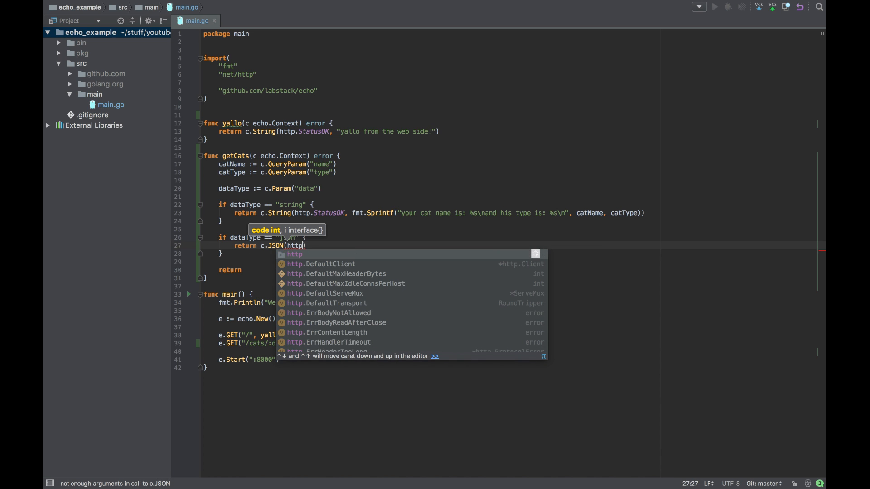
text(.)
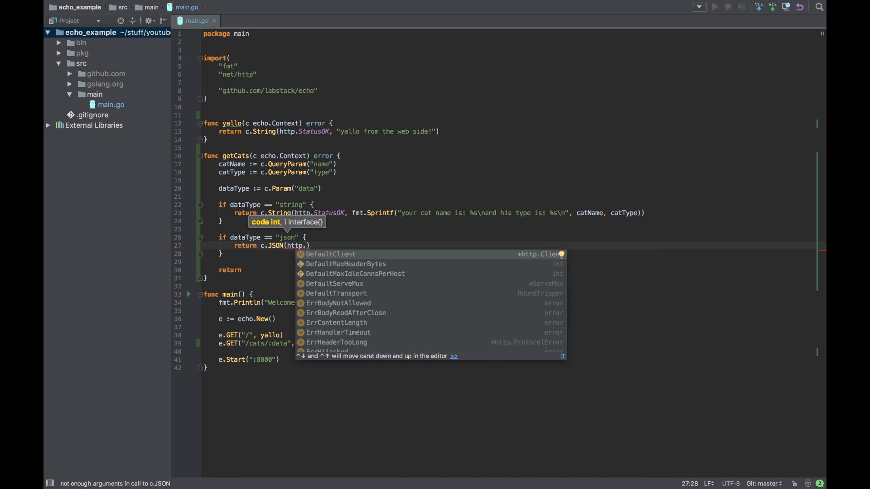
text(StatusOK,)
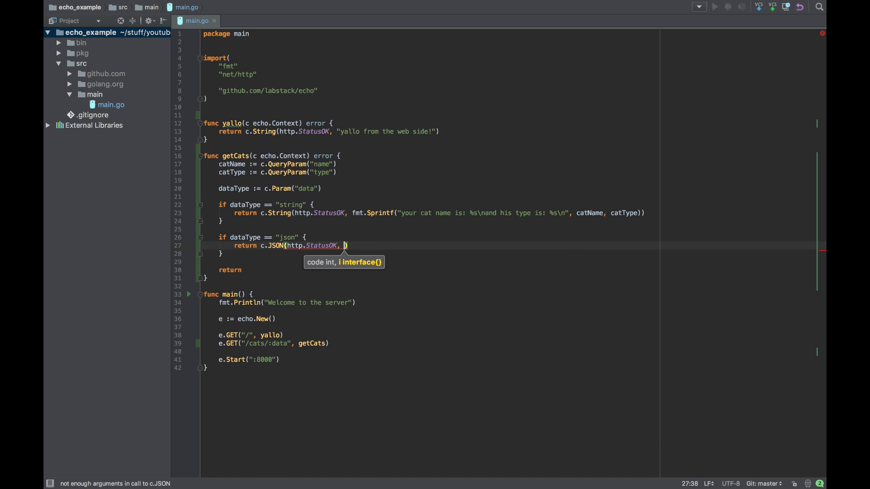
text(map[)
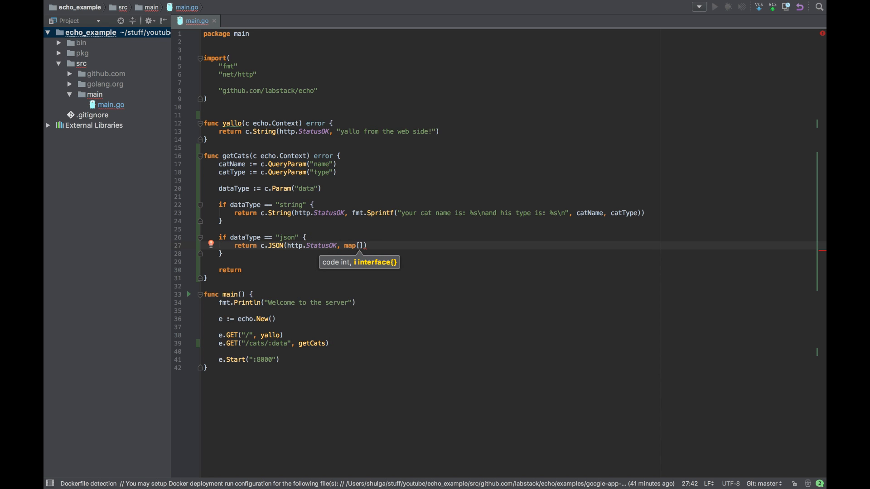
text(string)
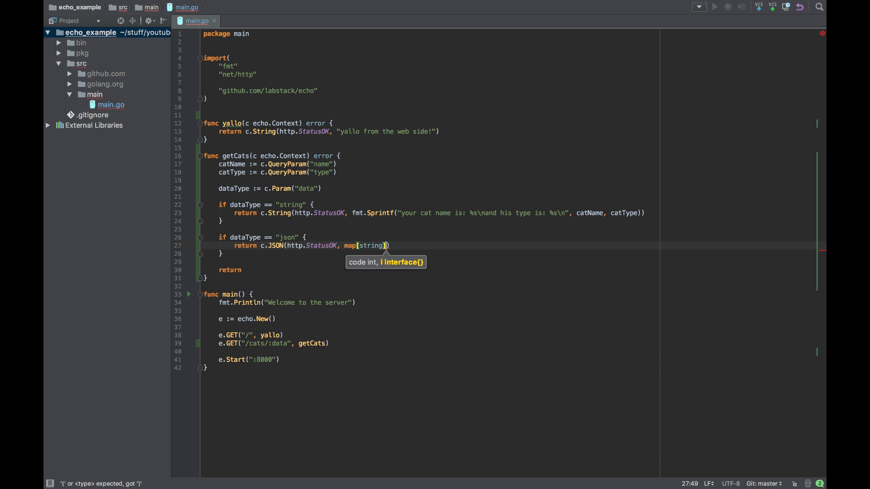
text(string{)
text("name)
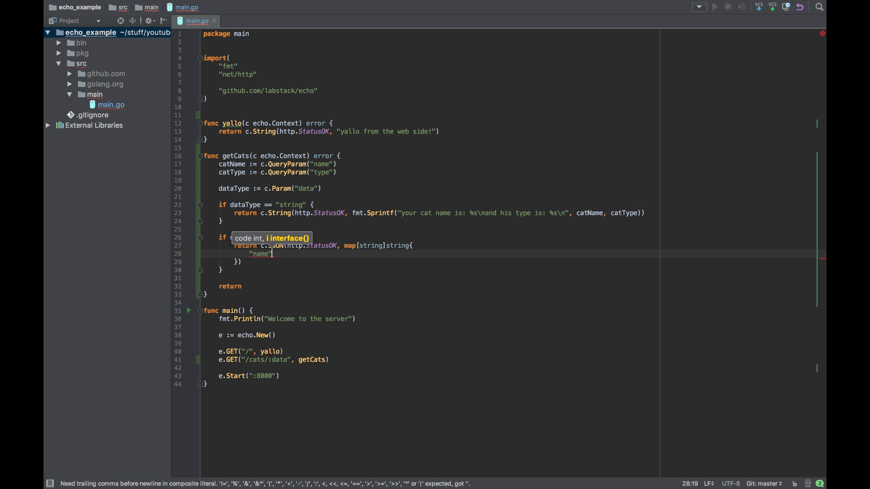
text(: catName,)
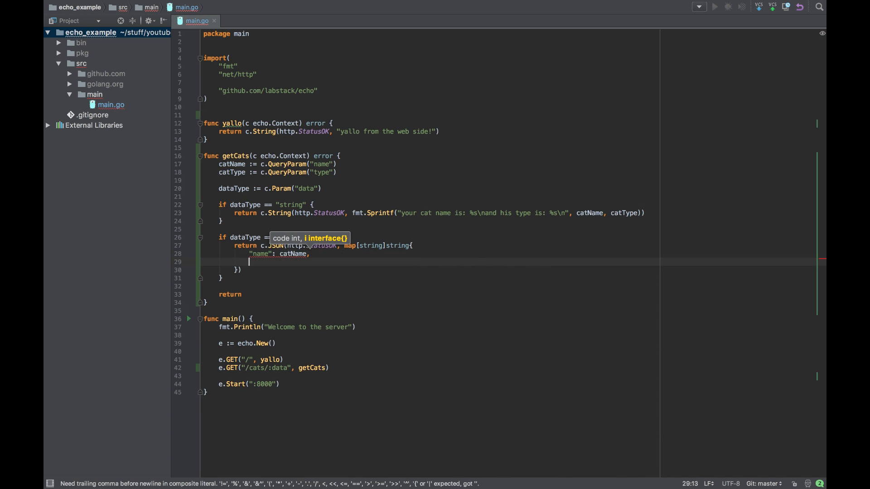
text("type")
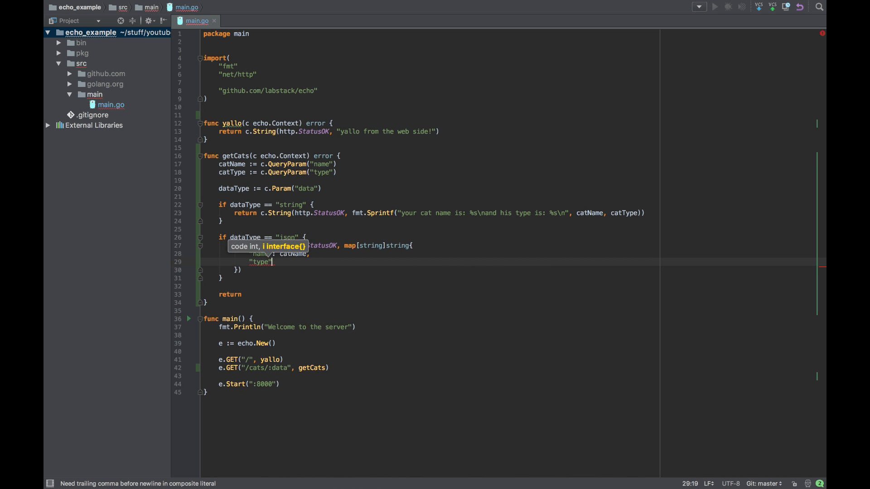
text(c)
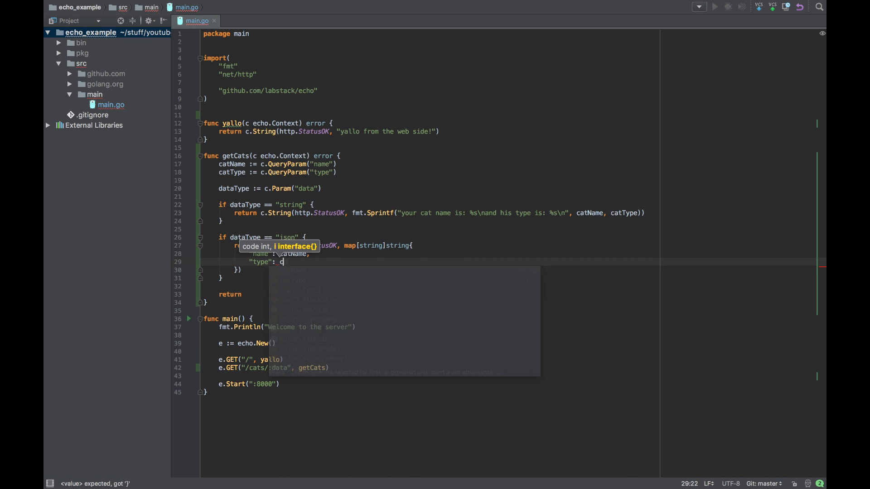
text(atType,)
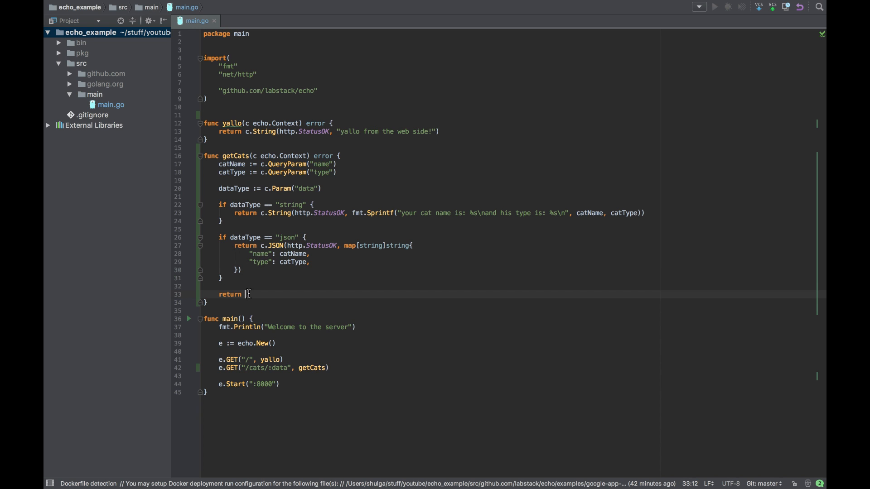
Start a return c.JSON with http.StatusBadRequest and a map[string]string
text(c.)
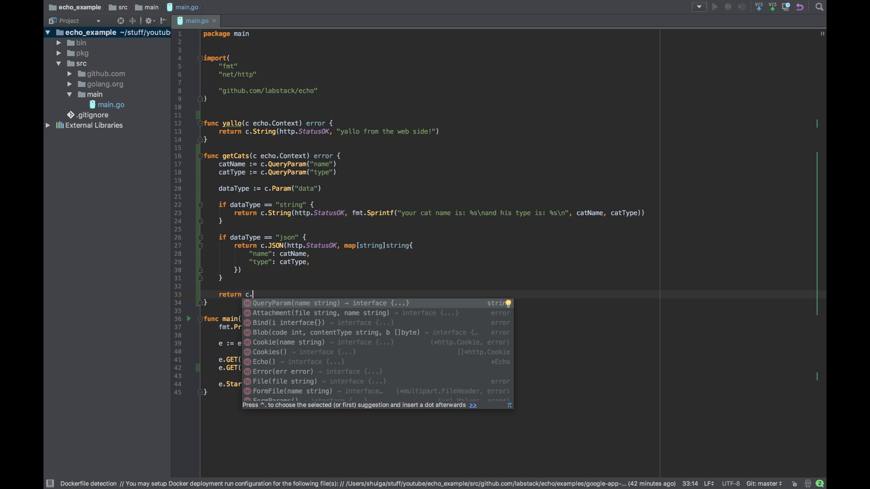
text(JSON)
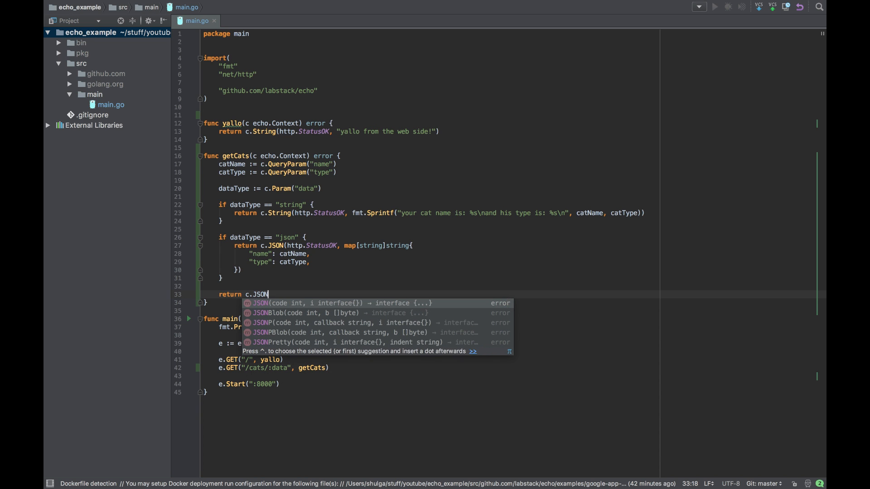
text((http)
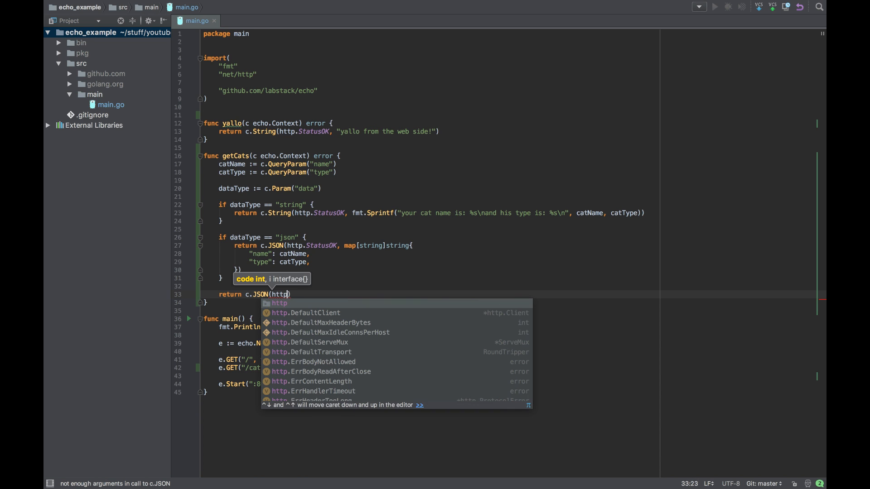
text(.S)
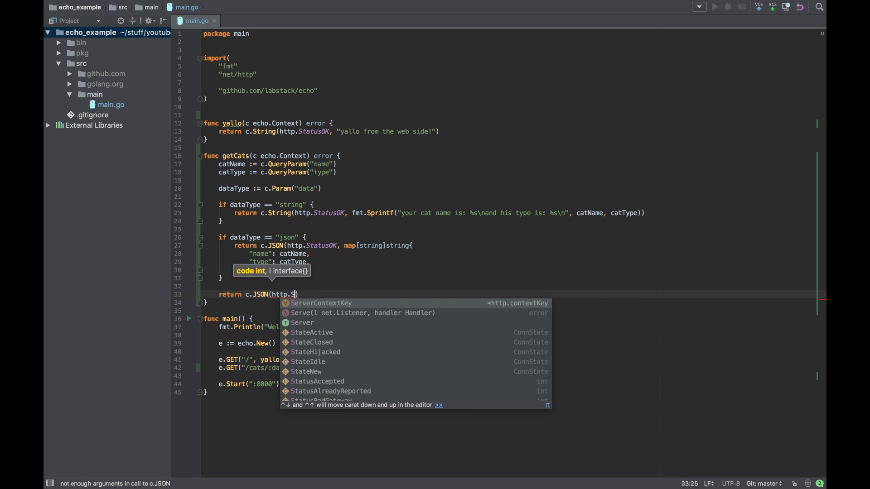
text(tatus)
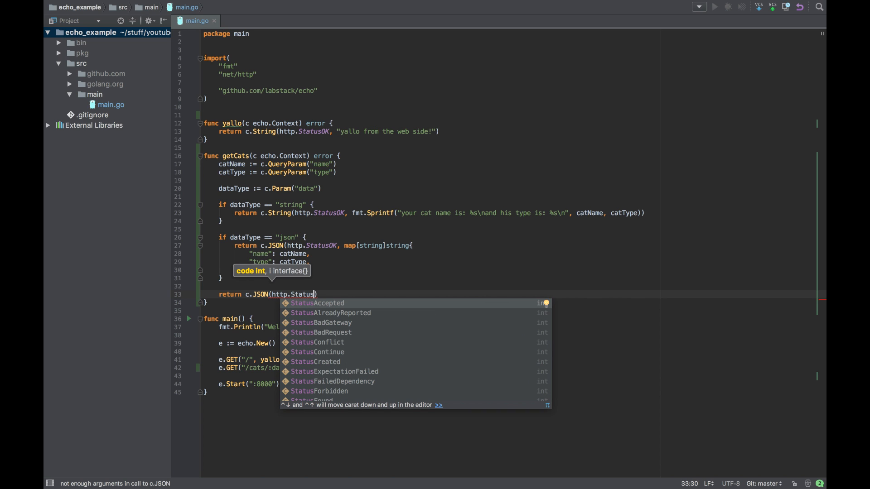
text(Ba)
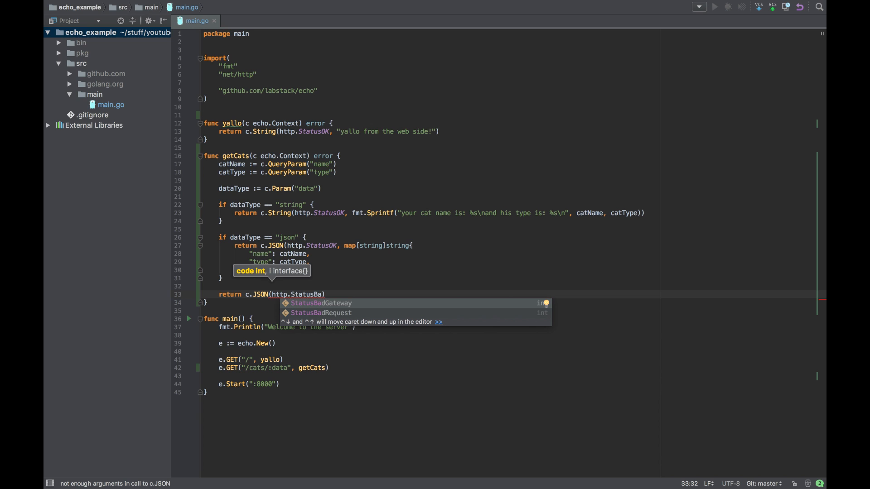
text(dRe)
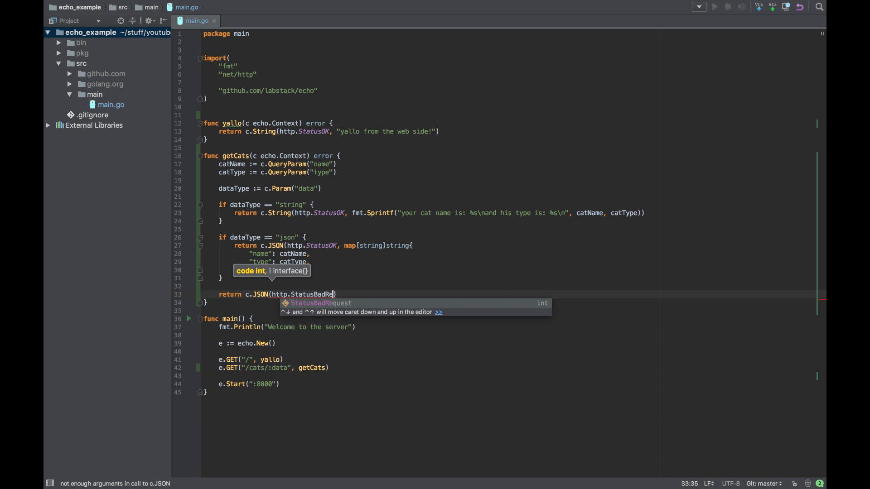
key(Tab)
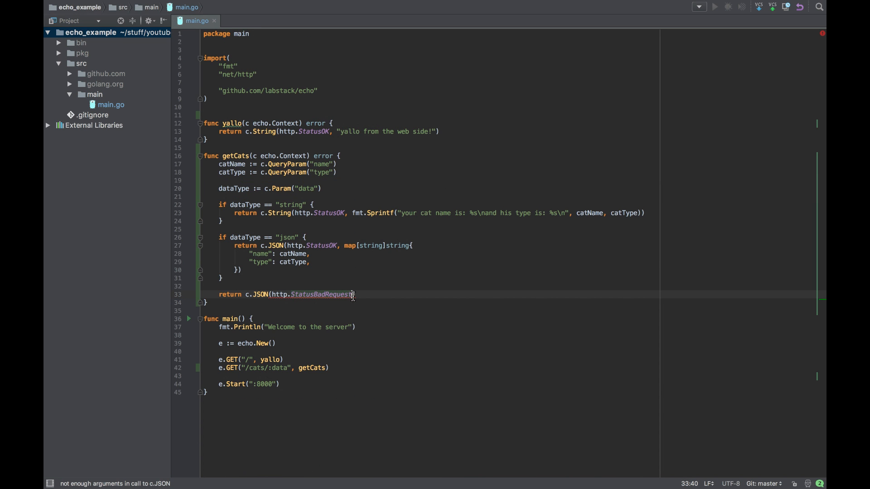
text(, map)
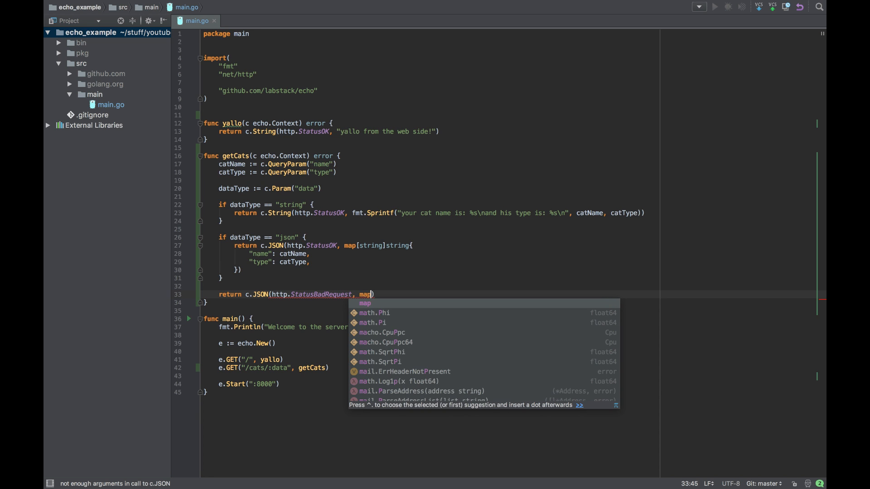
text([string)
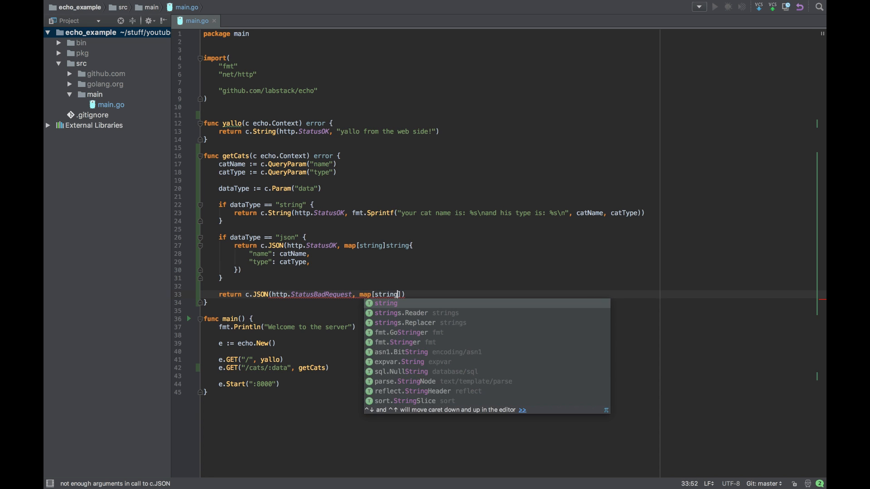
text(st)
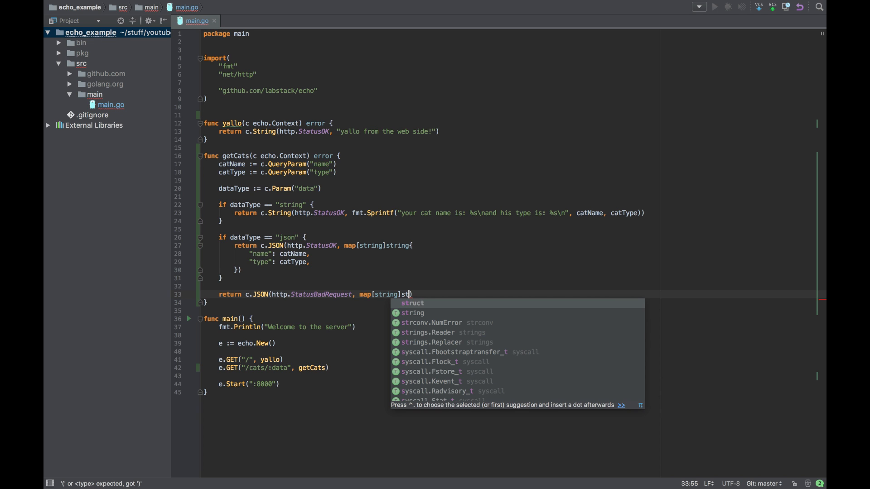
text(ring{)
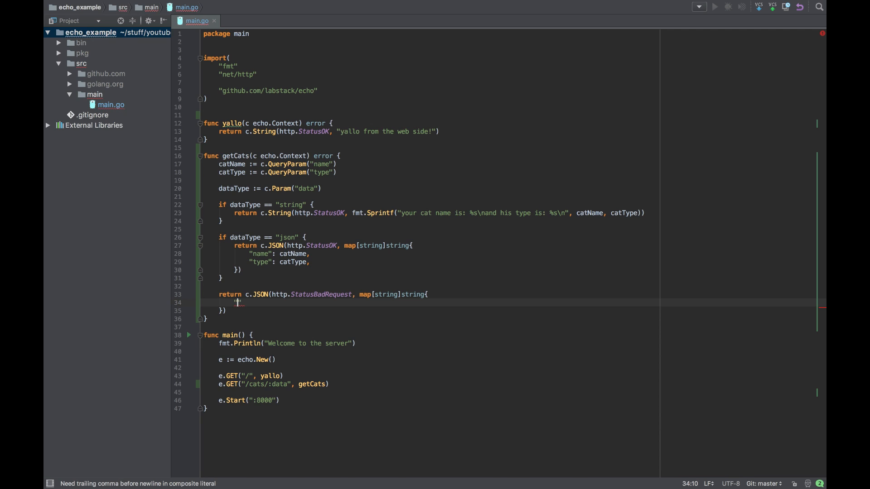
Fill the map with "error": "you need to lets us know if you want json or string data"
text("error")
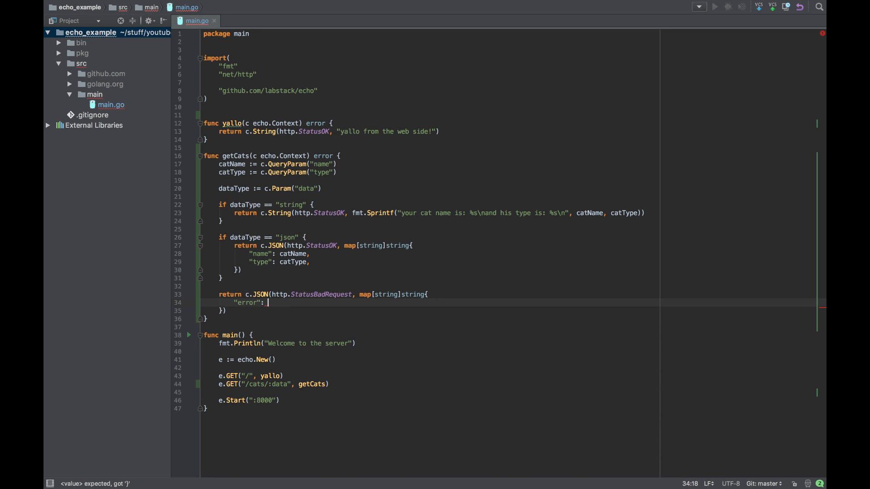
text(you)
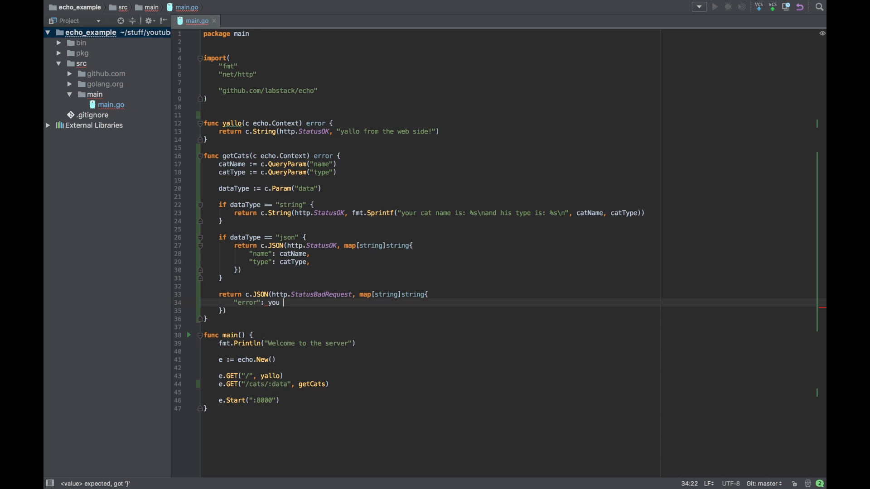
text(")
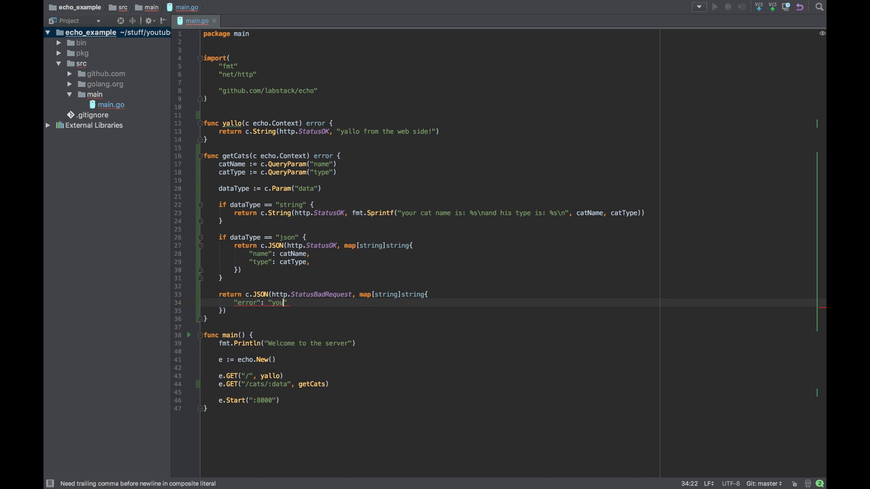
text(")
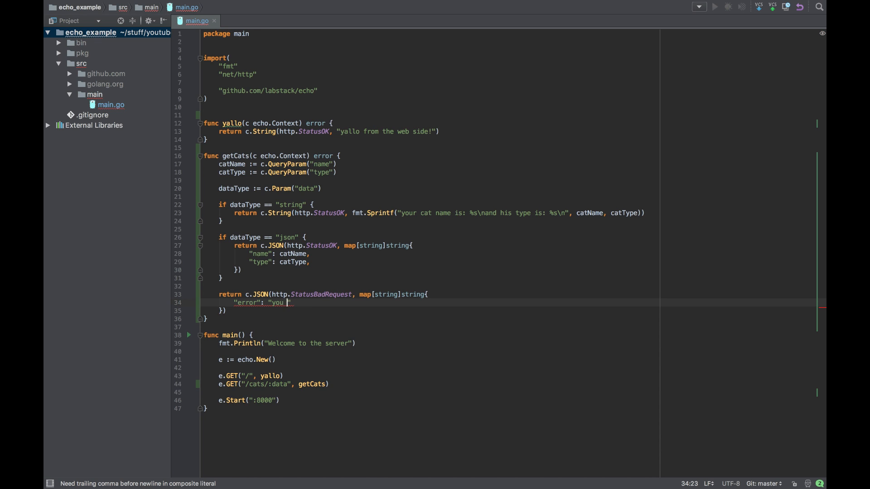
text(need to)
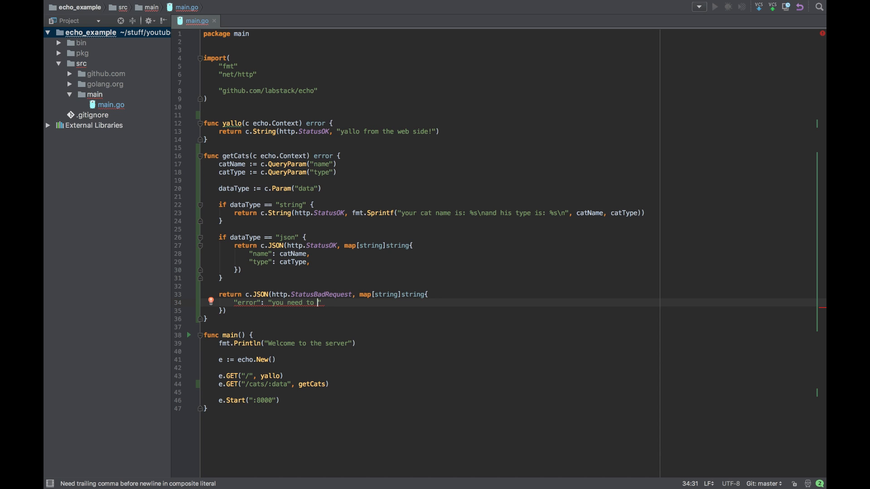
text(lets us d)
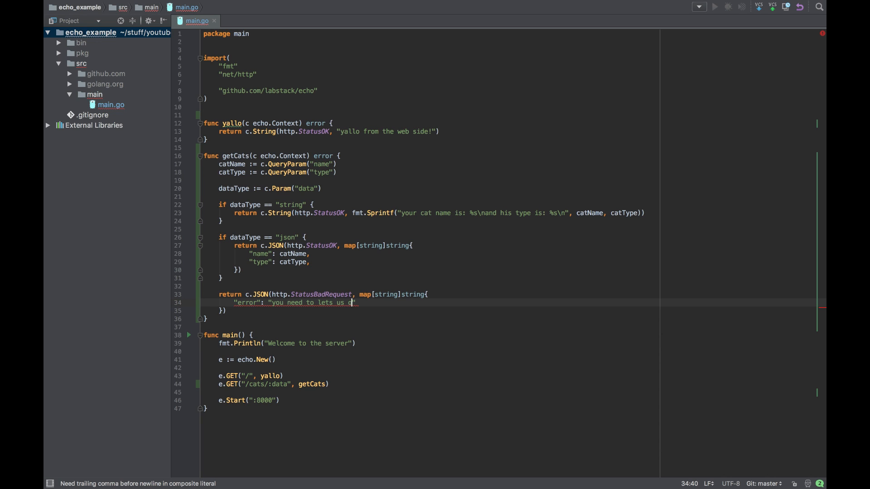
text(ok)
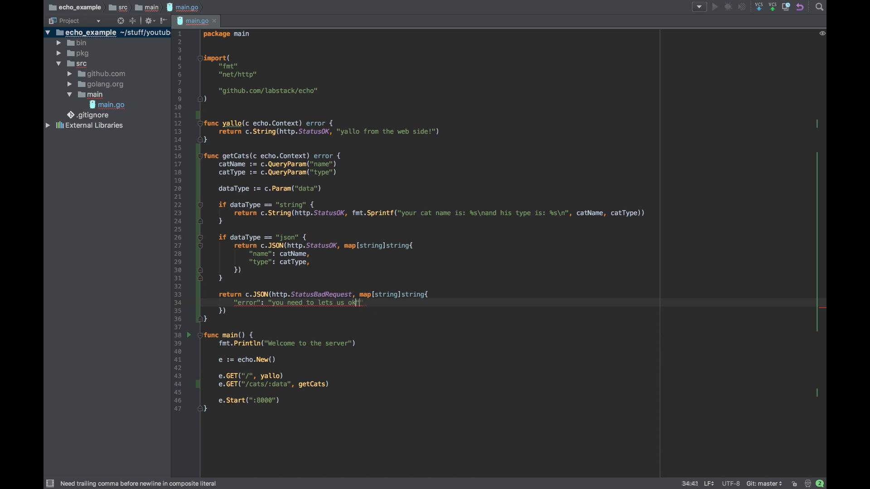
text(know if you)
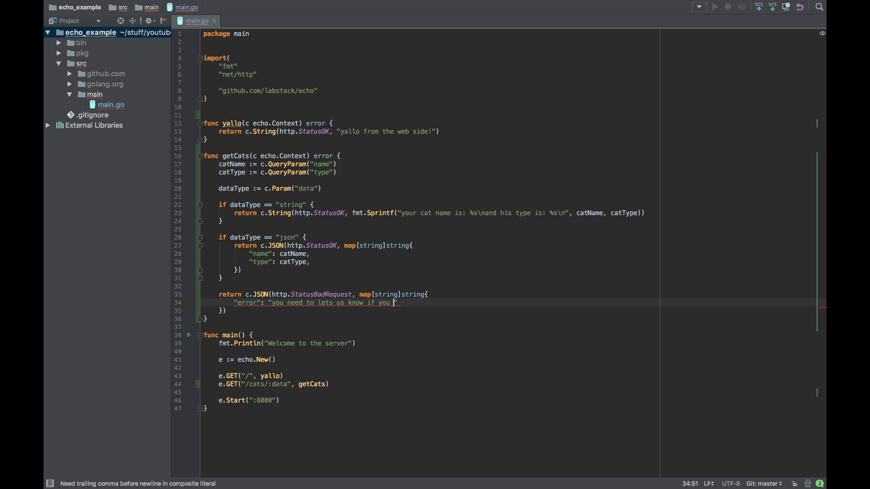
text(want)
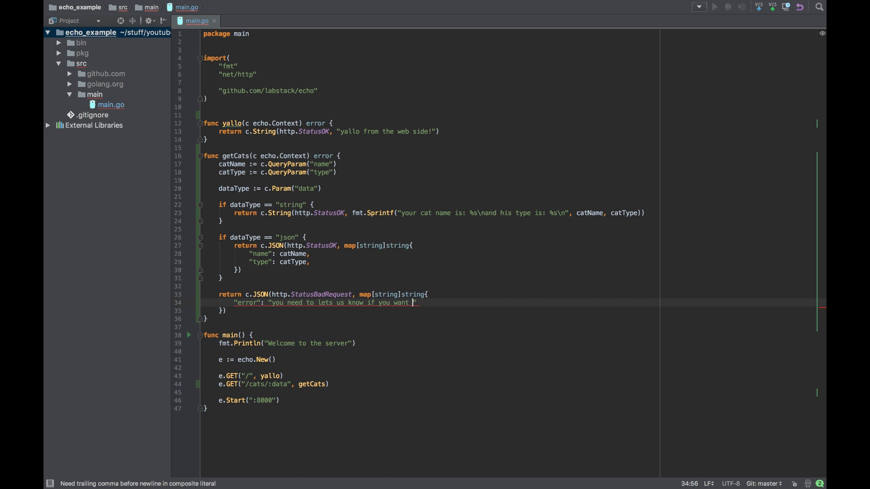
text(json or)
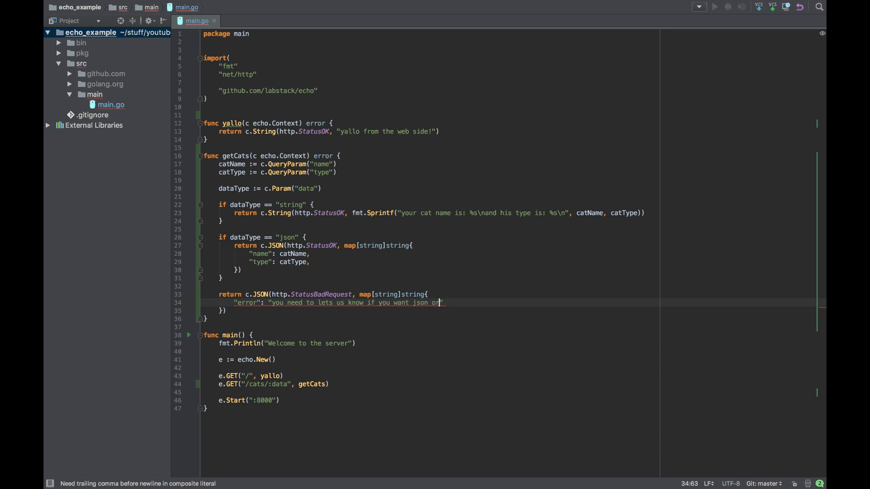
text(string data)
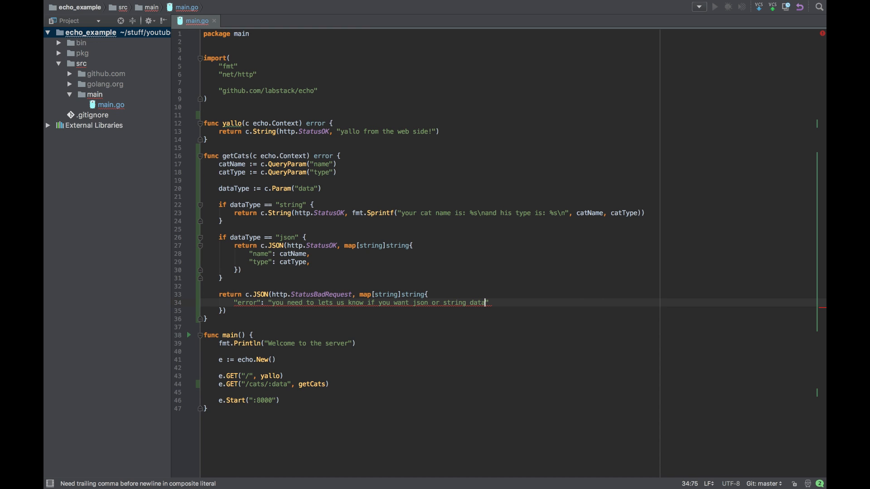
text(,)
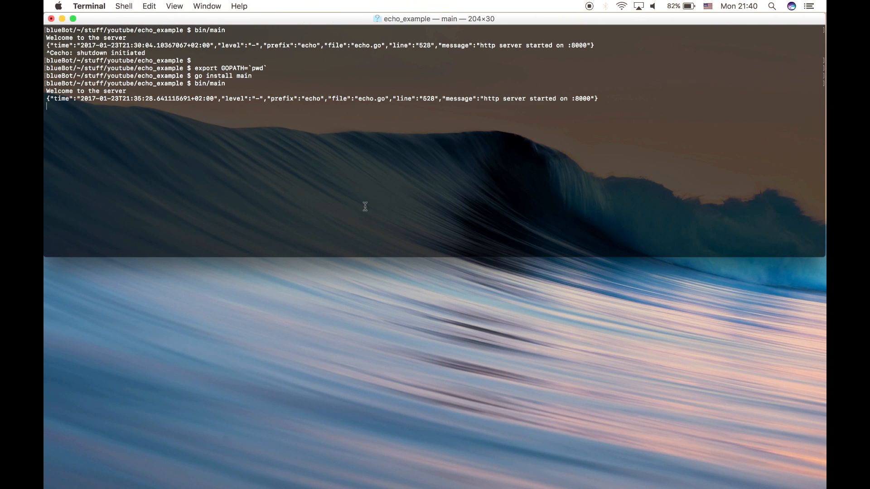
Run go install main in Terminal to rebuild the server
text(go i)
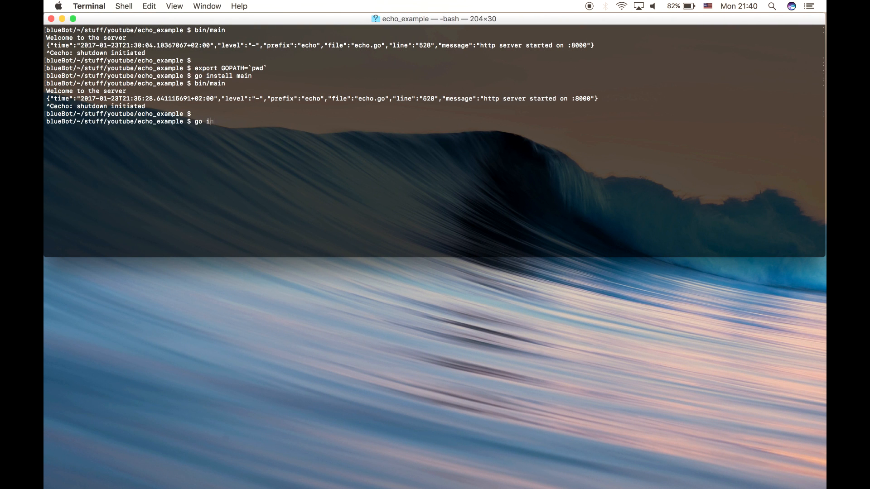
key(Return)
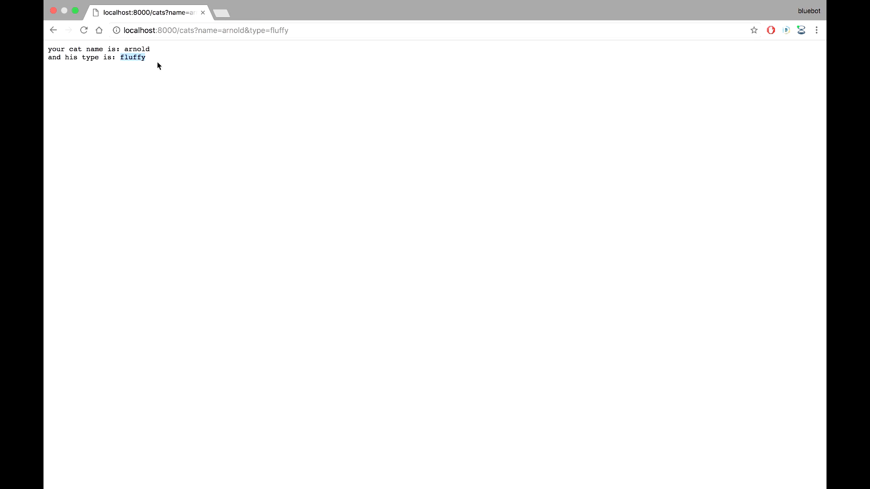
Edit the Chrome URL to localhost:8000/cats/string?name=arnold&type=fluffy
click(205, 30)
text(/)
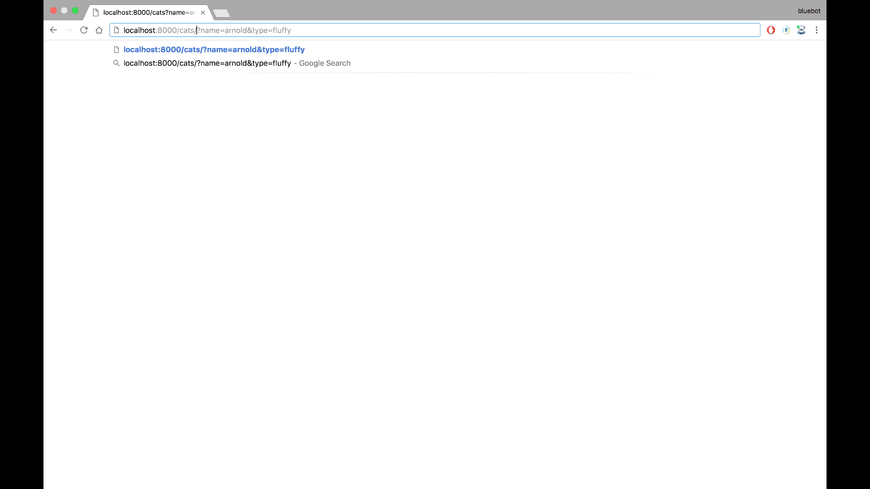
text(string)
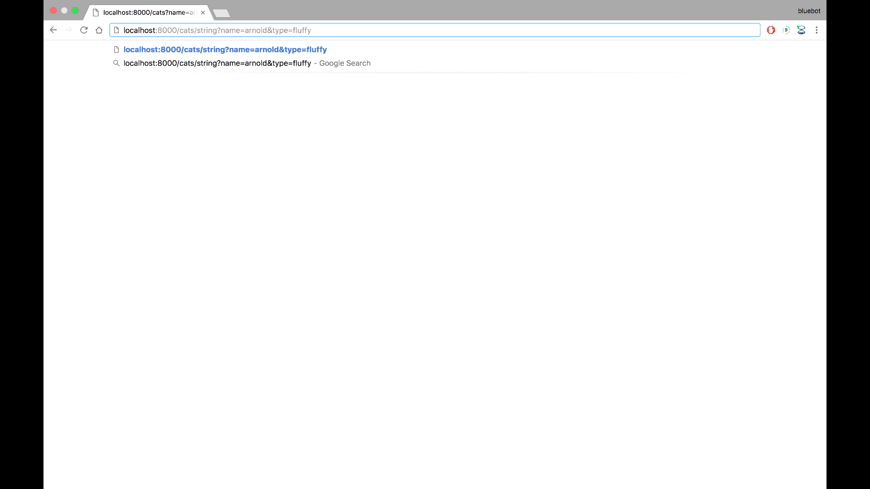